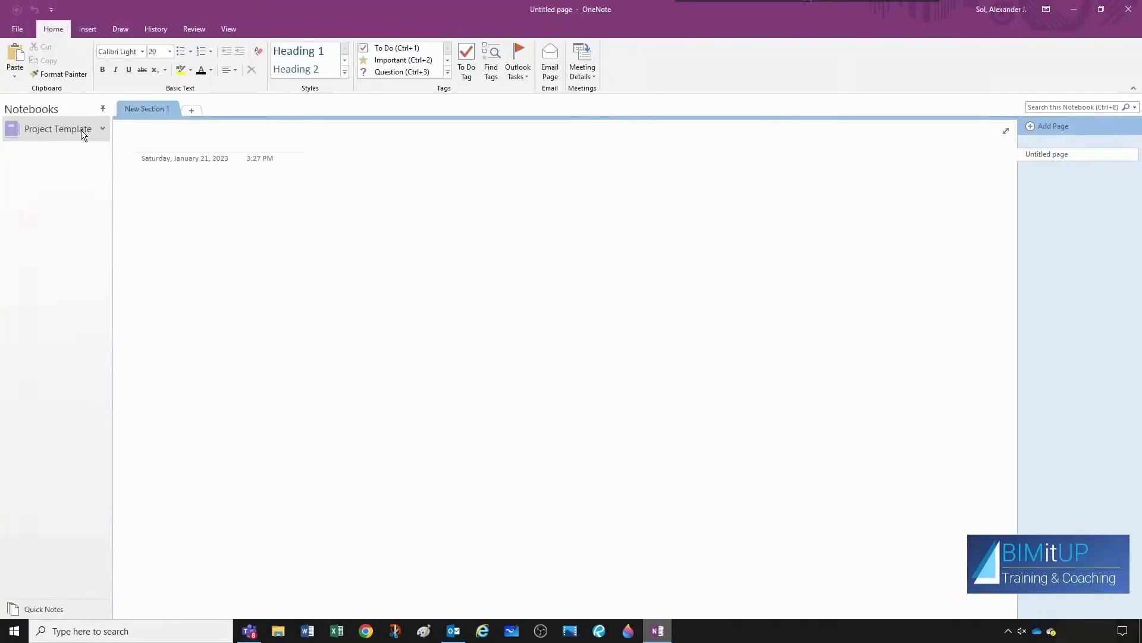
View the Project Template notebook's properties and close them without changes.
right_click(57, 129)
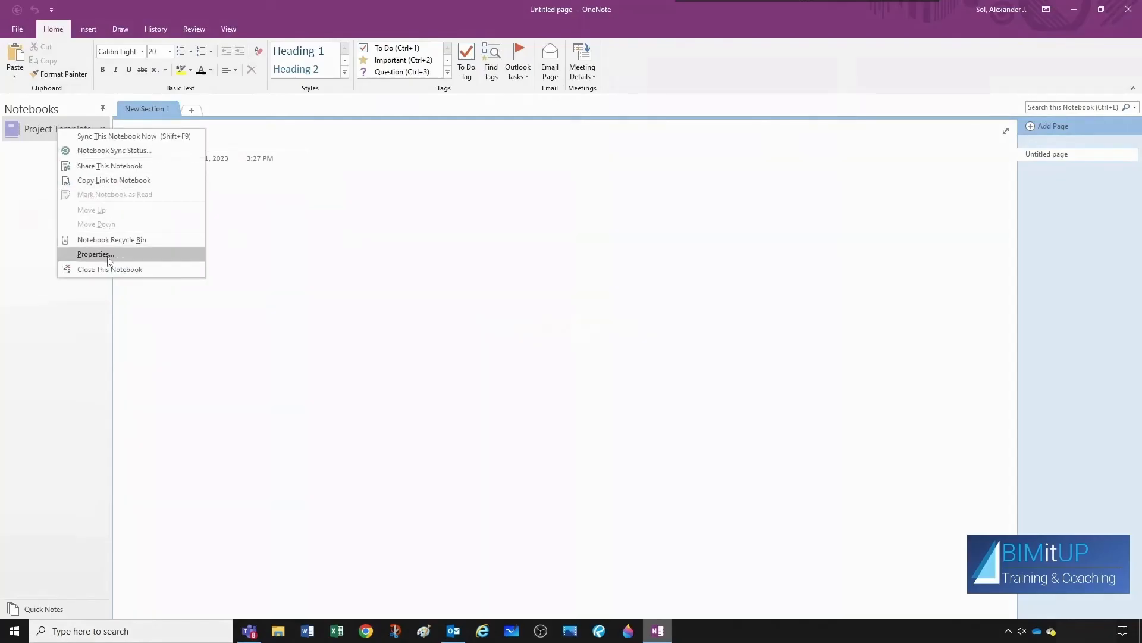
click(94, 254)
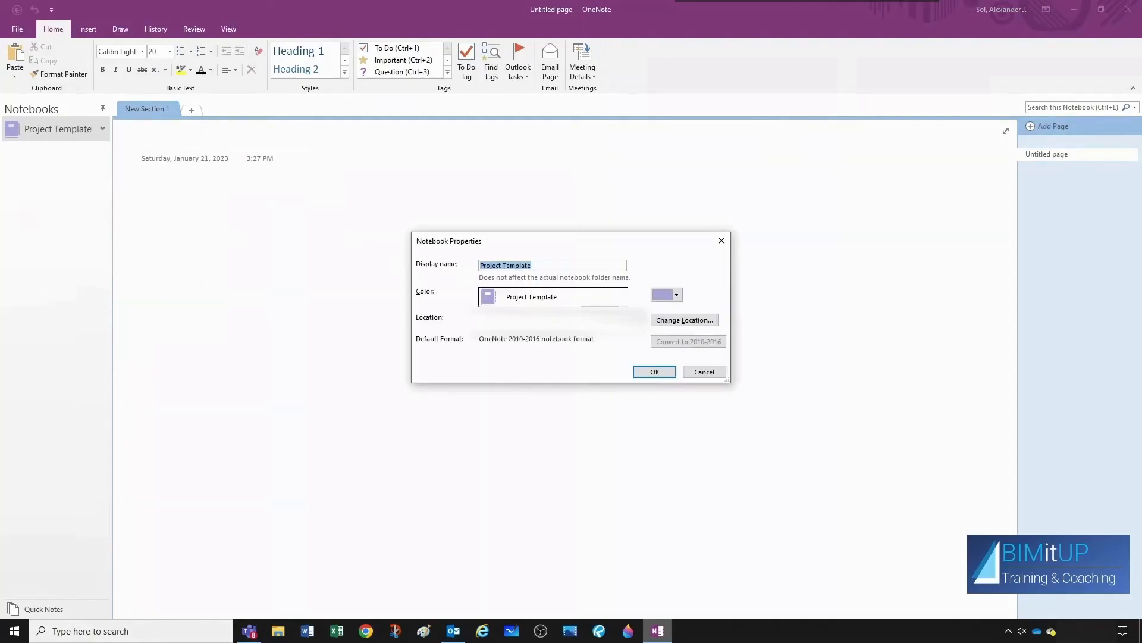
click(653, 371)
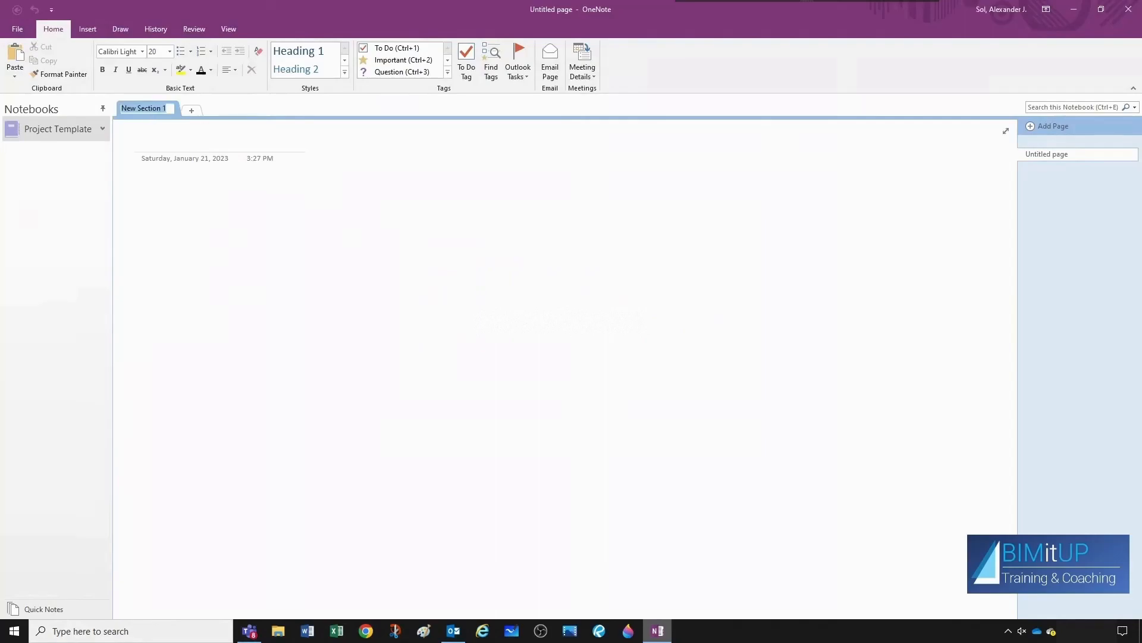
Name sections Information, Data (File Location), Pending and Coordination, Design and Construction Administration.
text(Information)
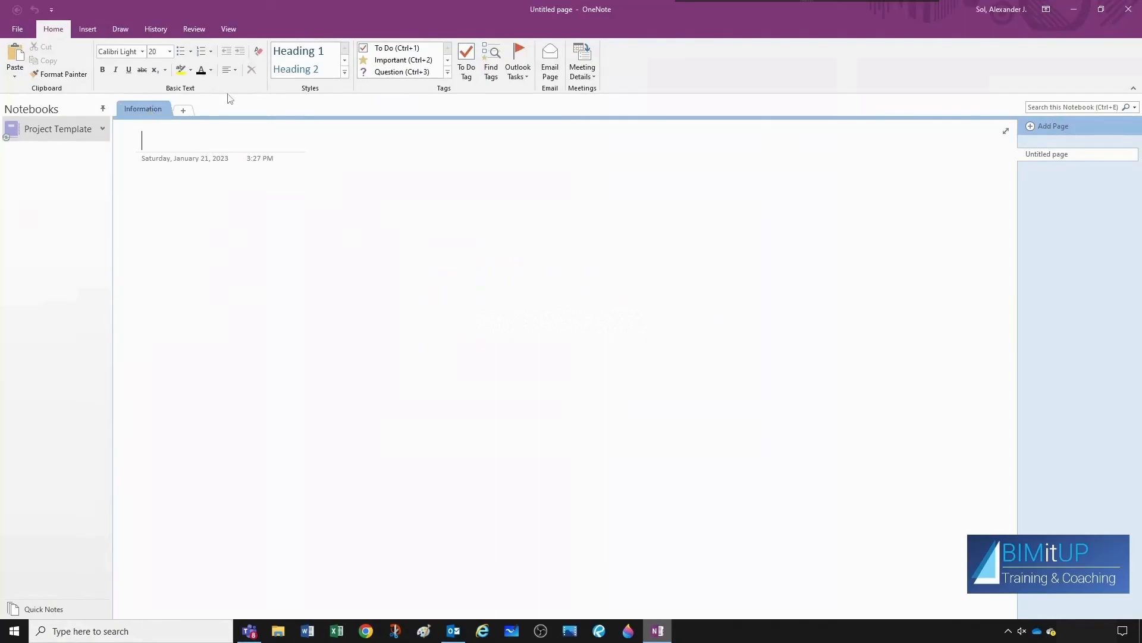
click(183, 110)
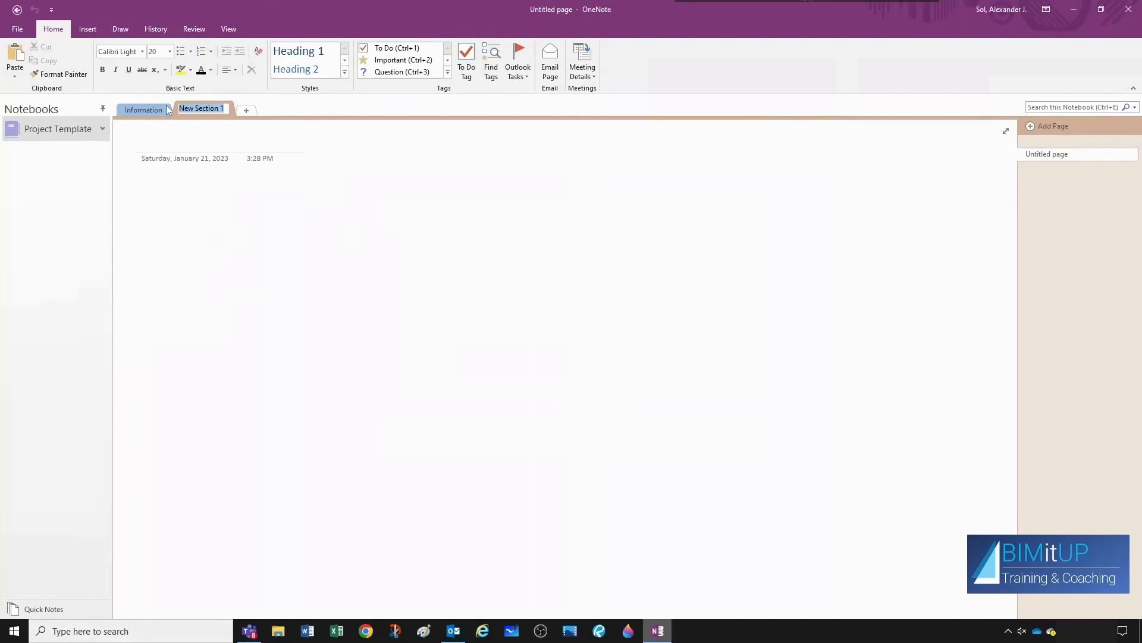
text(Data (Fil)
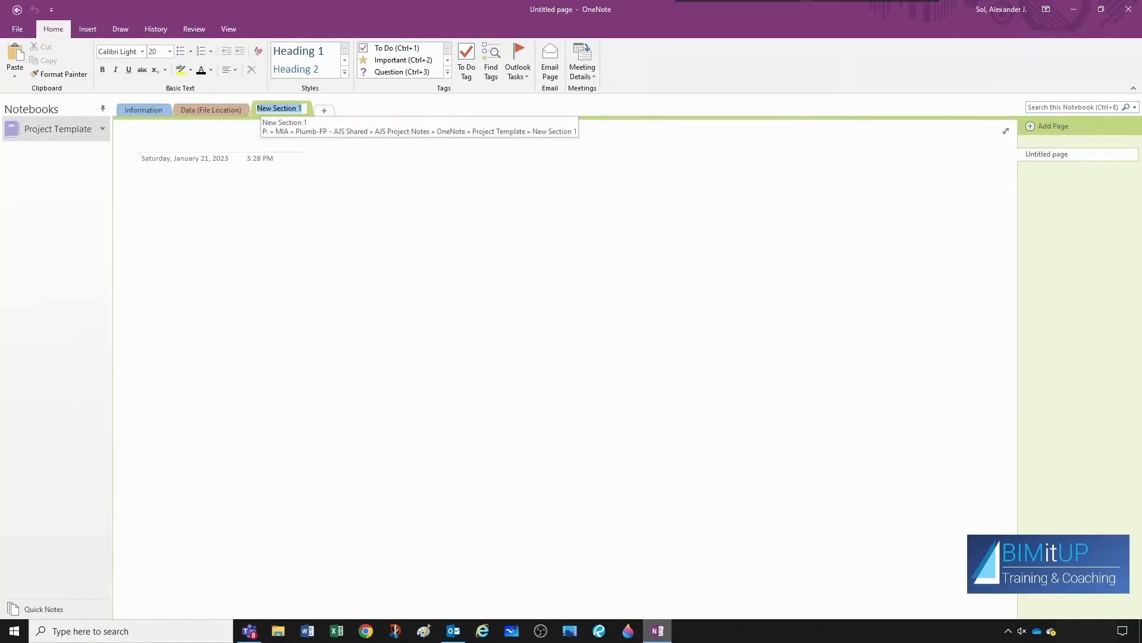
text(Pending)
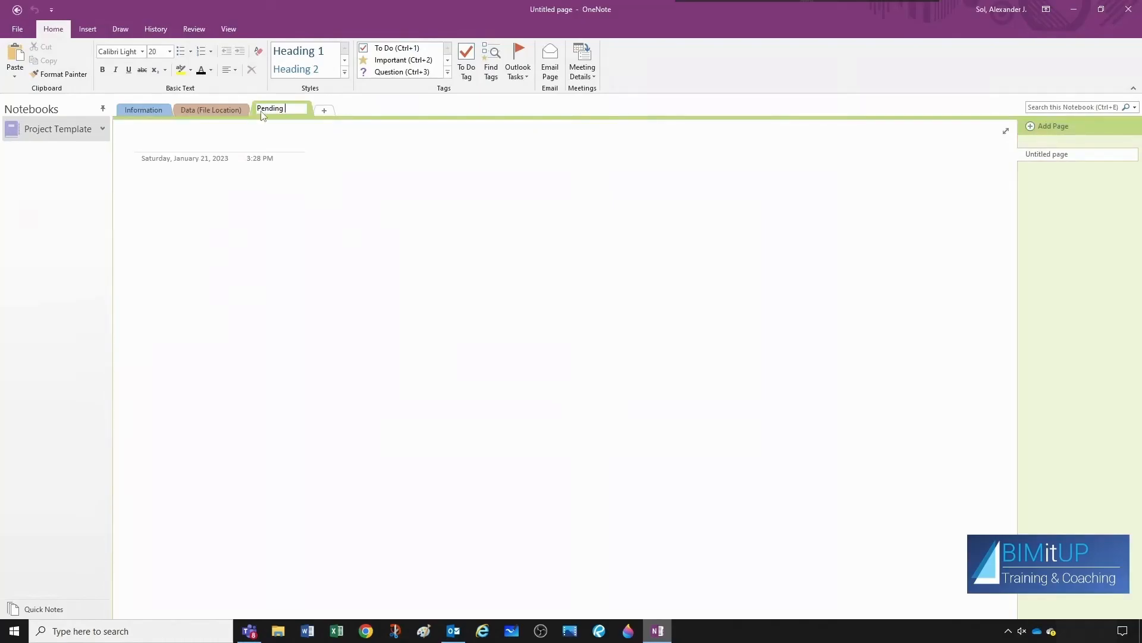
text(Coordination)
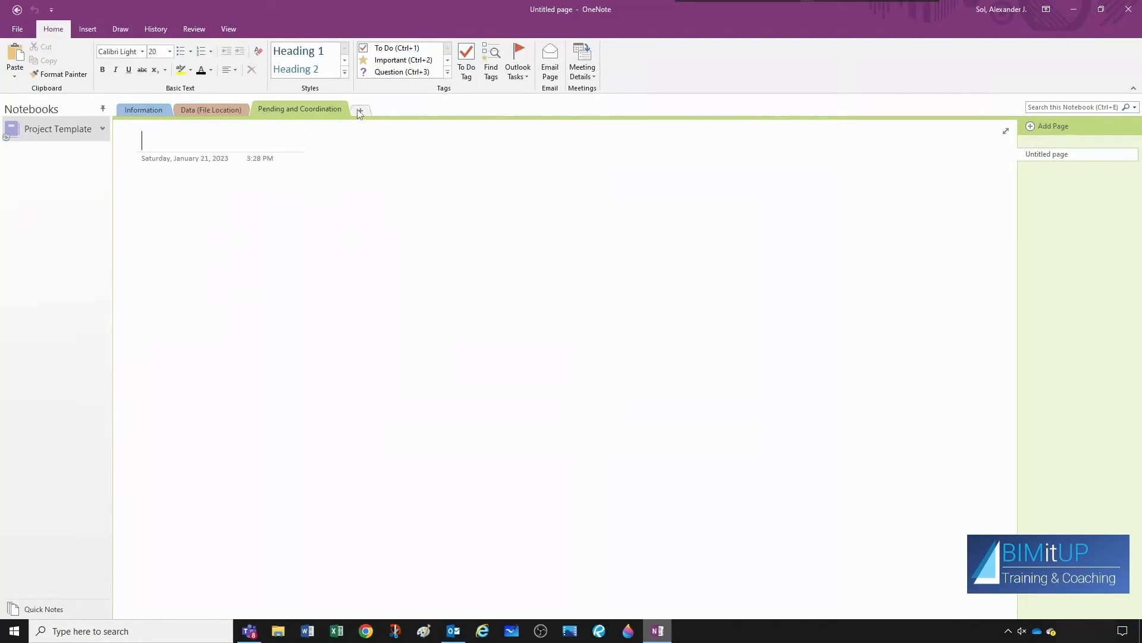
click(359, 111)
text(Meetings)
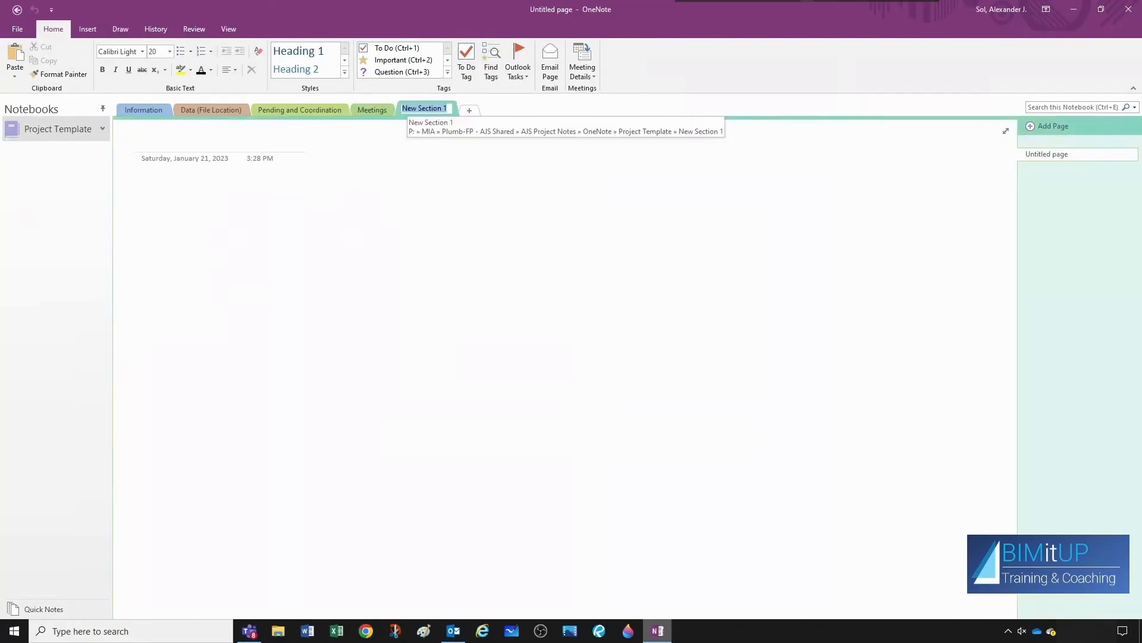
text(Design)
text(Constructio)
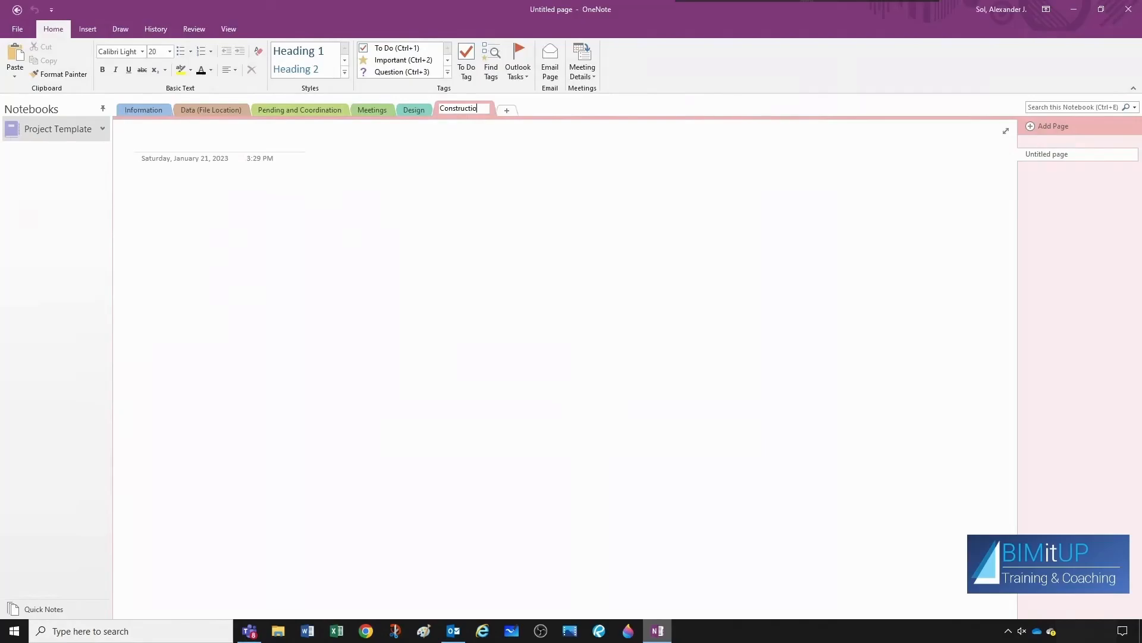
text(Administration)
text(Others)
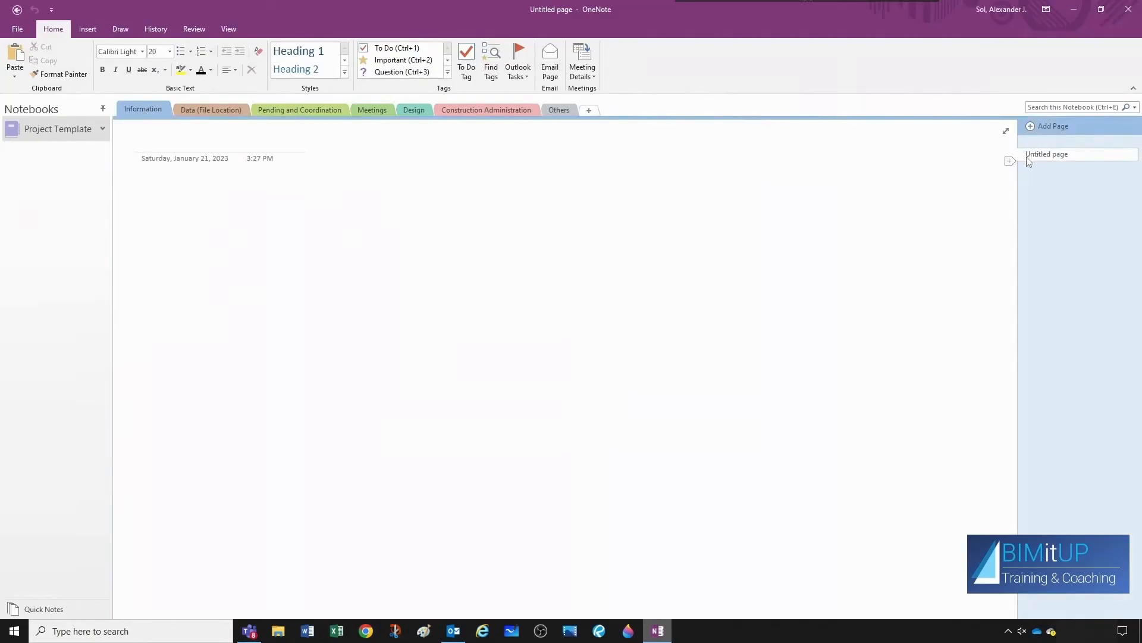
Add Information pages General Information, Contacts and Design Approach Overview.
text(G)
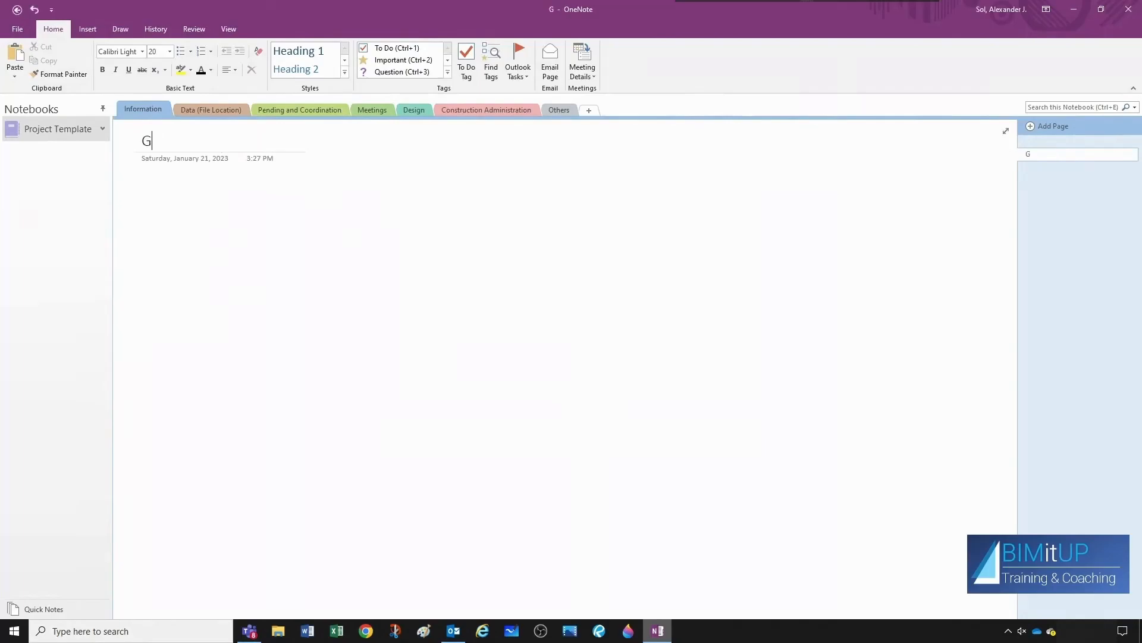
text(eneral Information)
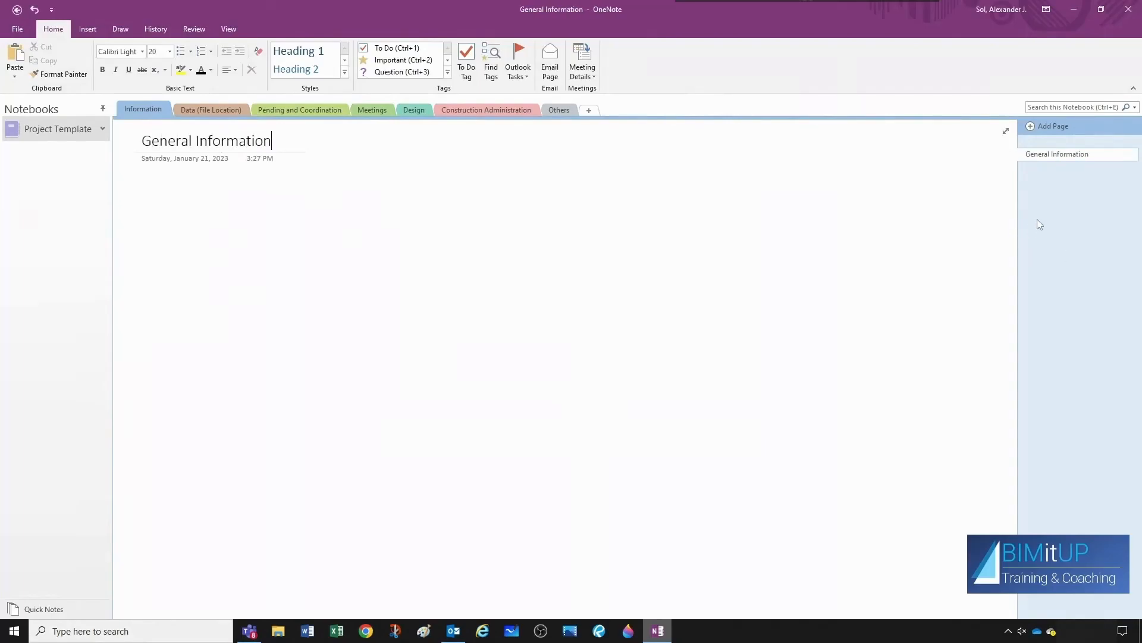
click(1052, 126)
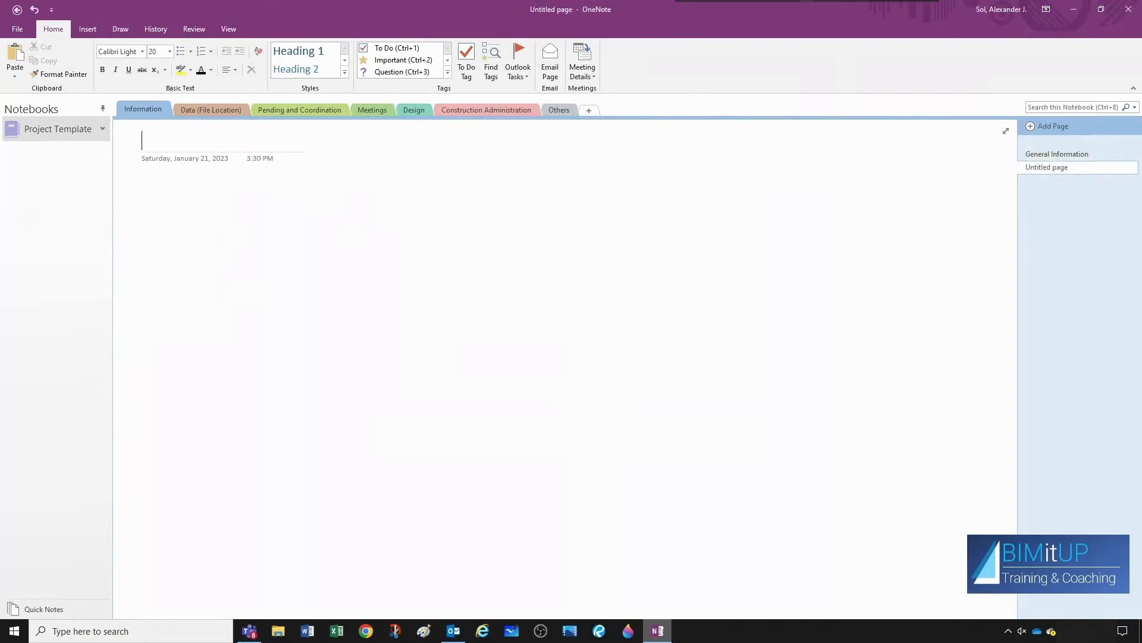
text(Con)
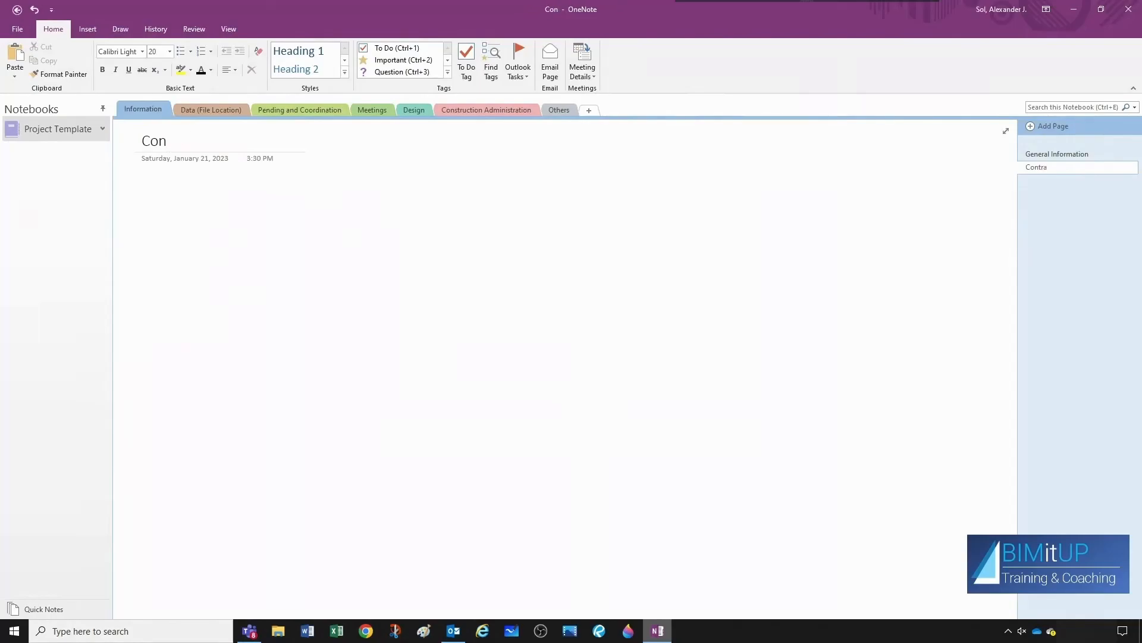
click(1052, 126)
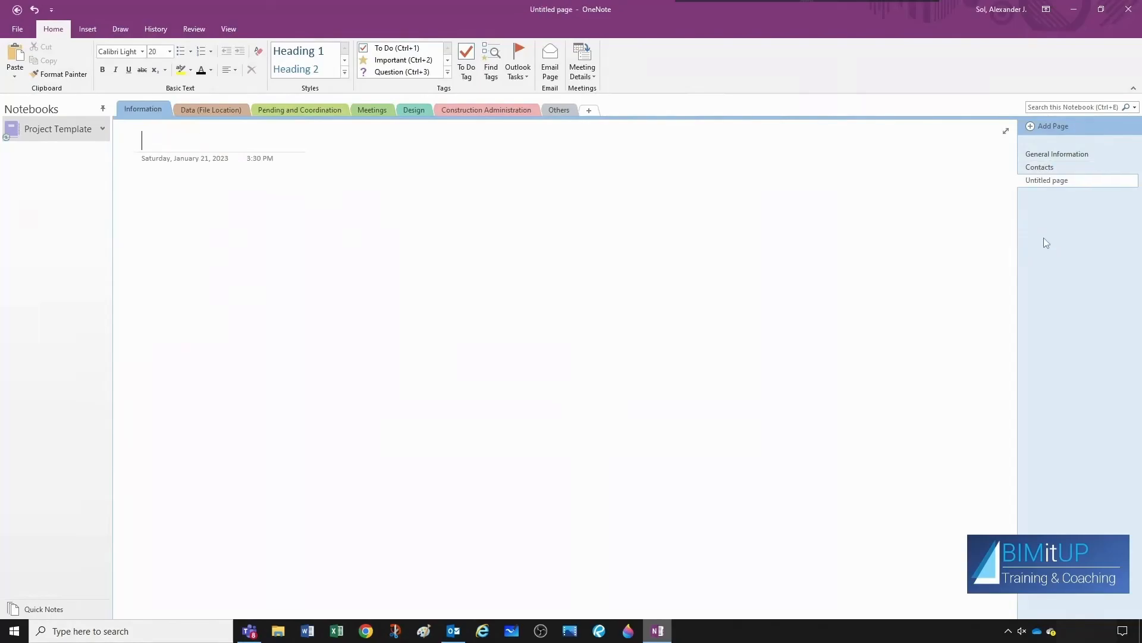
text(Design A)
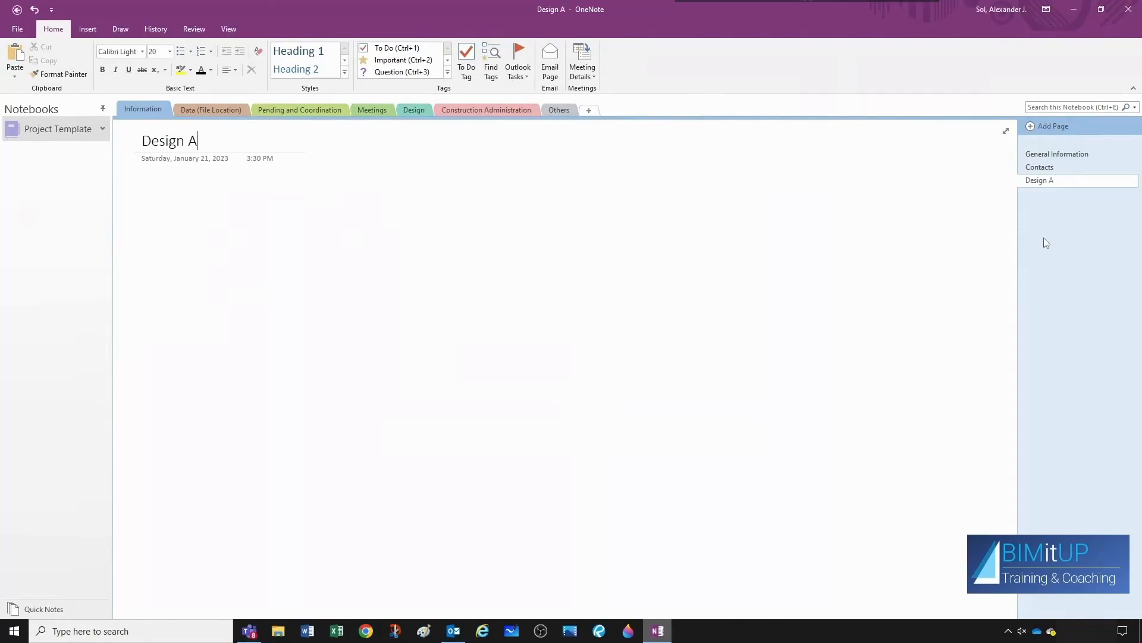
text(pproach Over)
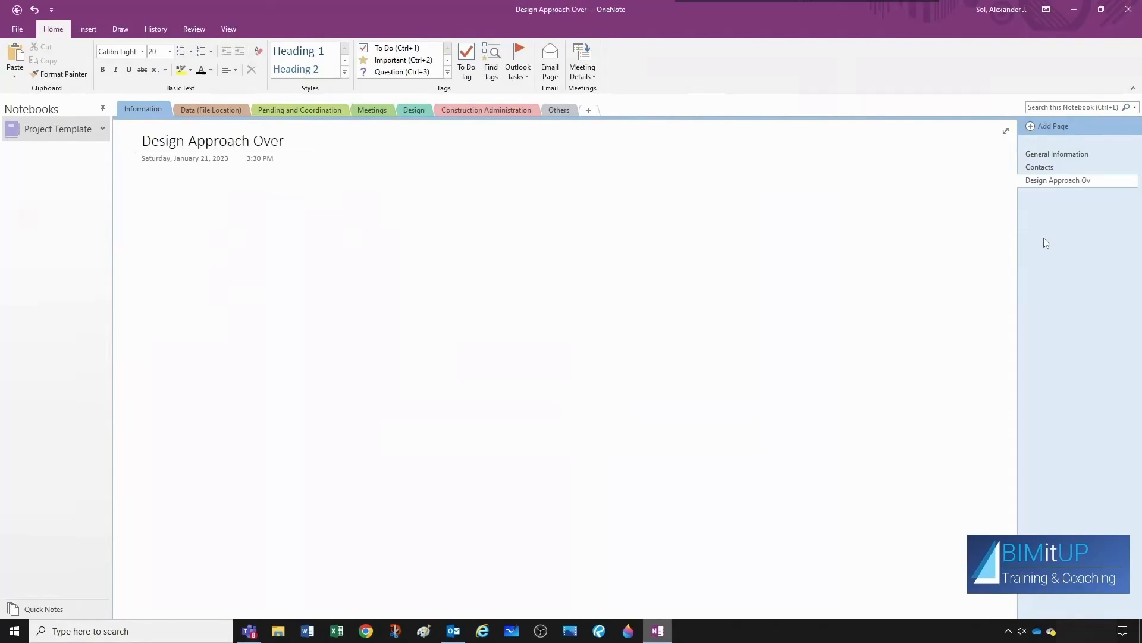
text(view)
text(C)
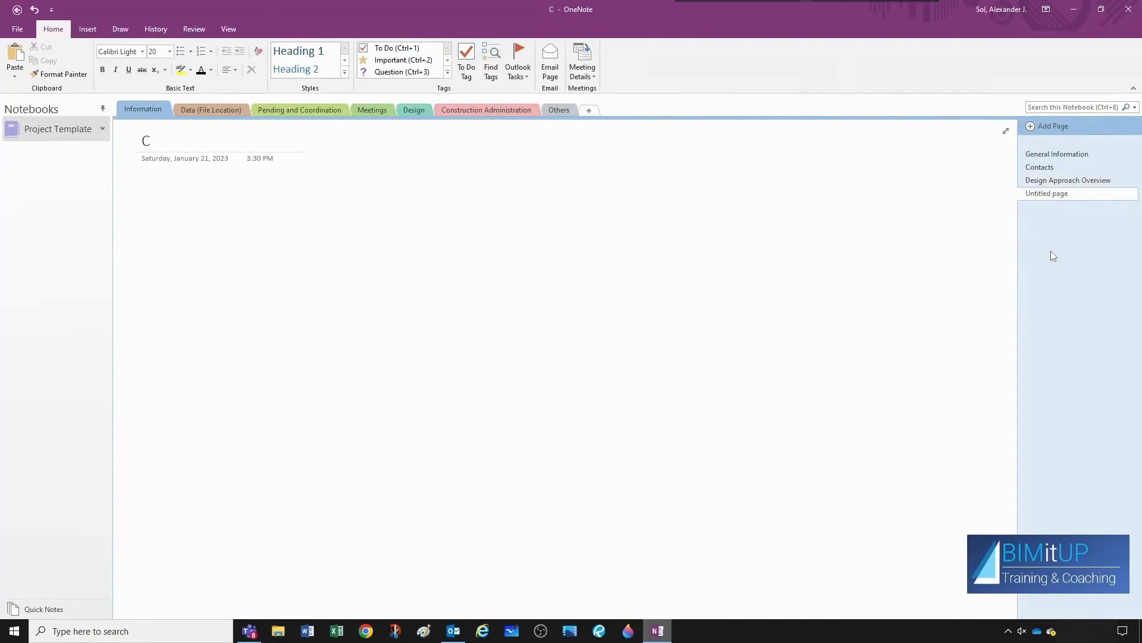
Add Codes & References, Schedule and Deliverables pages, then title one more page.
text(odes & Referenc)
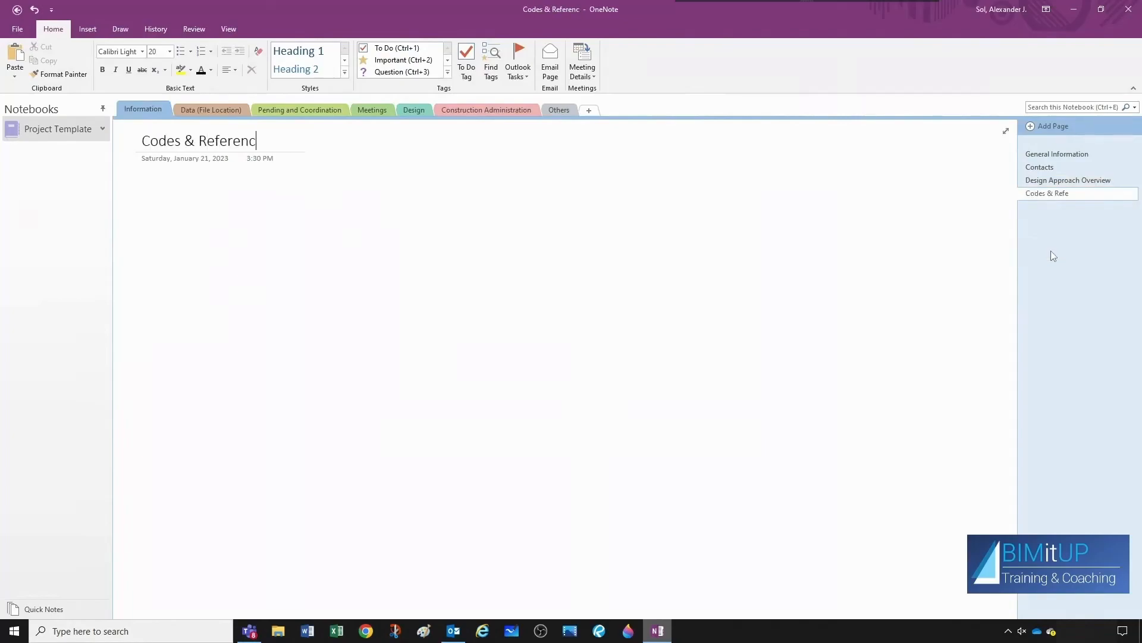
click(1051, 126)
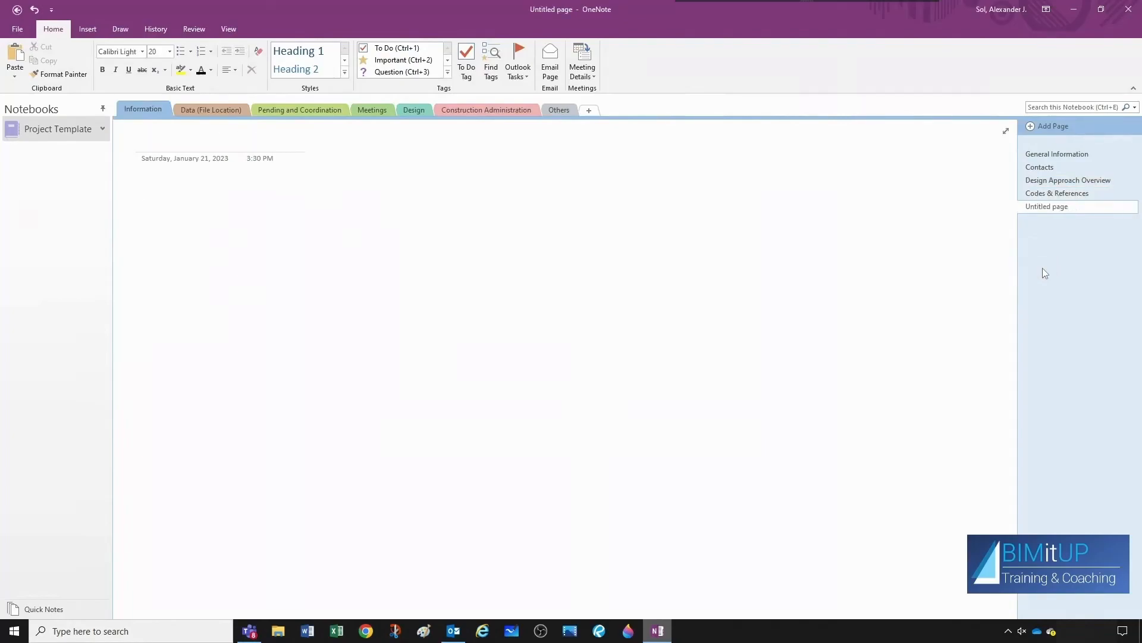
text(Schedule)
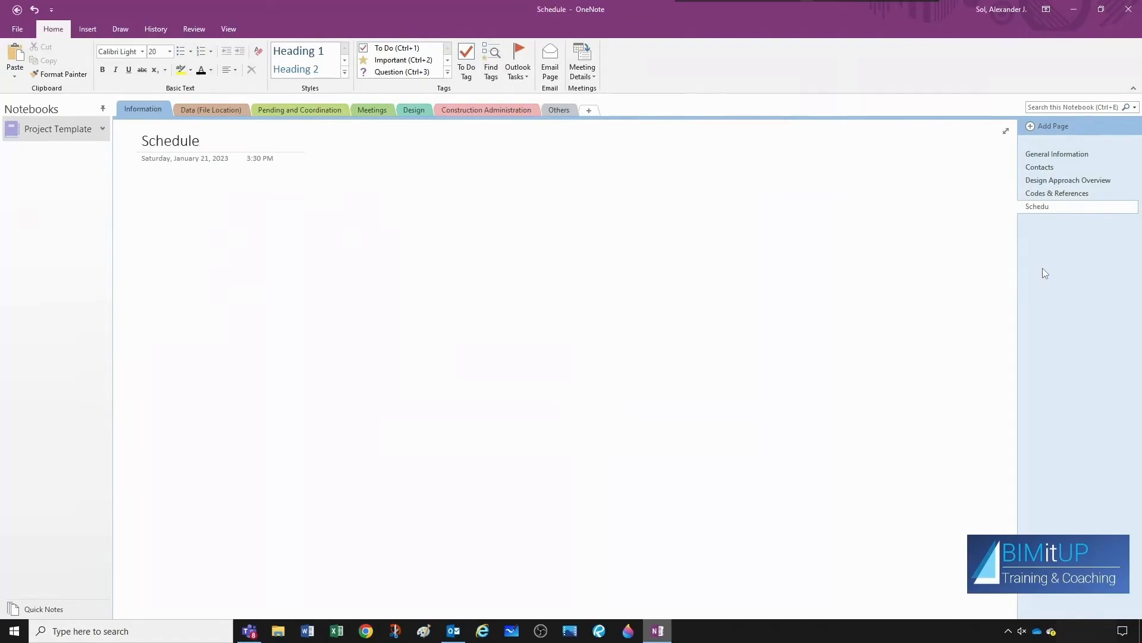
click(1052, 126)
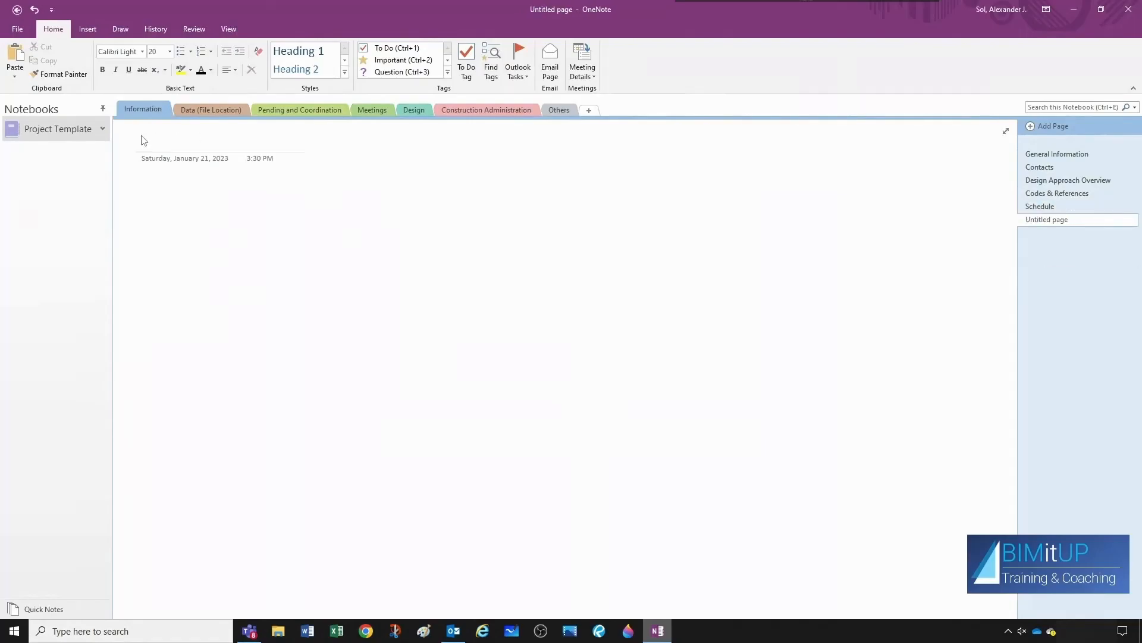
text(Deliv)
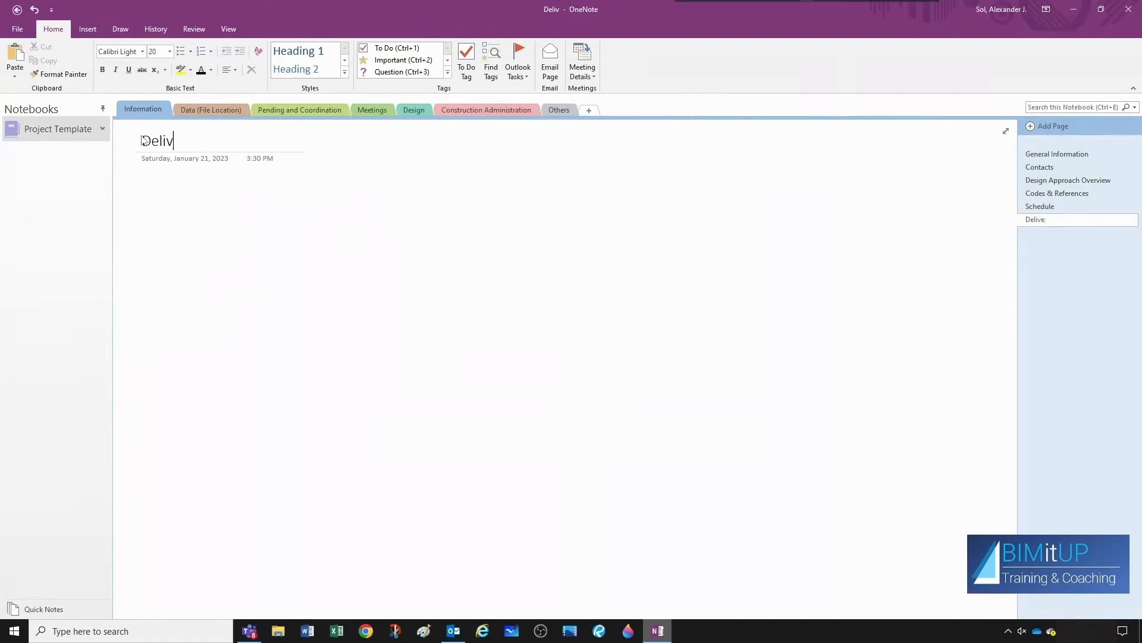
text(erables Exp)
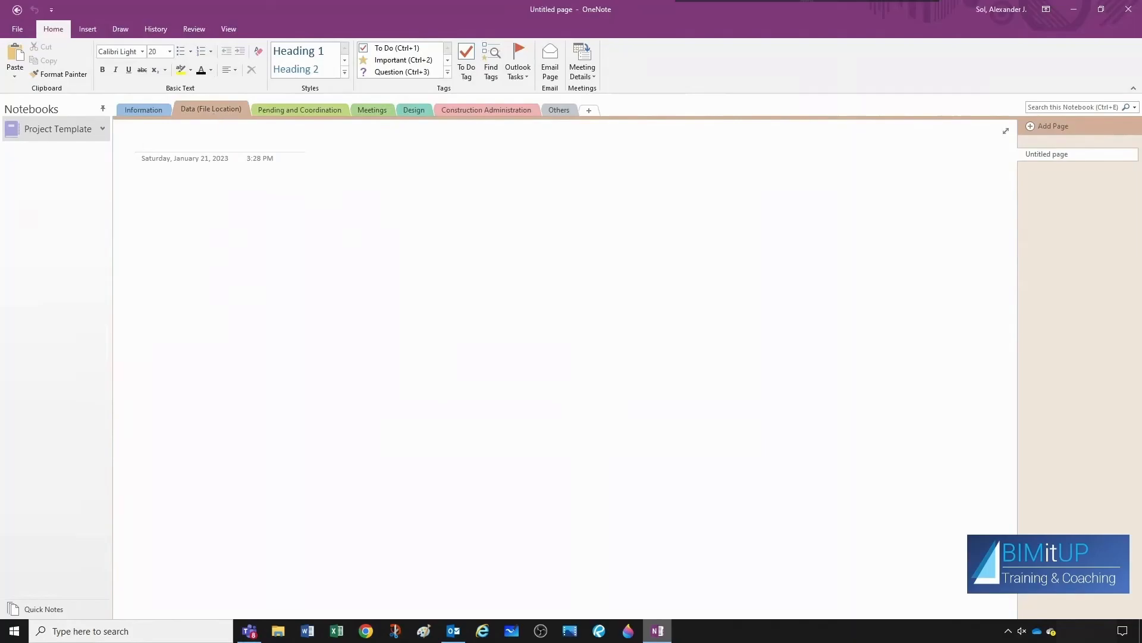
text(Lates)
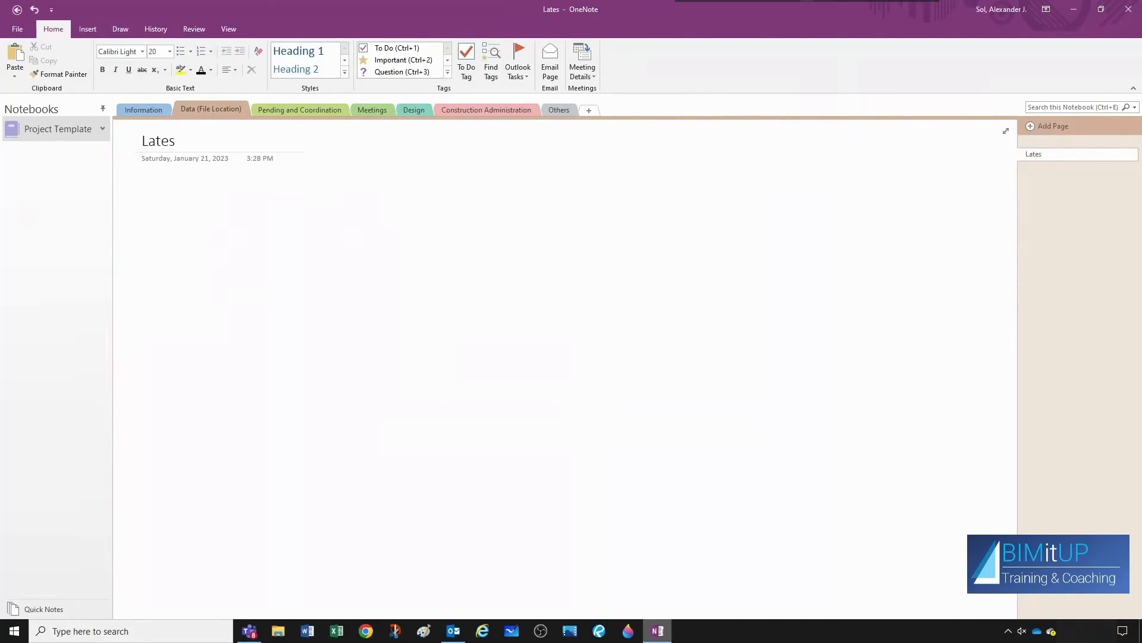
click(299, 110)
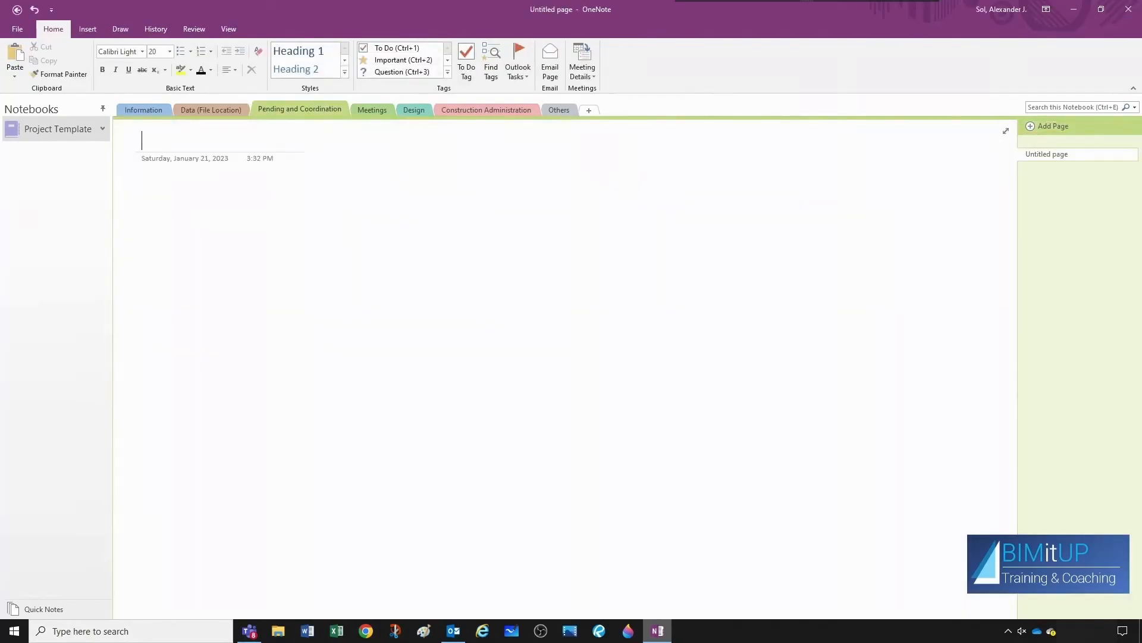
Title pages Coordination - Architect, Coordination - Civil and Coordination - HVAC.
text(Coordination - Arch)
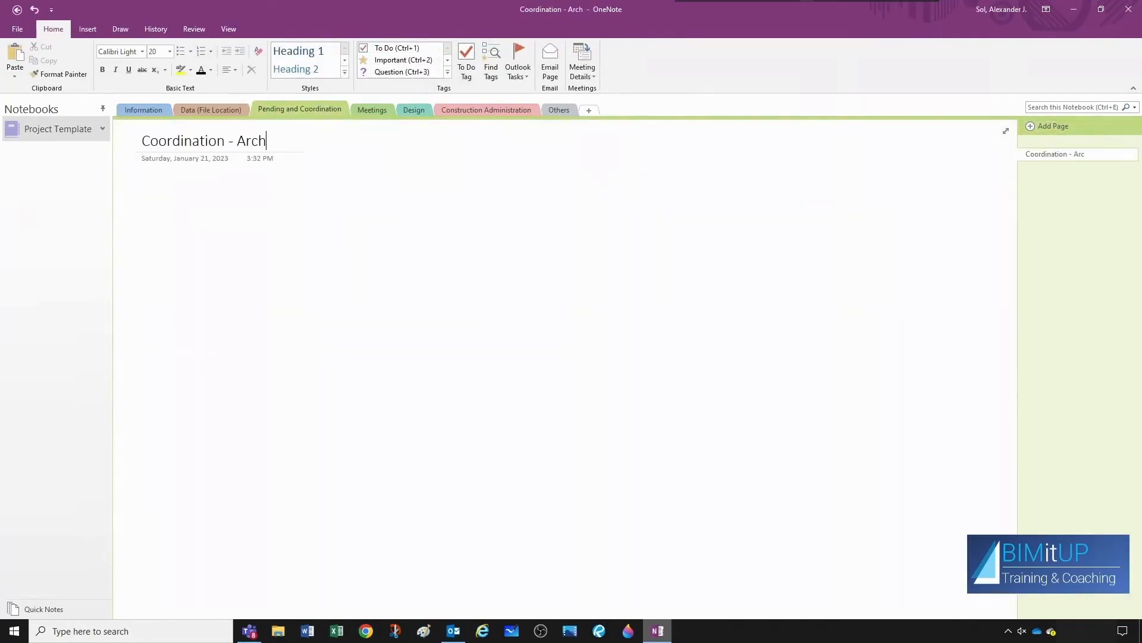
click(1052, 126)
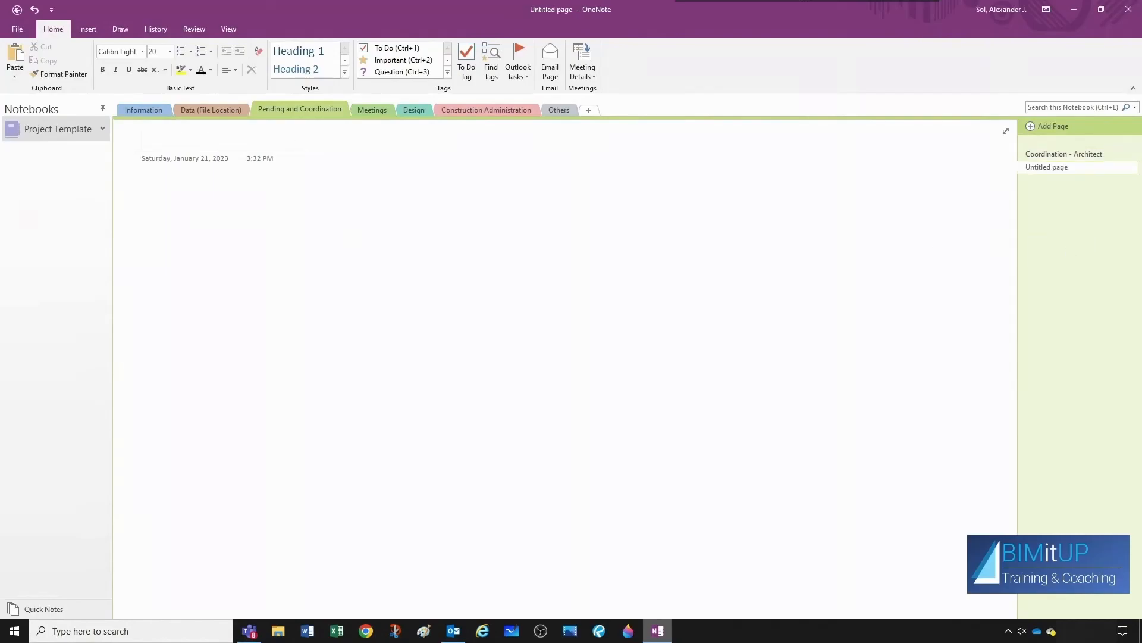
text(Coordination - Ci)
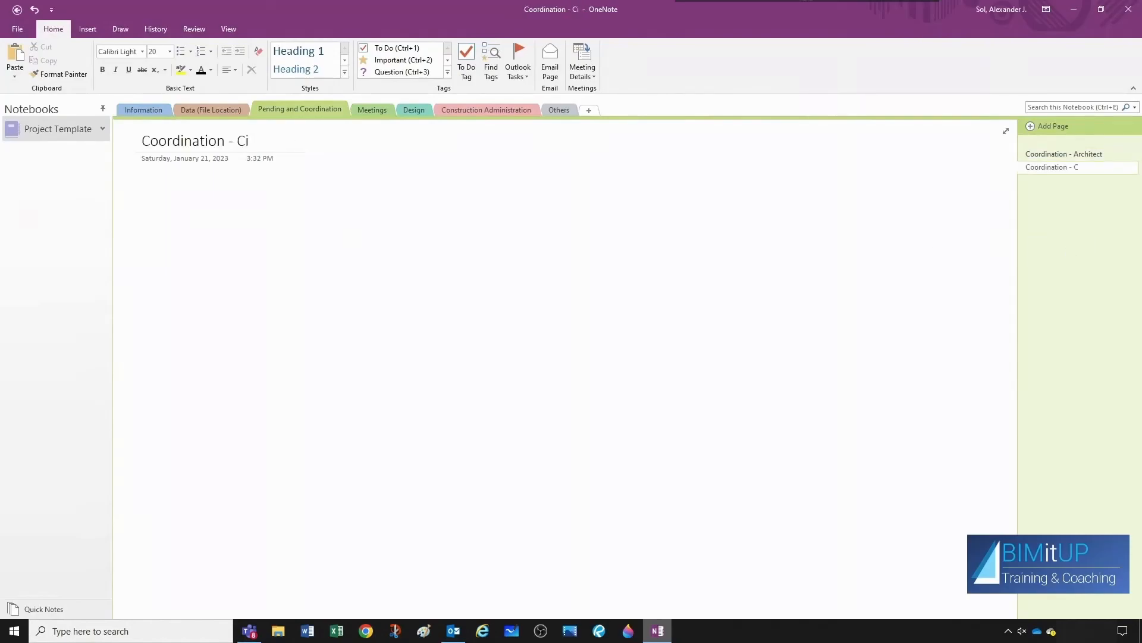
text(vil)
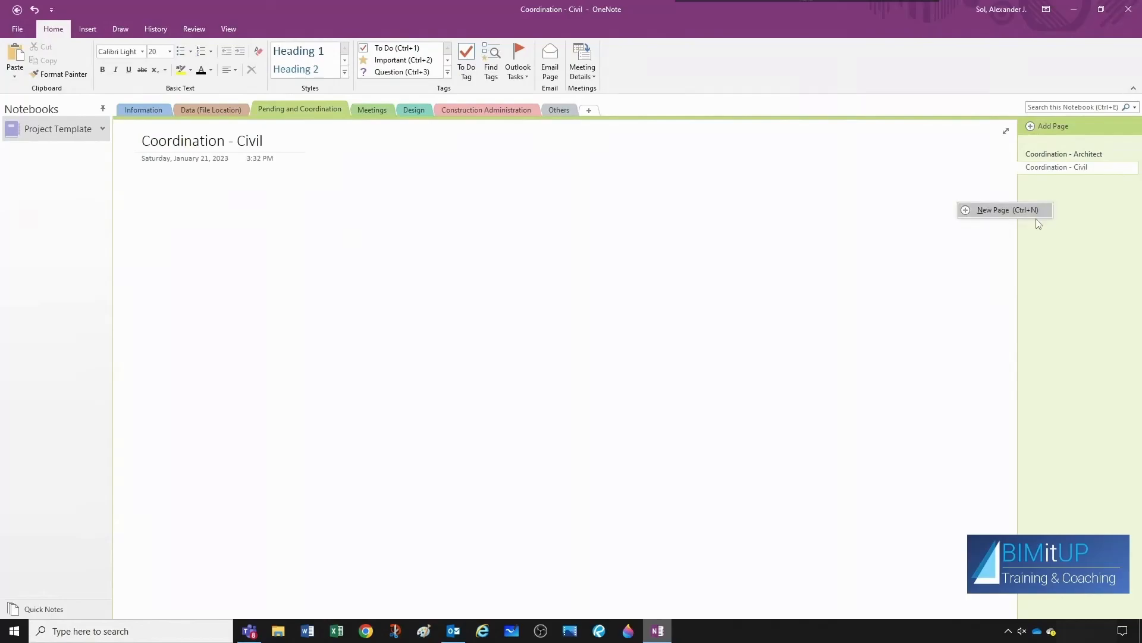
click(1006, 210)
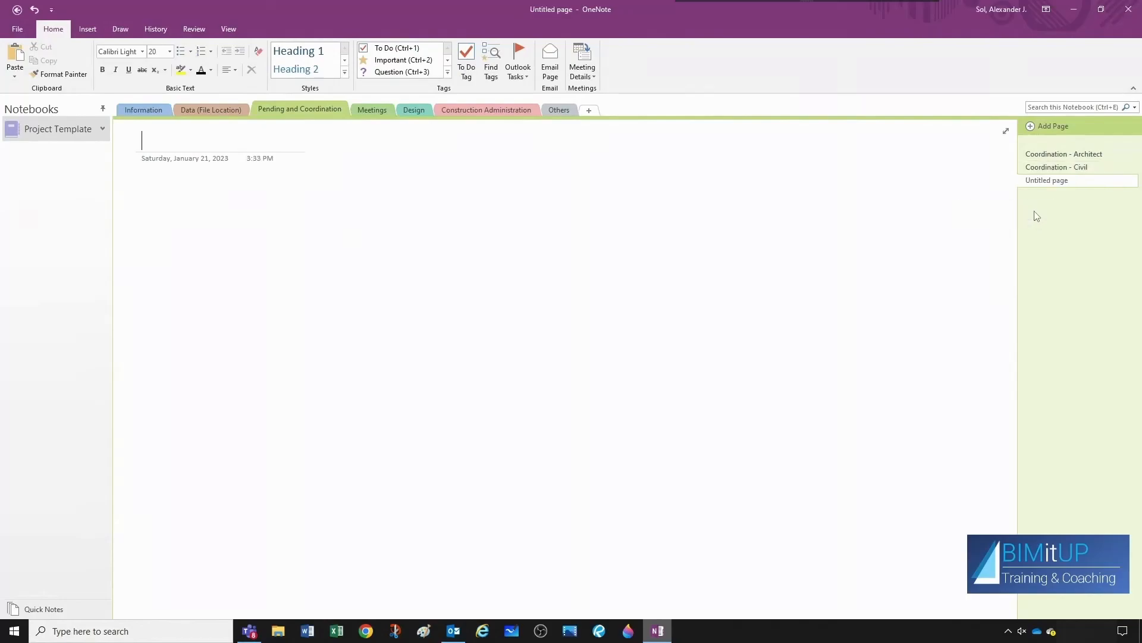
text(Coordination - HVA)
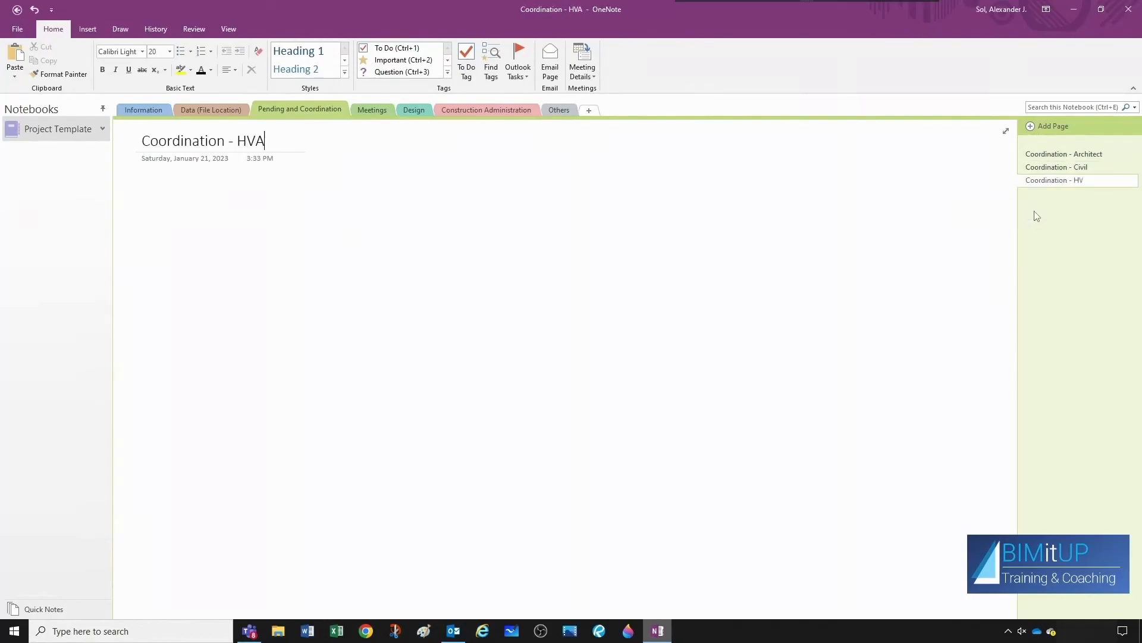
click(1052, 126)
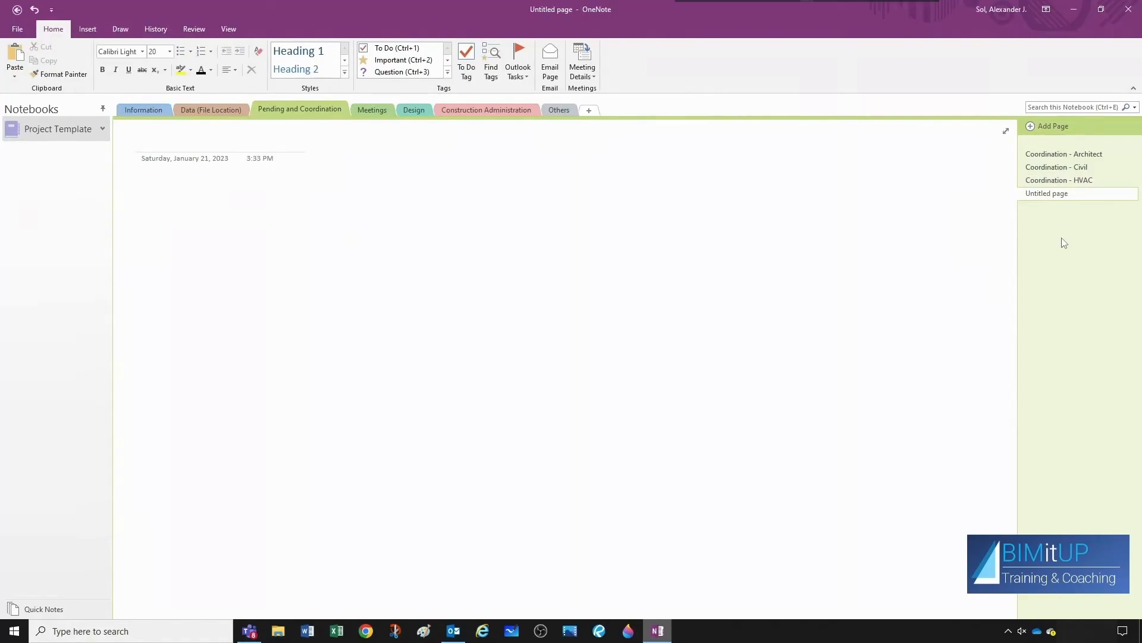
Add Coordination - Electrical, Coordination - Others and Coordination - Lab Consultant pages.
text(Coordination - Electrical)
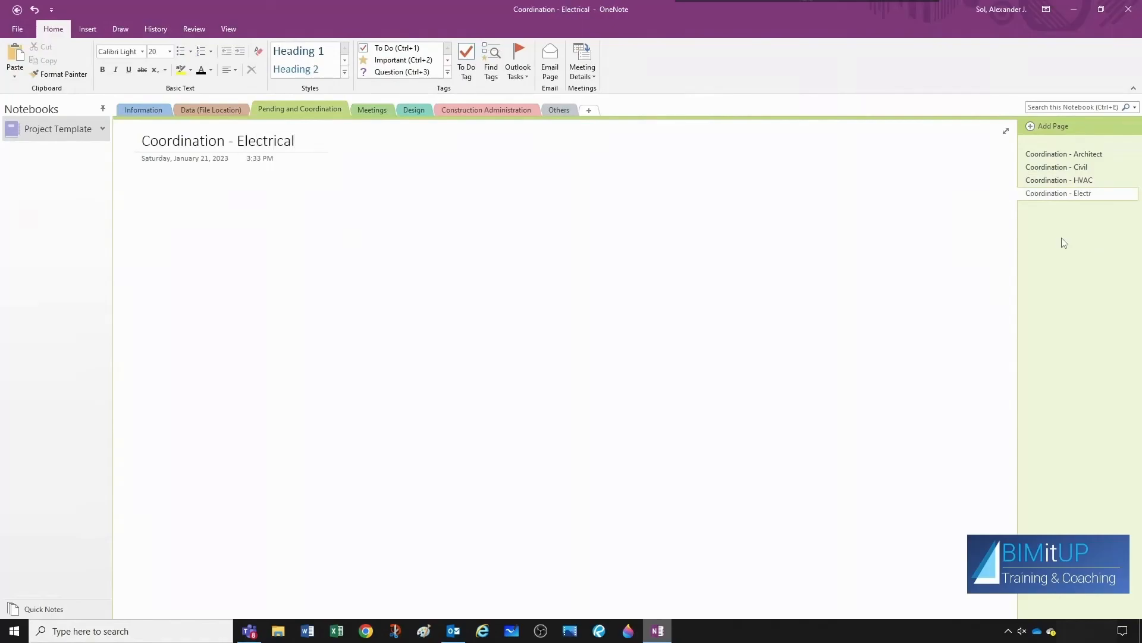
click(1052, 125)
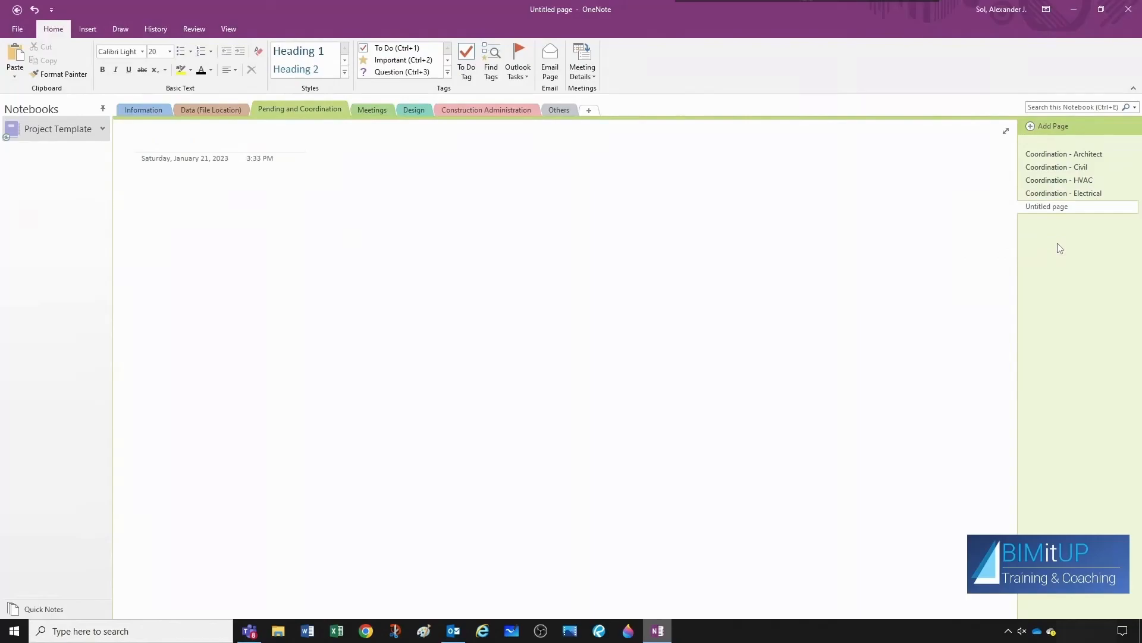
text(Coordination - Others)
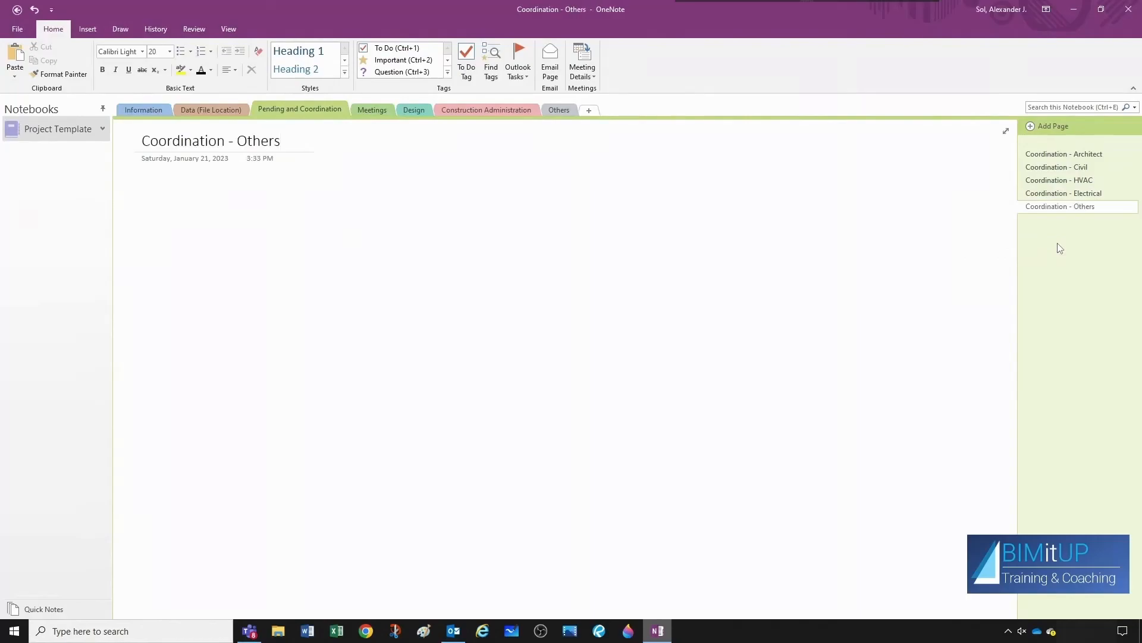
mouse_move(1056, 235)
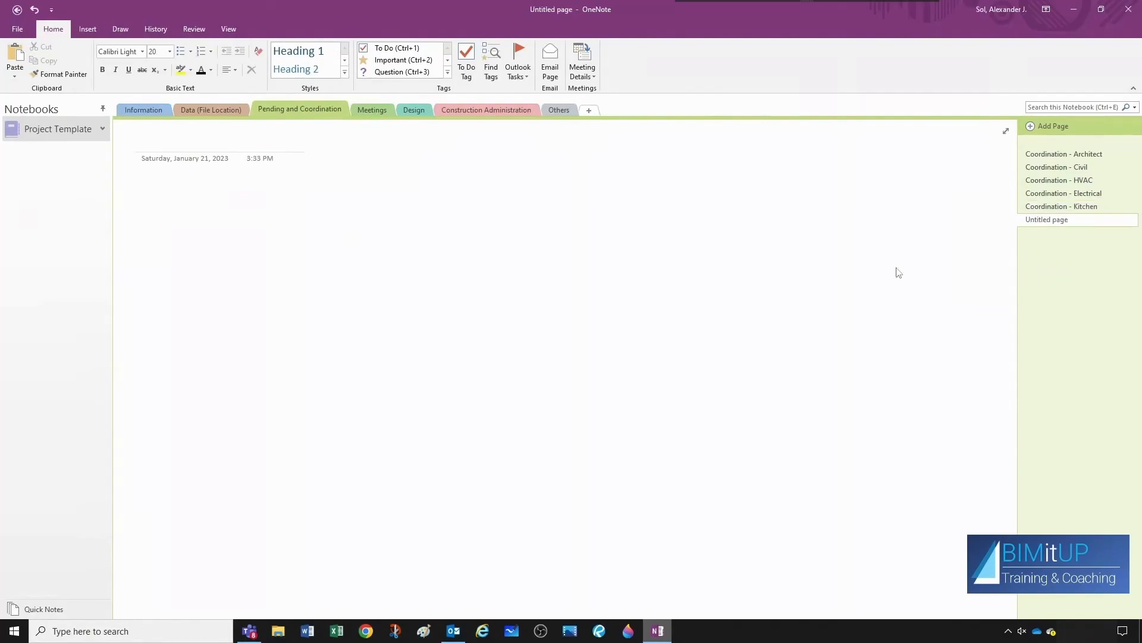
text(Coordination - Lab)
text(Coordination - Med)
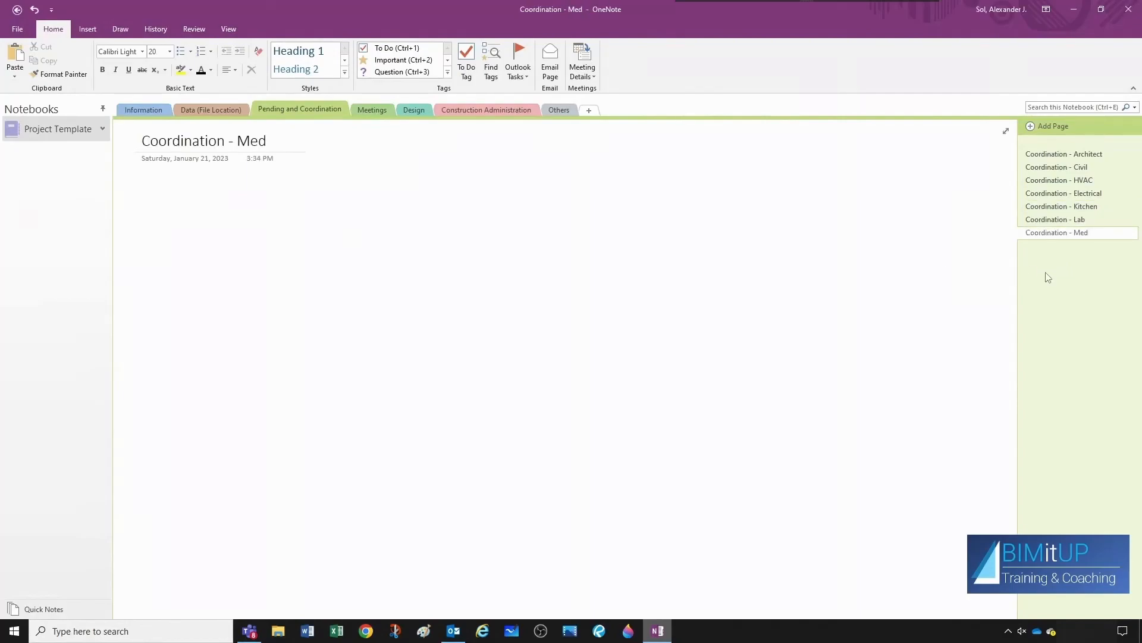
text(Consultant)
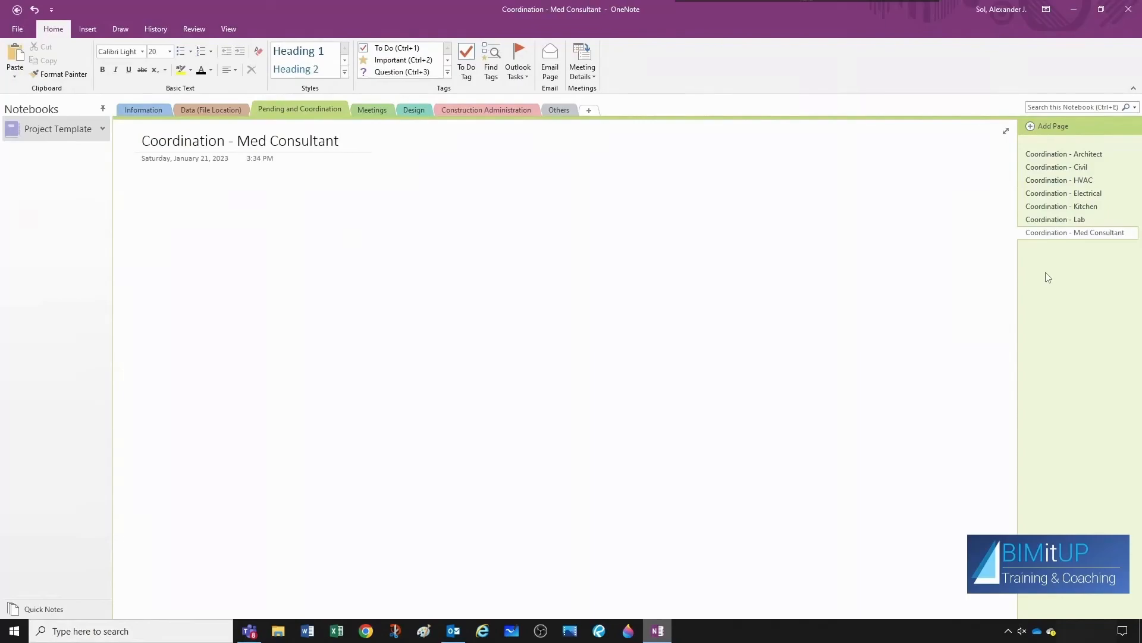
click(1055, 219)
text( Consultant)
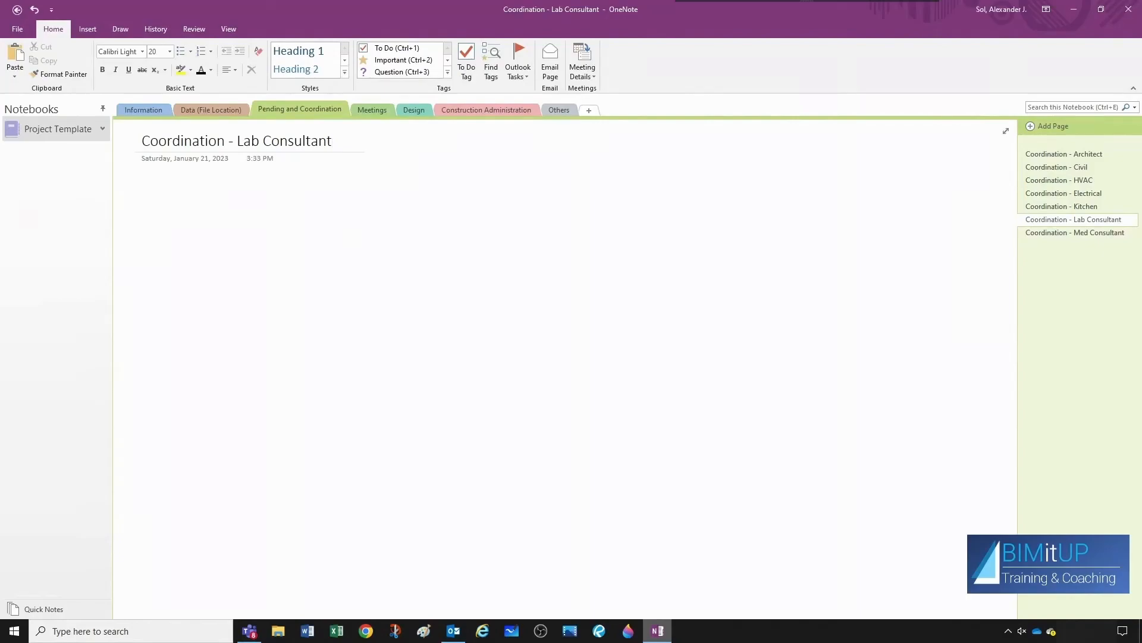
click(1064, 154)
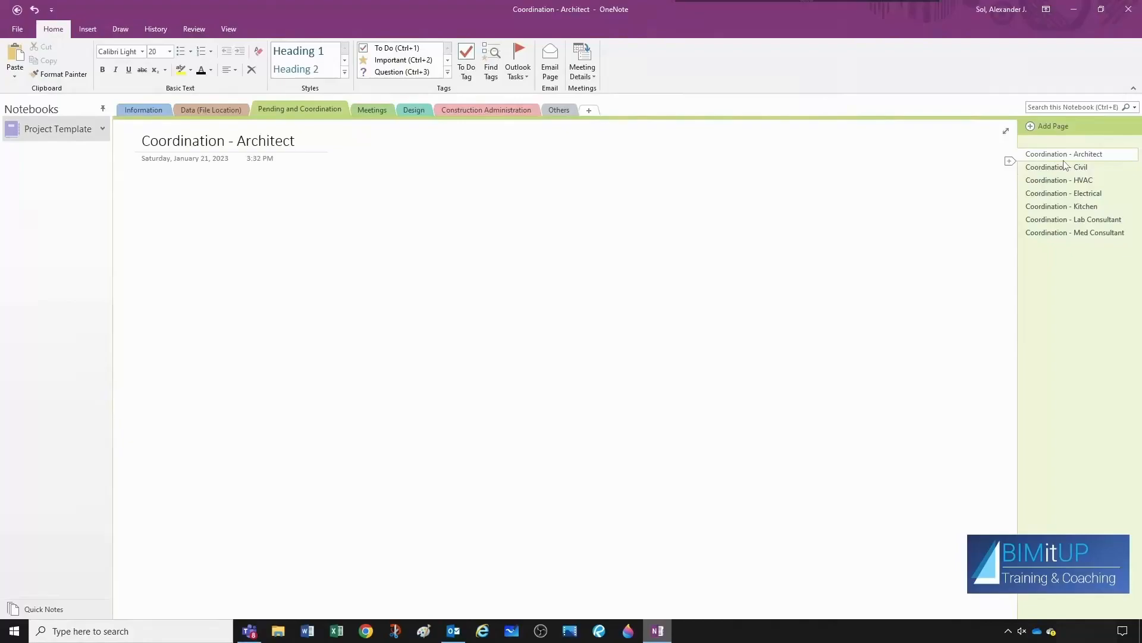
Insert pages 1 Pending, 2 Action Items and 3 Coordinated below Coordination - Architect.
right_click(1077, 153)
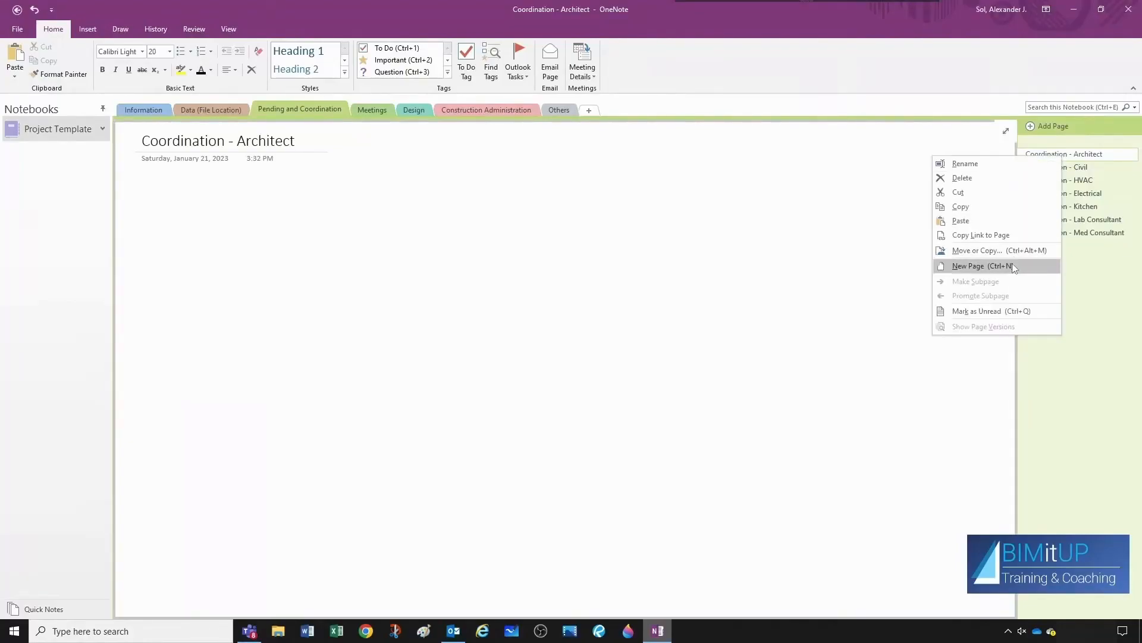
click(968, 266)
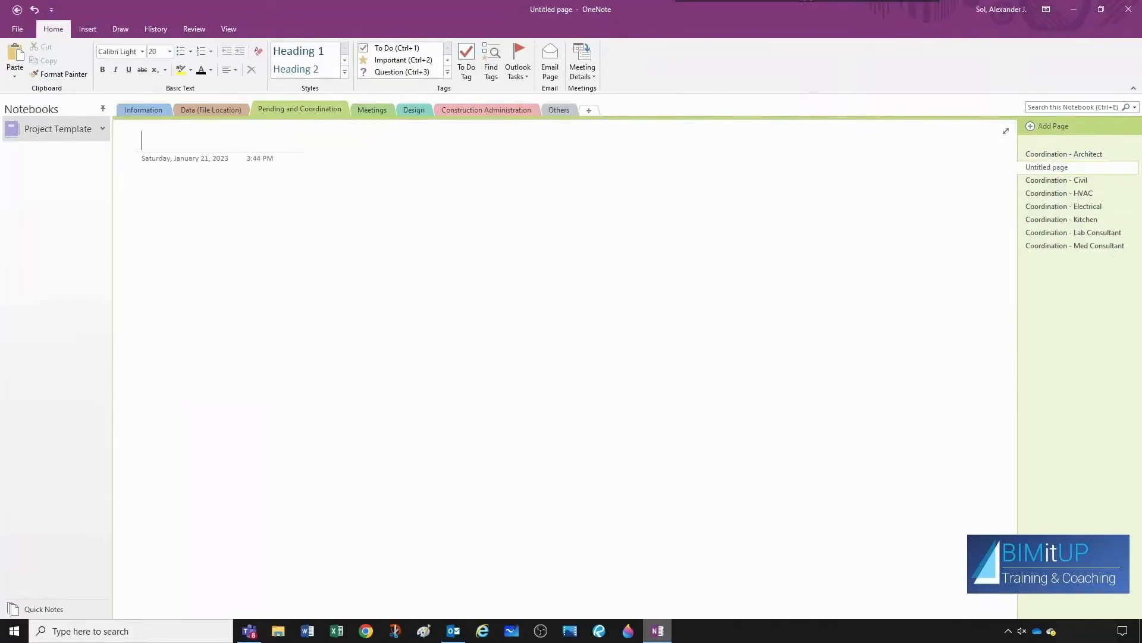
right_click(1047, 167)
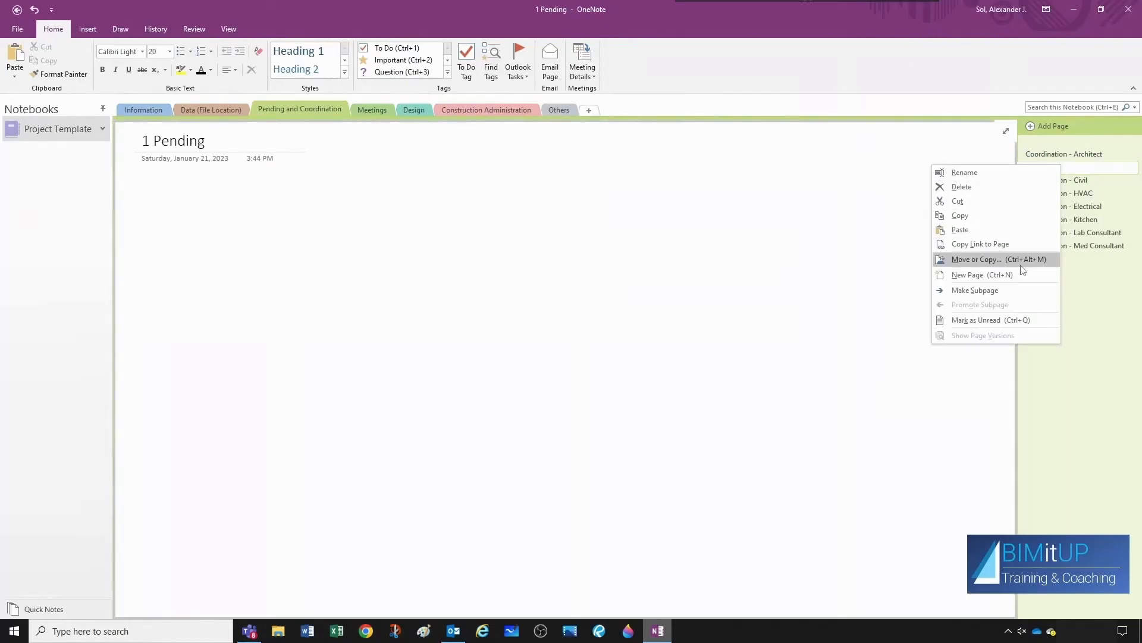
click(967, 275)
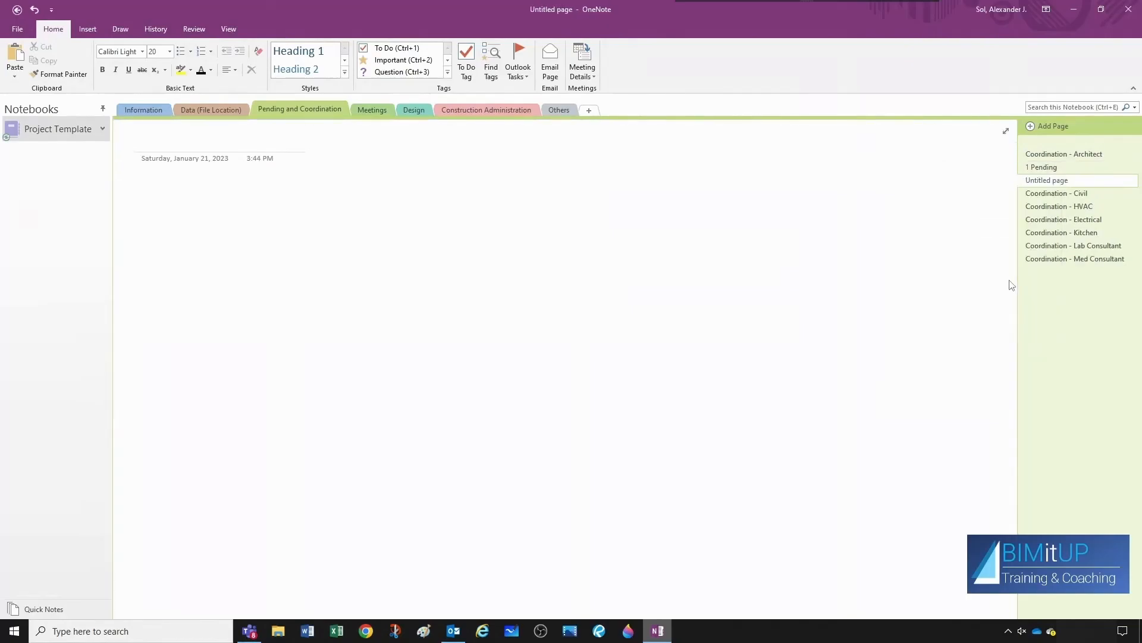
text(2 Ac)
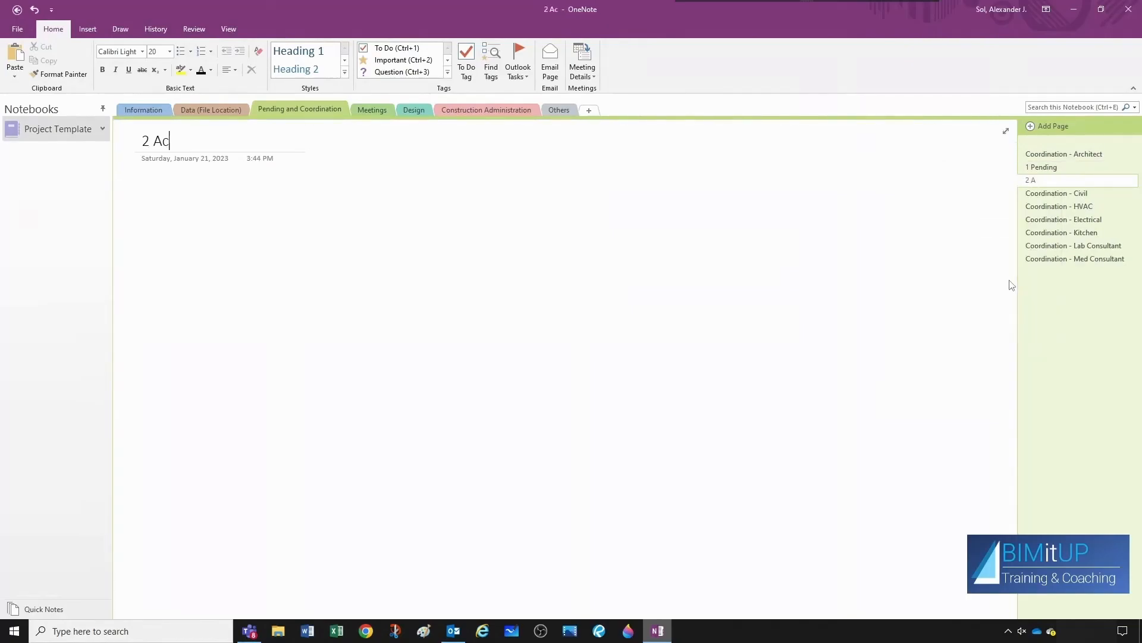
text(tion Items)
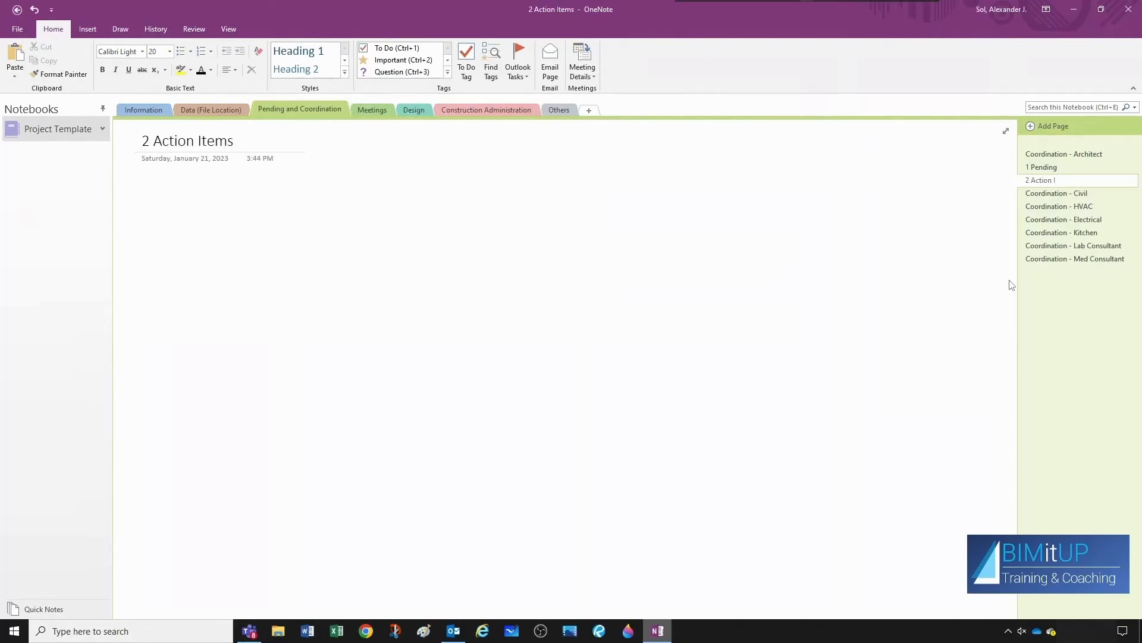
right_click(1064, 153)
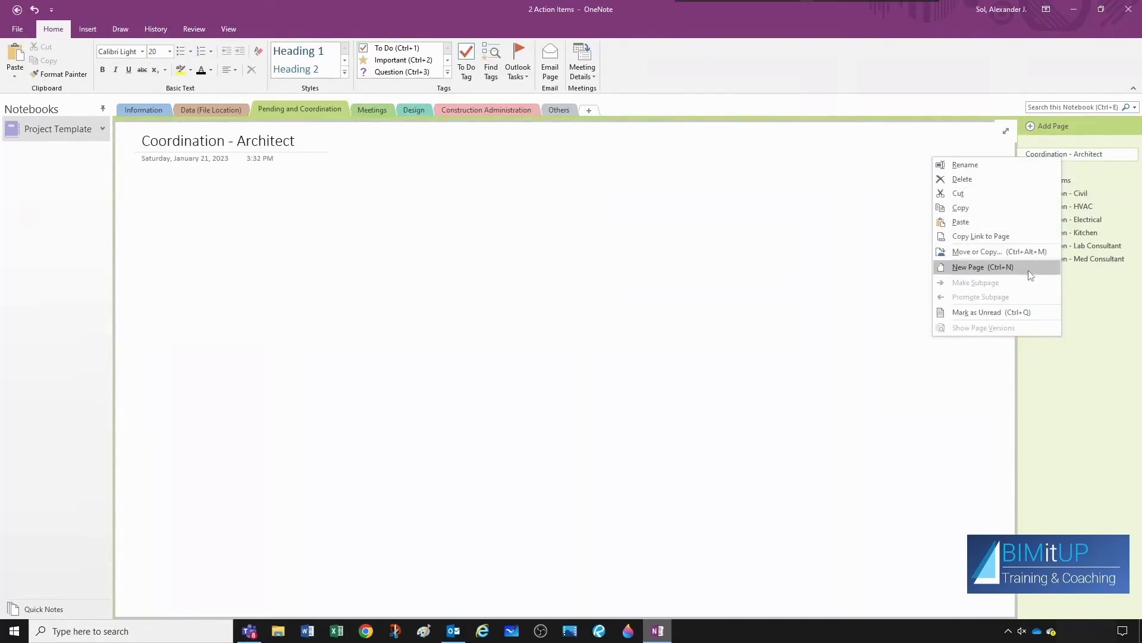
click(968, 267)
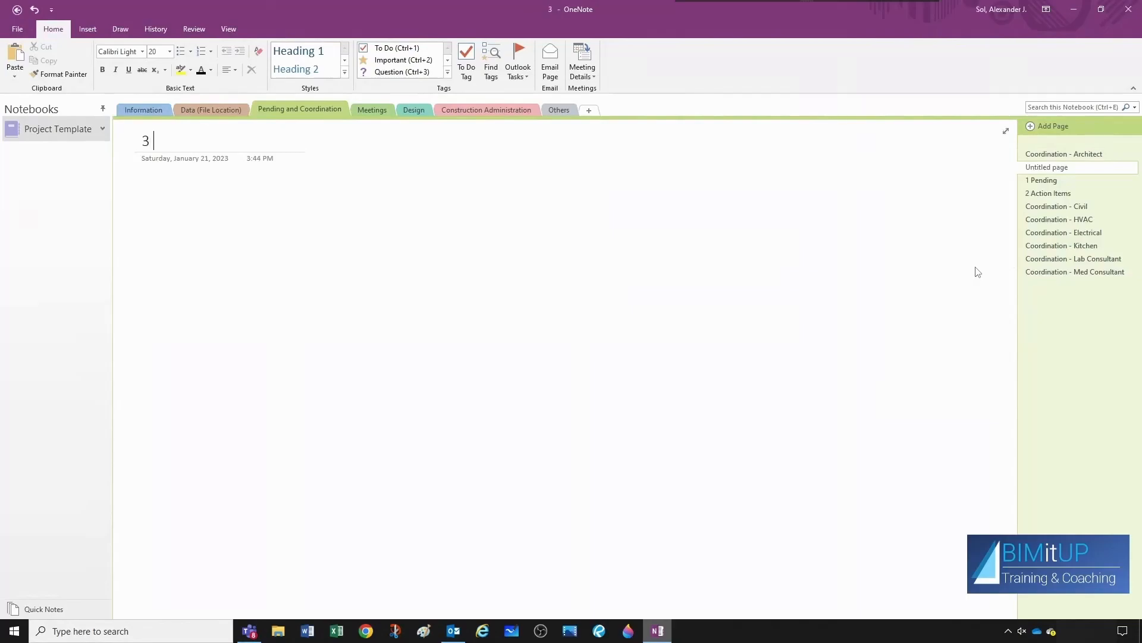
text(Coordinated)
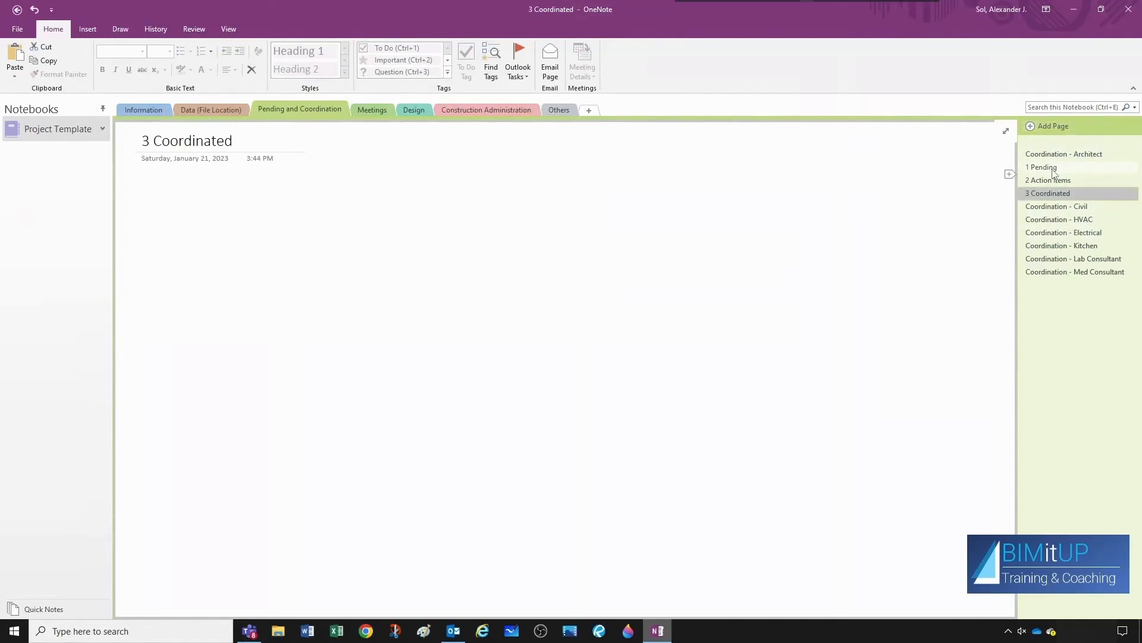
click(1041, 167)
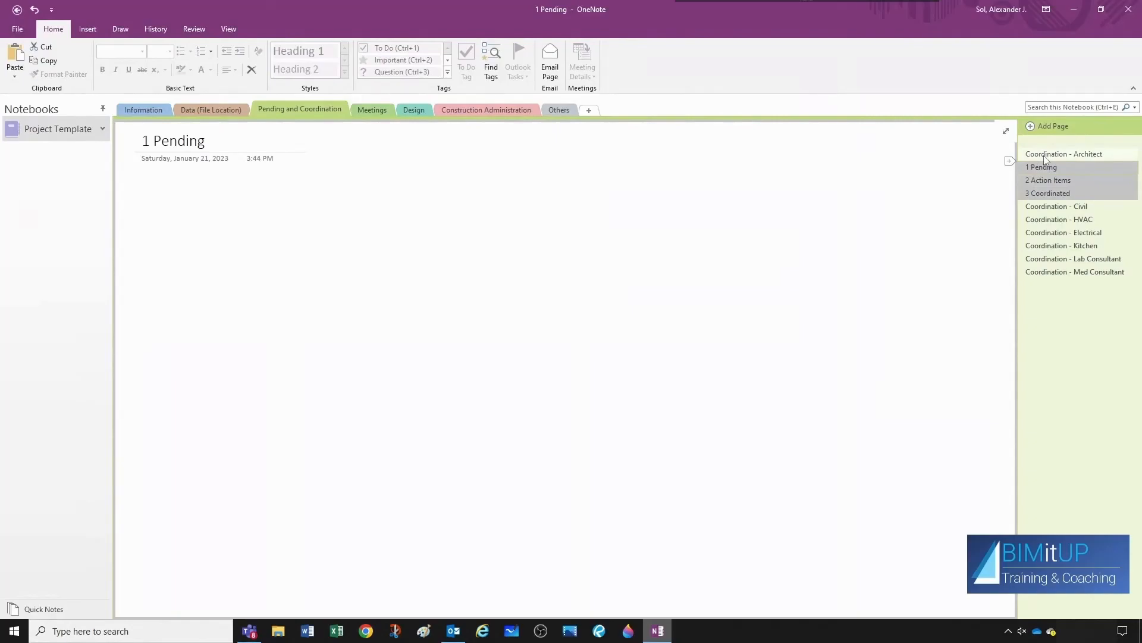
mouse_move(1048, 180)
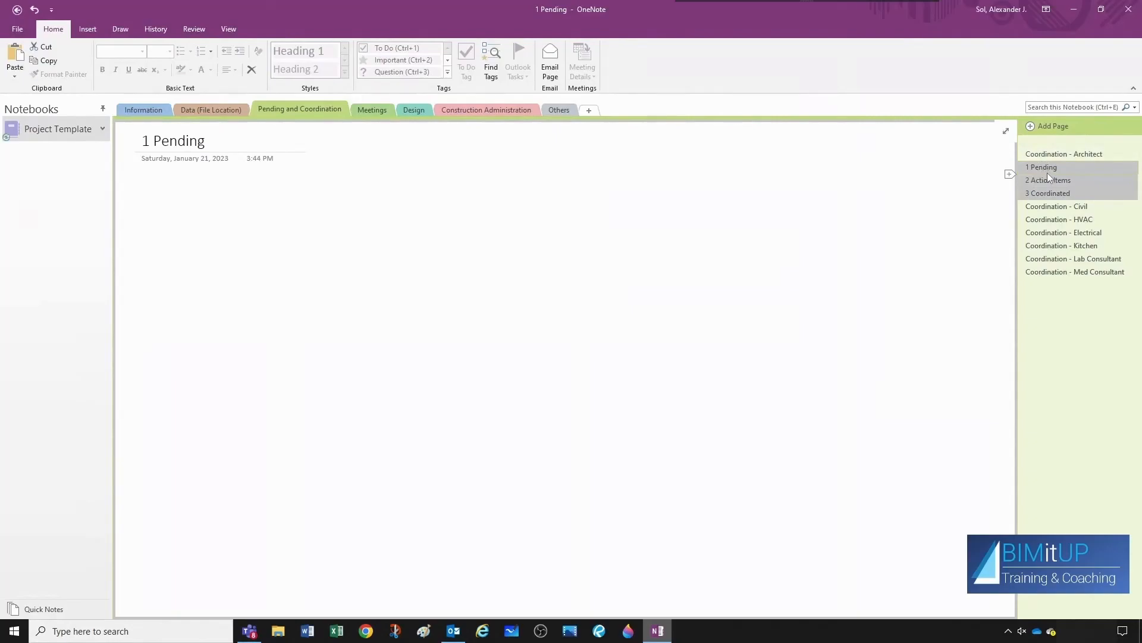
Make the three selected pages subpages, then check each one through Coordination - Civil.
right_click(1041, 166)
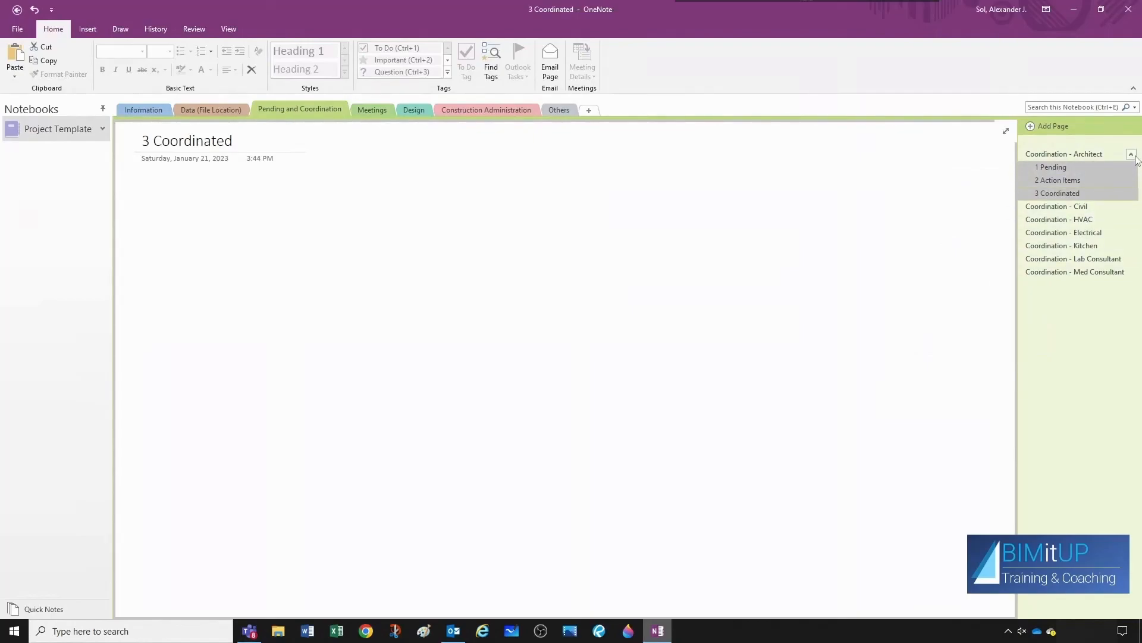
click(1132, 154)
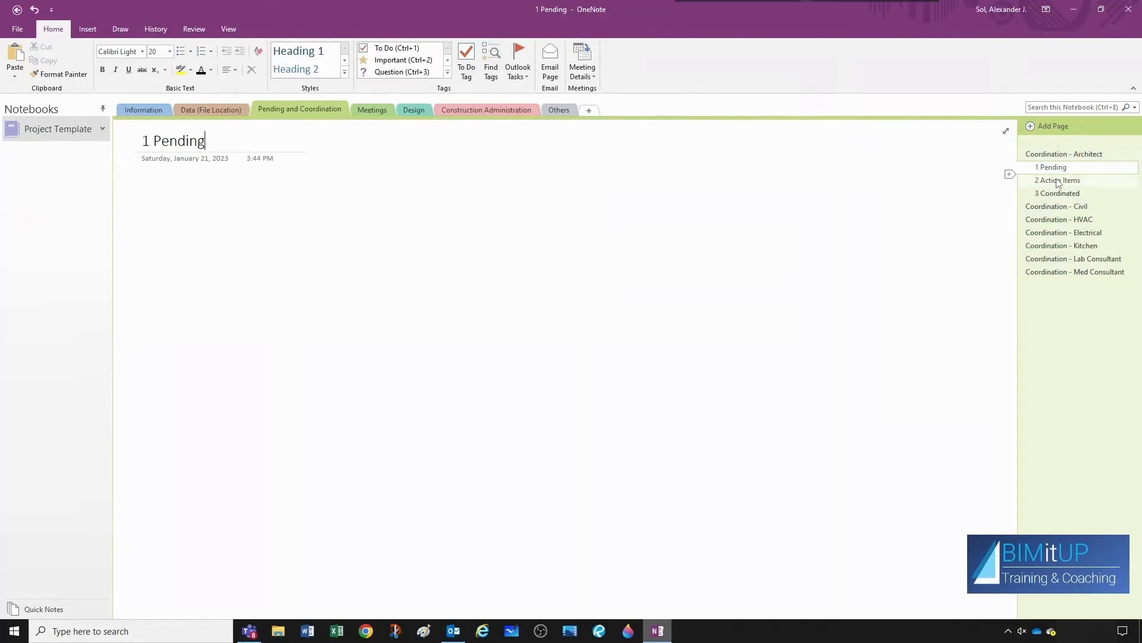
click(1058, 180)
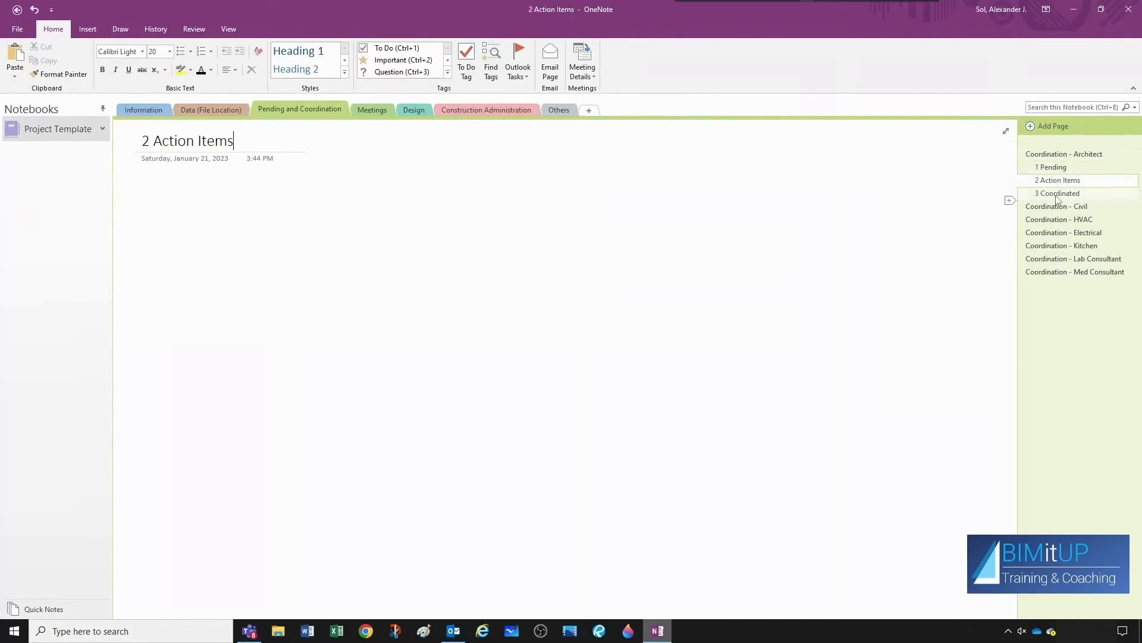
click(1057, 193)
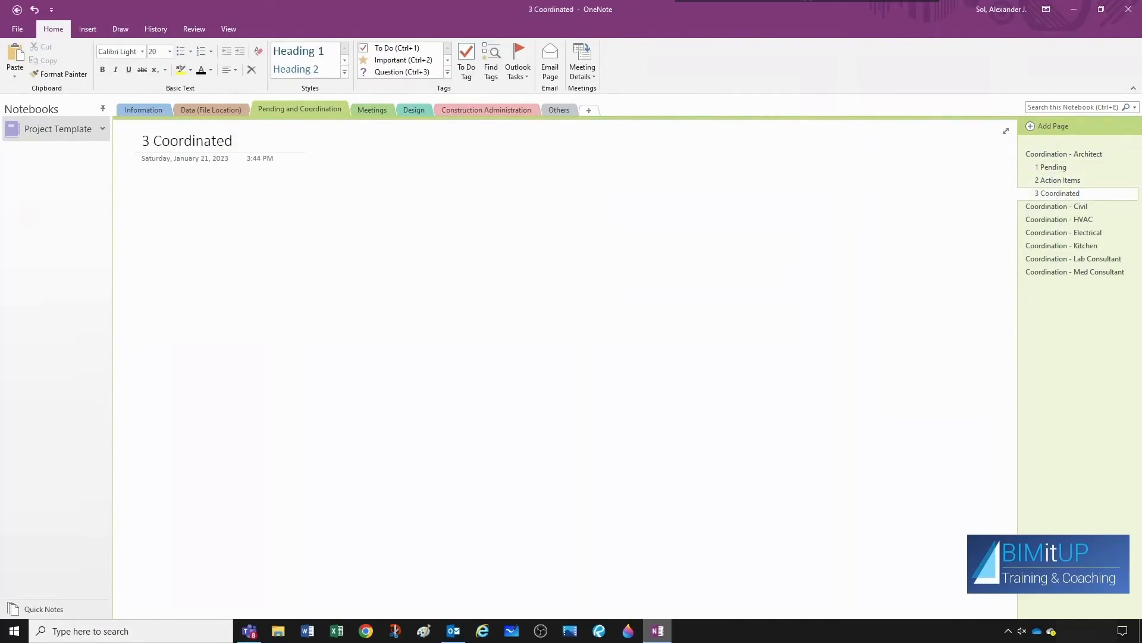
click(1057, 207)
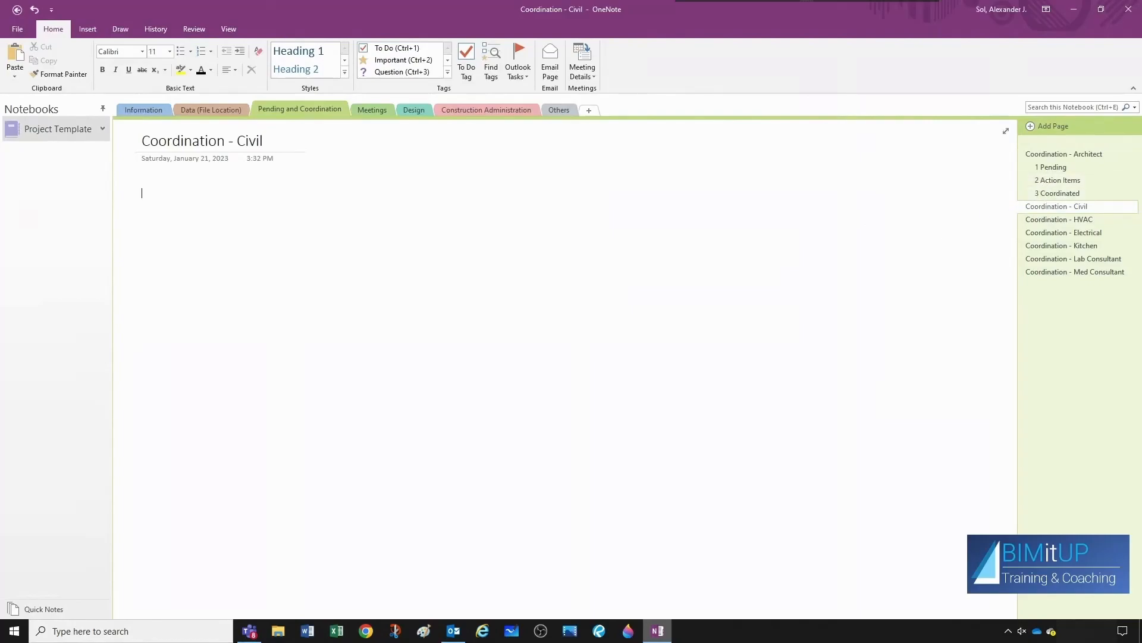
Add a 1 Pending note with two bulleted Pending items.
text(1 Pending)
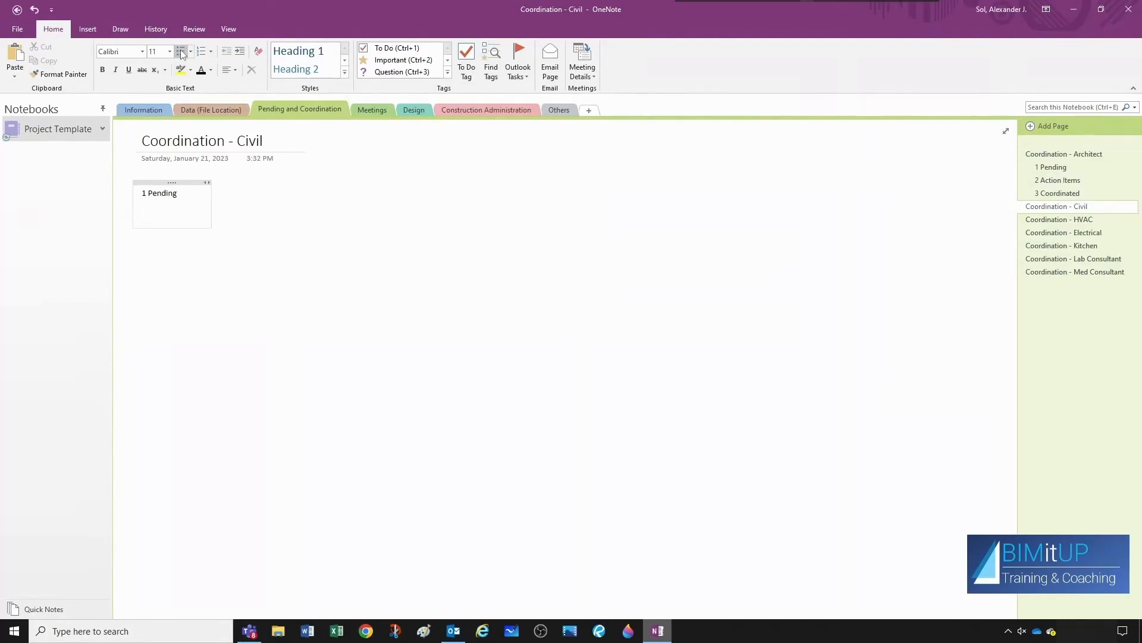
click(203, 51)
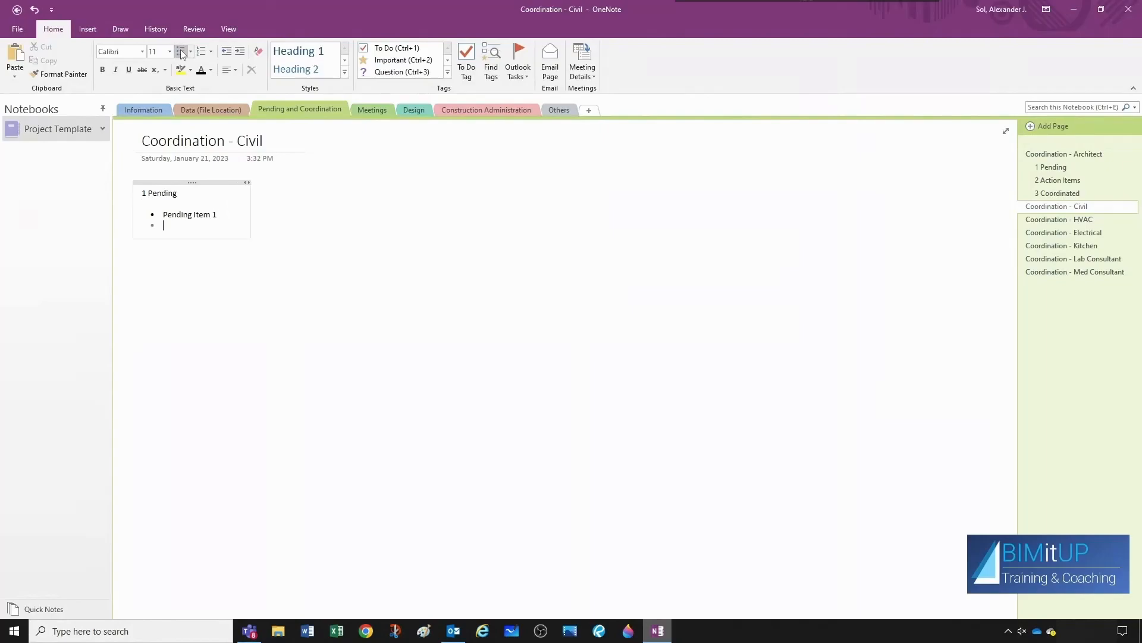
text(Pending)
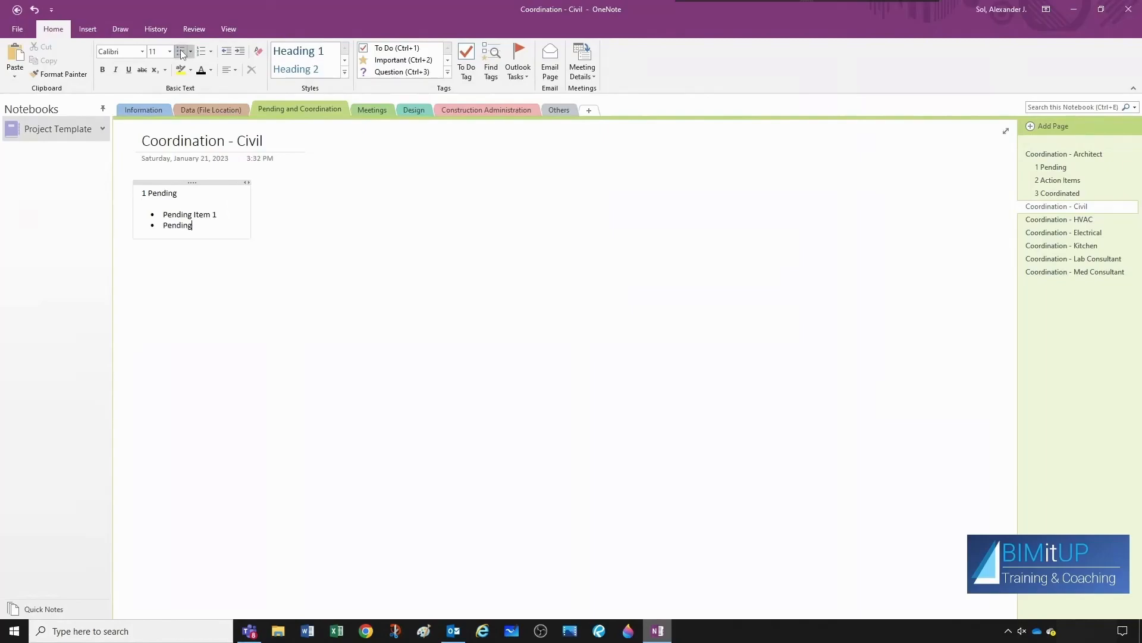
text(Item 2)
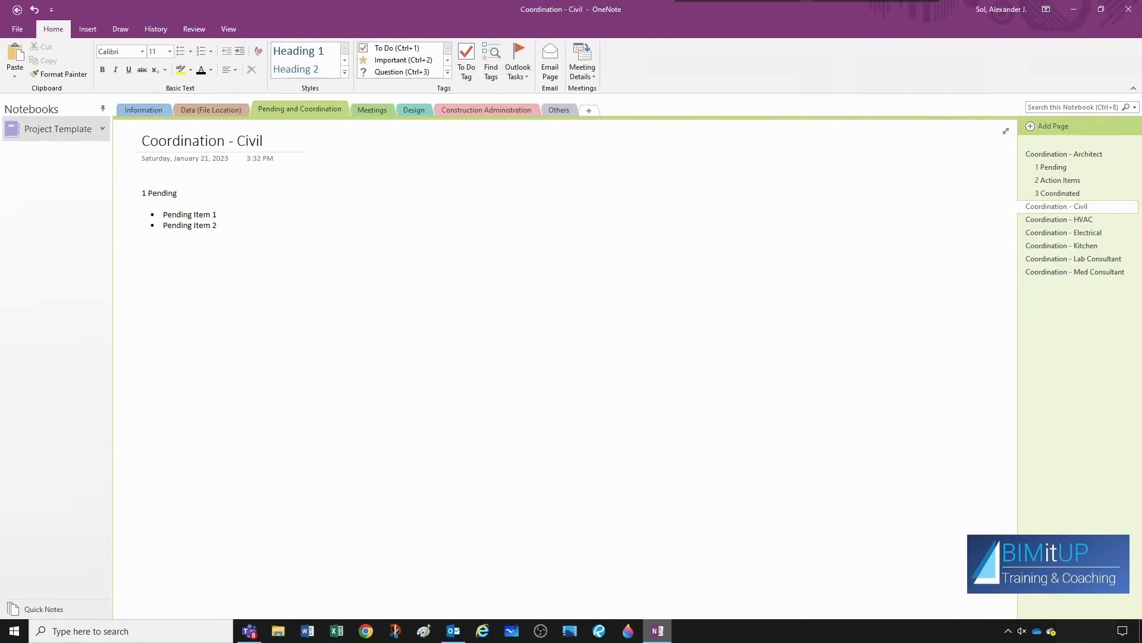
Add bulleted 2 Action Items and 3 Coordinated lists and heading-style the titles.
click(427, 192)
text(2)
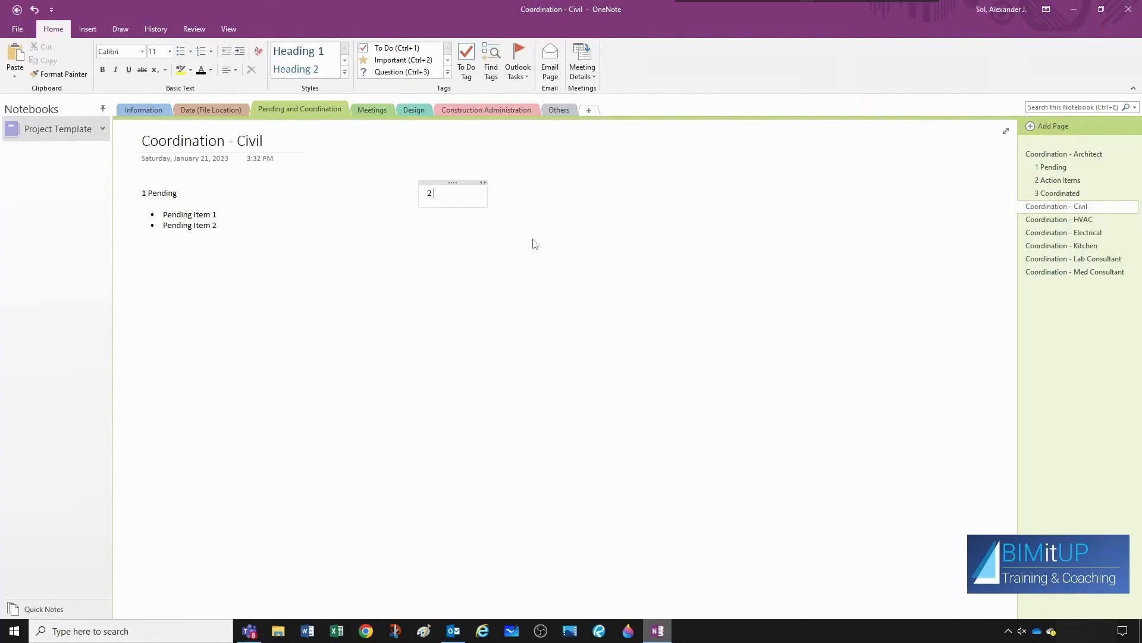
text(Action Items)
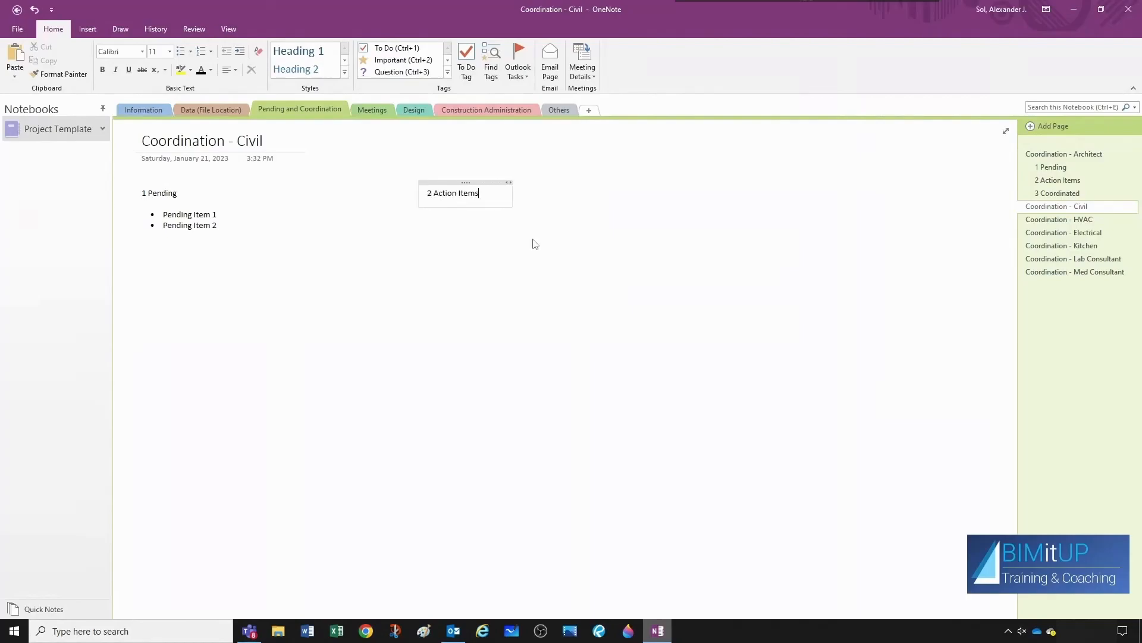
click(182, 51)
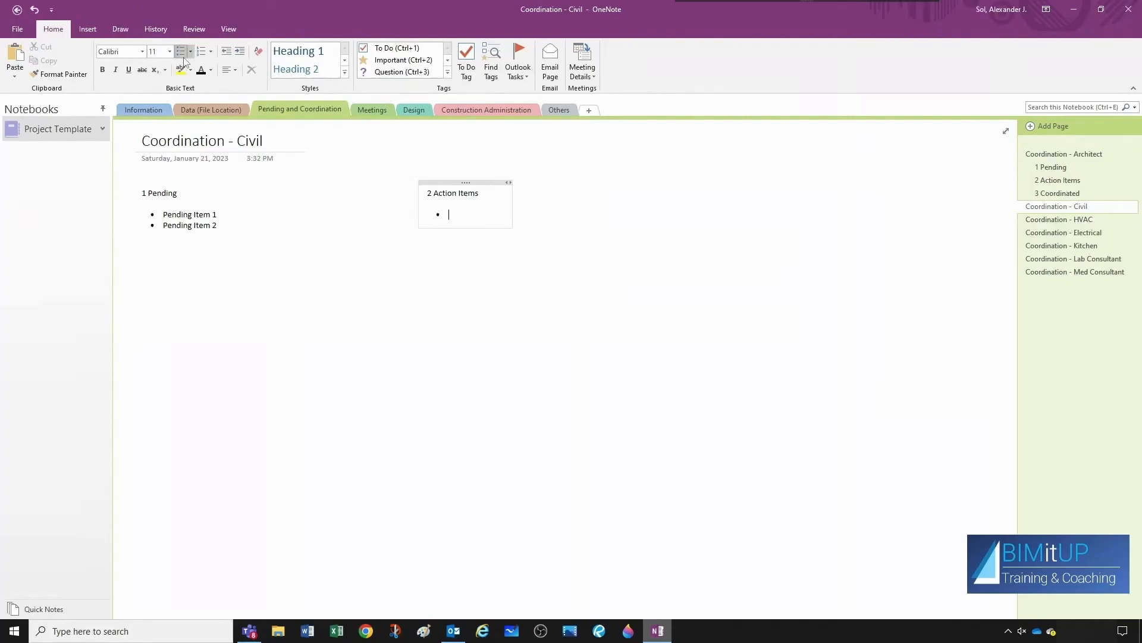
text(Action Item)
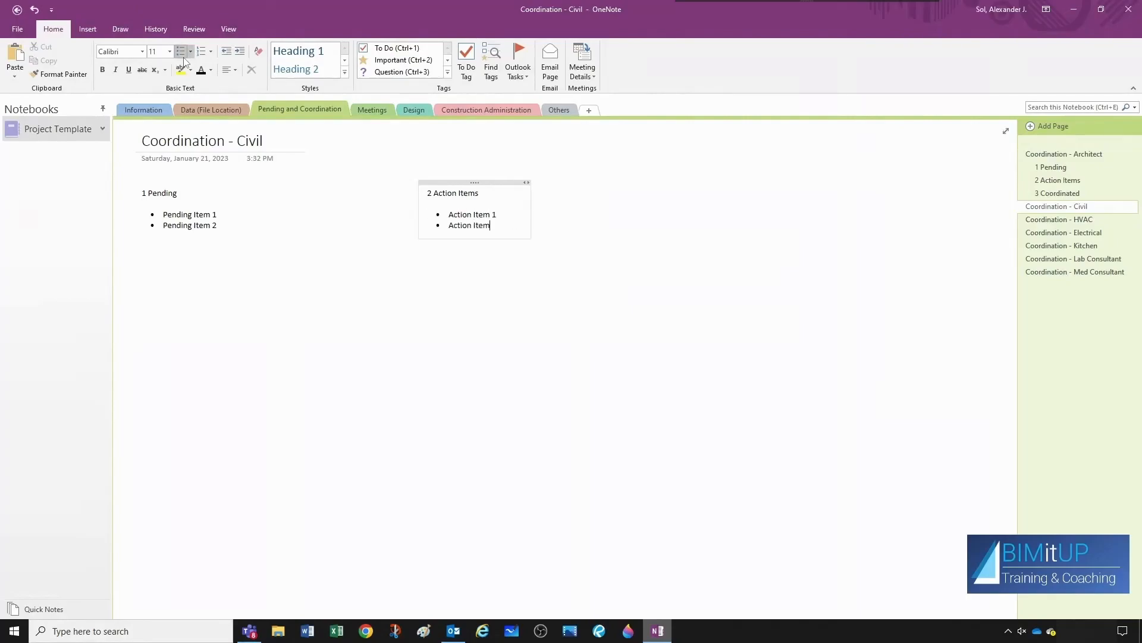
text(2)
text(Coord)
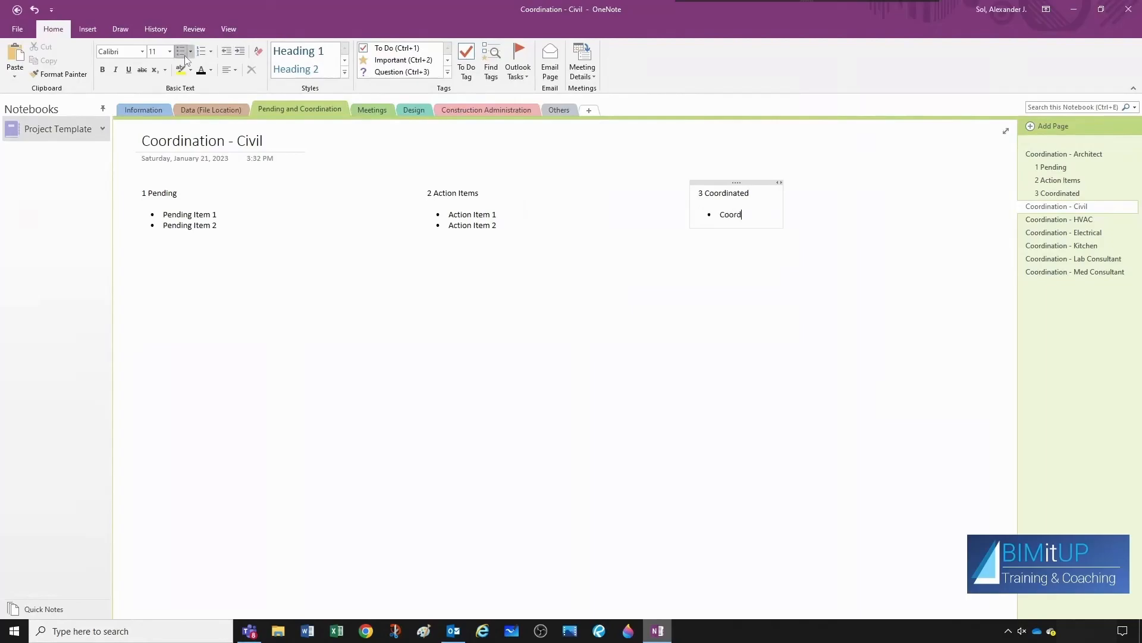
text(inated Item 1)
text(Coordinated Item 2)
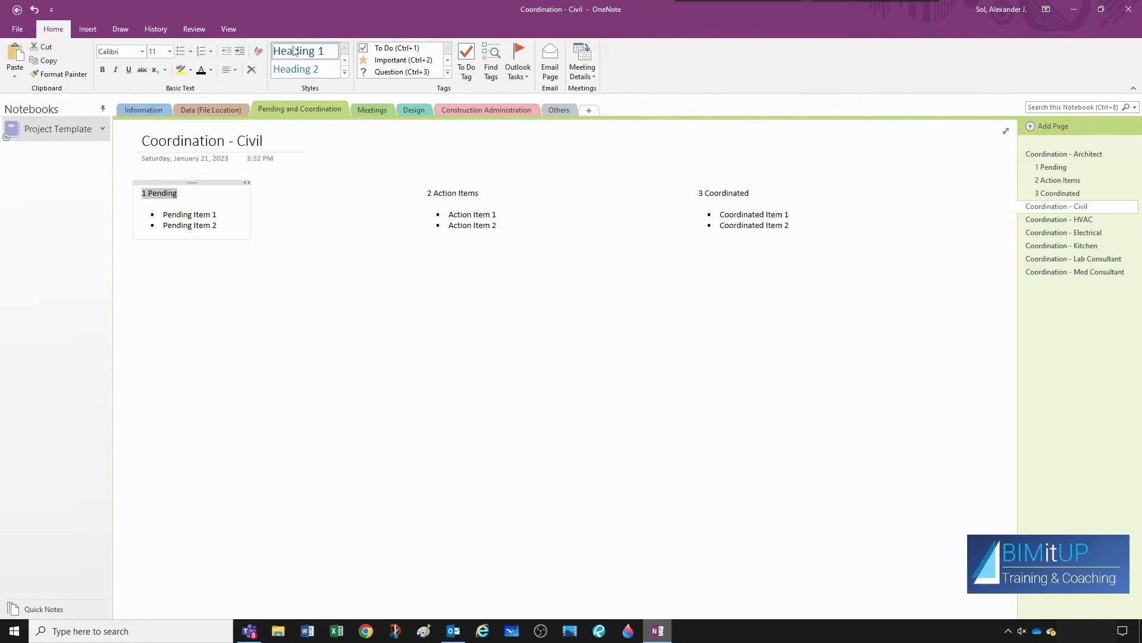
click(452, 192)
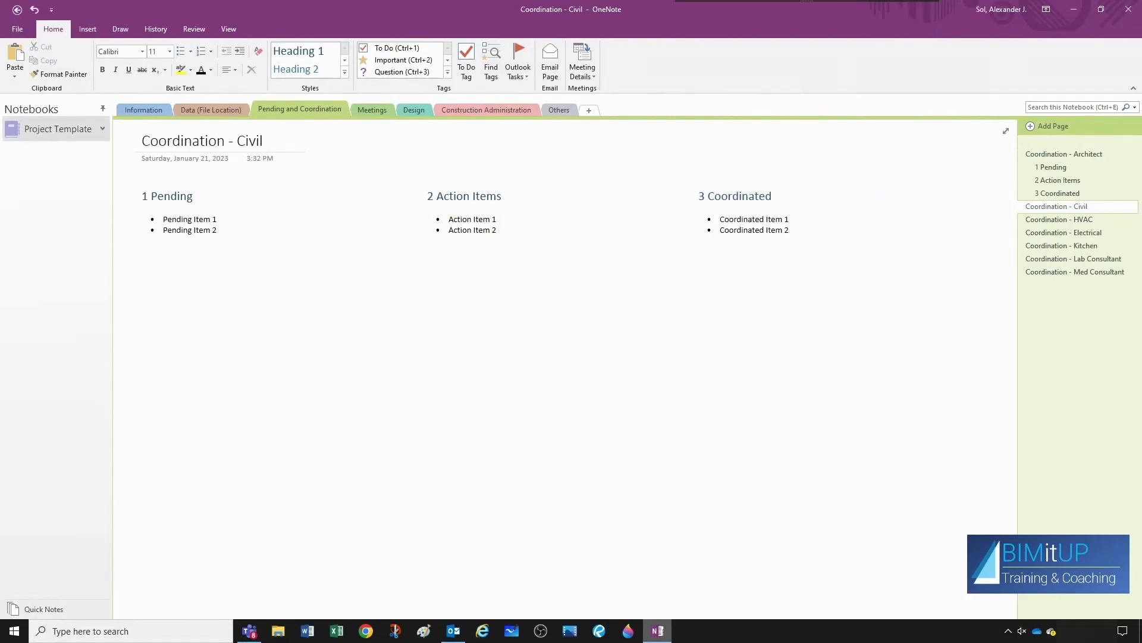
click(1052, 166)
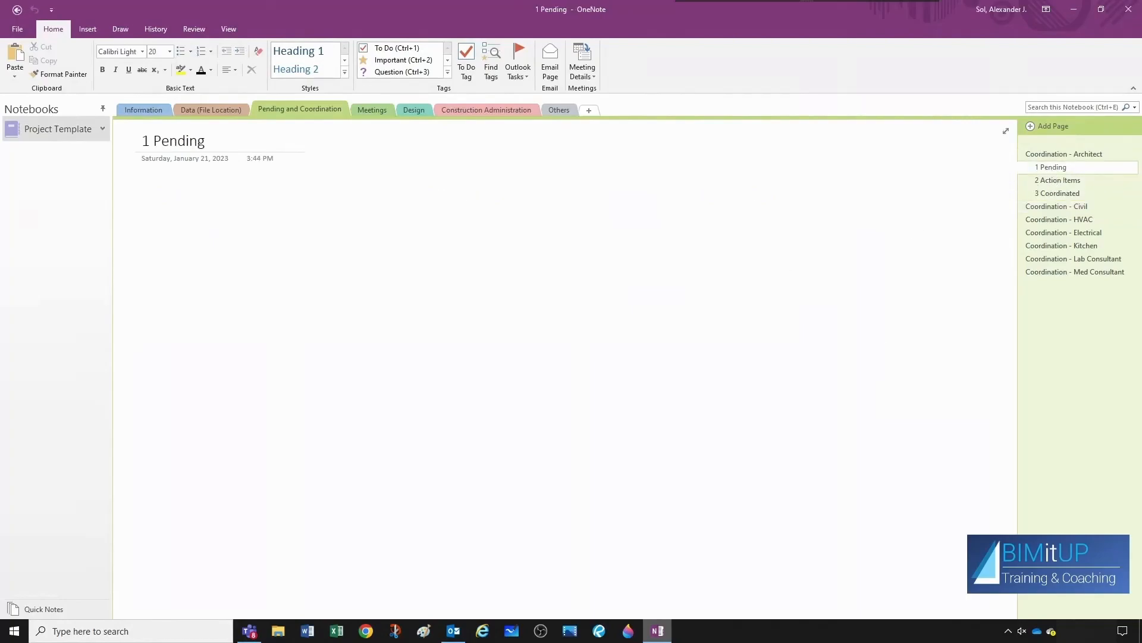
Write a bulleted placeholder note ('Sdfsdfsdf') on 1 Pending and glance at 2 Action Items.
click(204, 140)
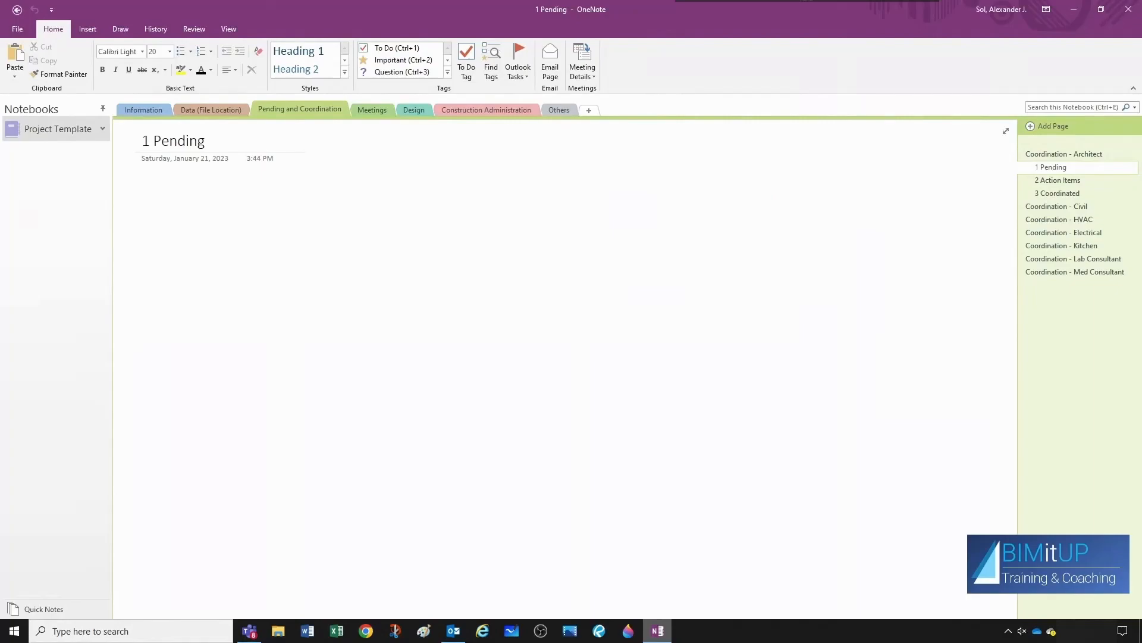
mouse_move(1122, 201)
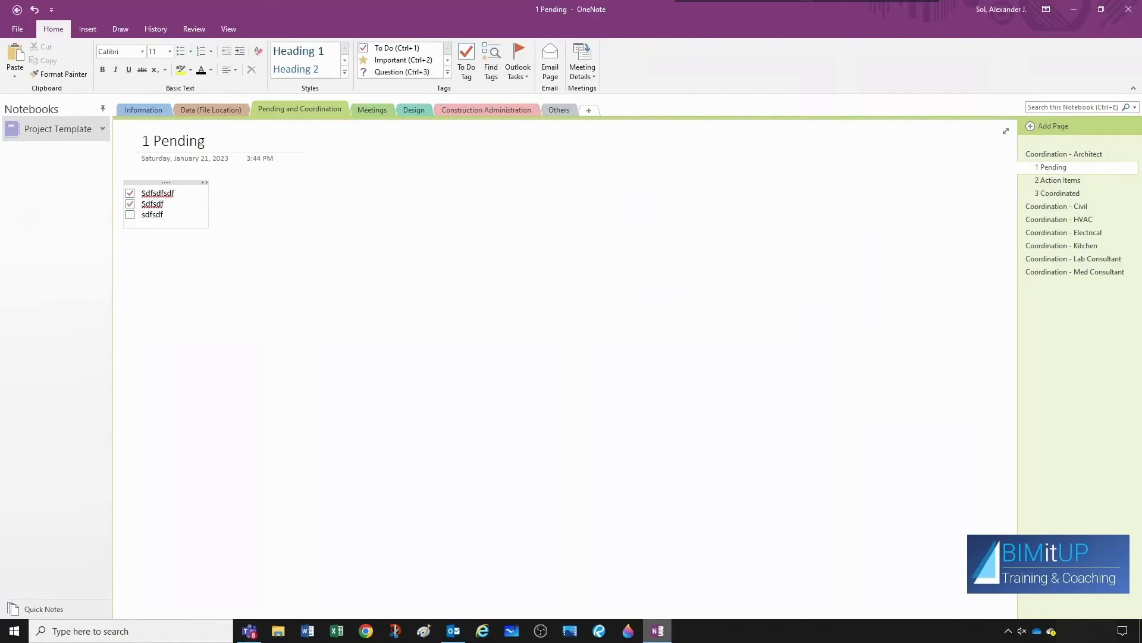
click(153, 214)
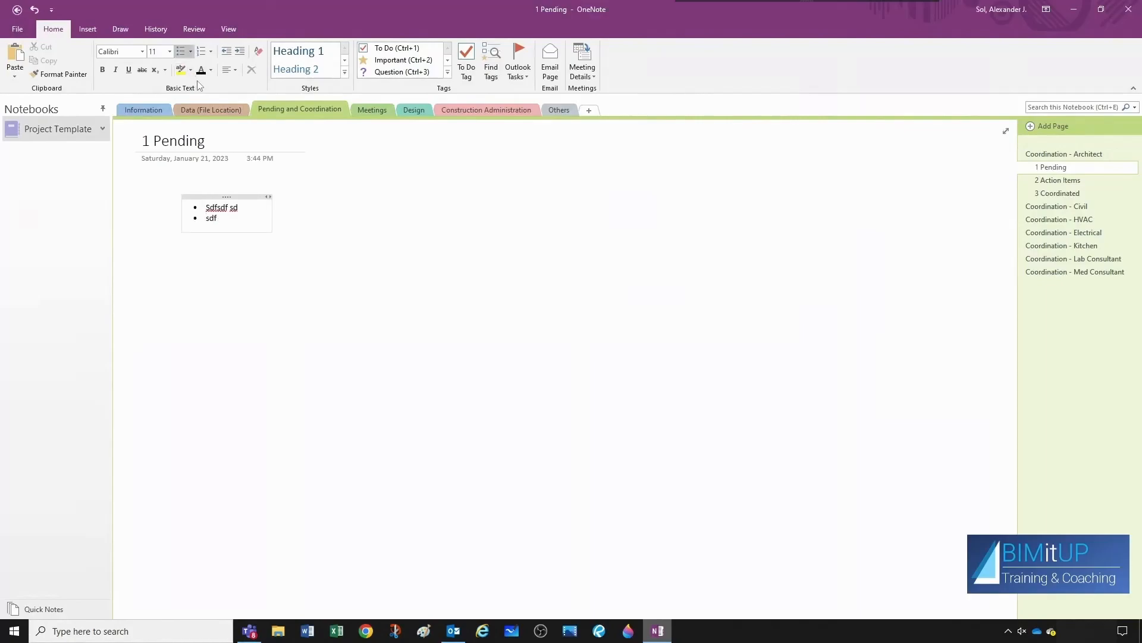
text(Sdfsdfsdf)
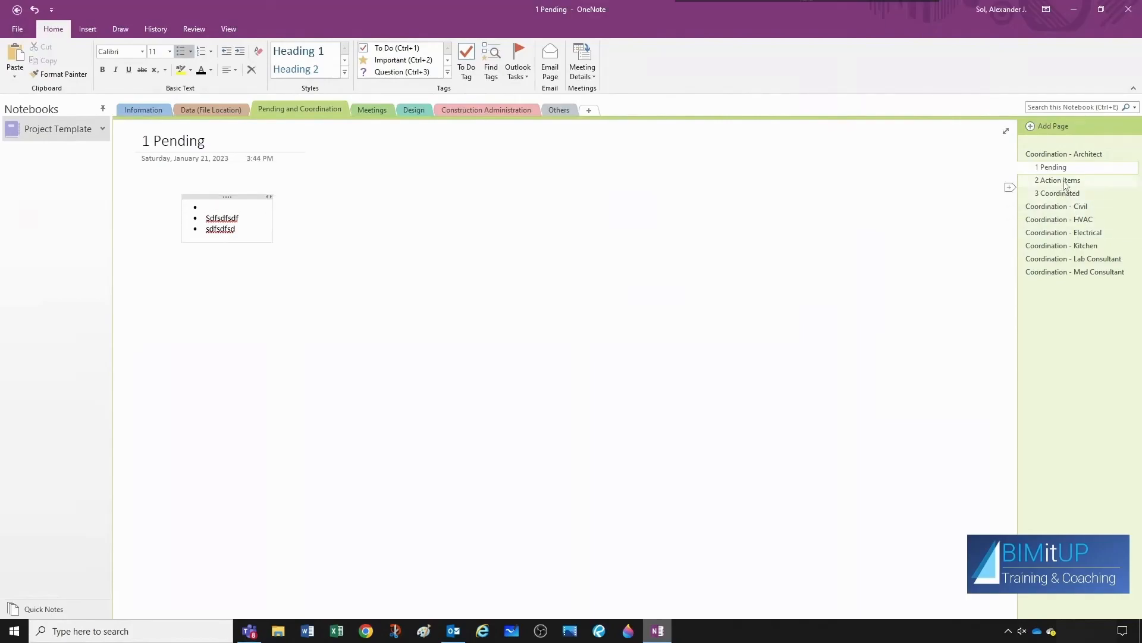
click(1057, 180)
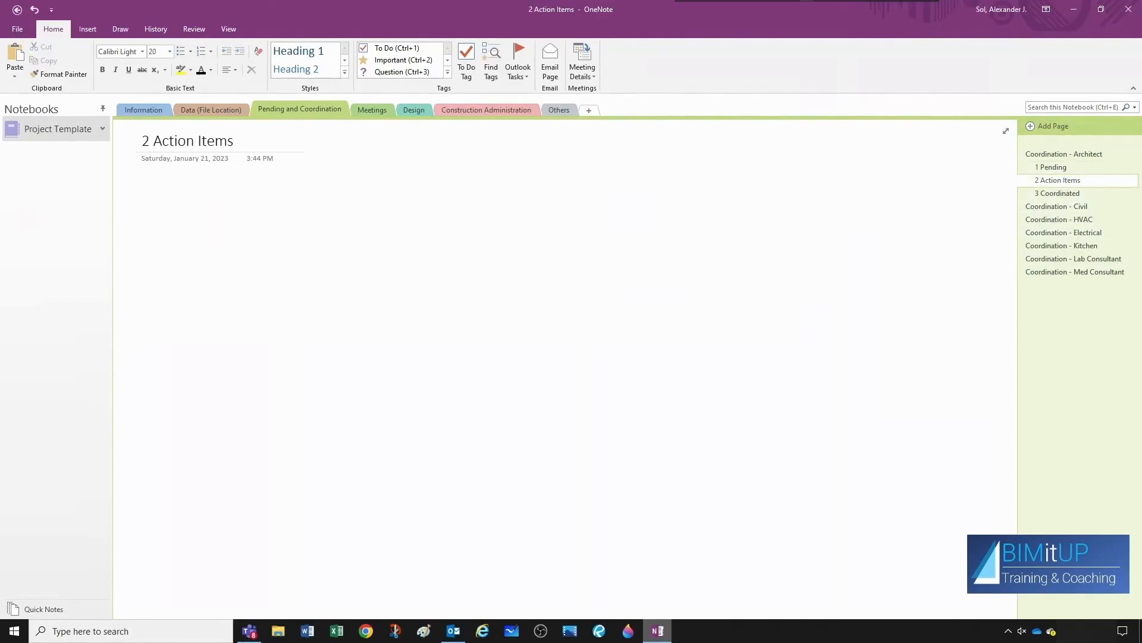
mouse_move(1003, 218)
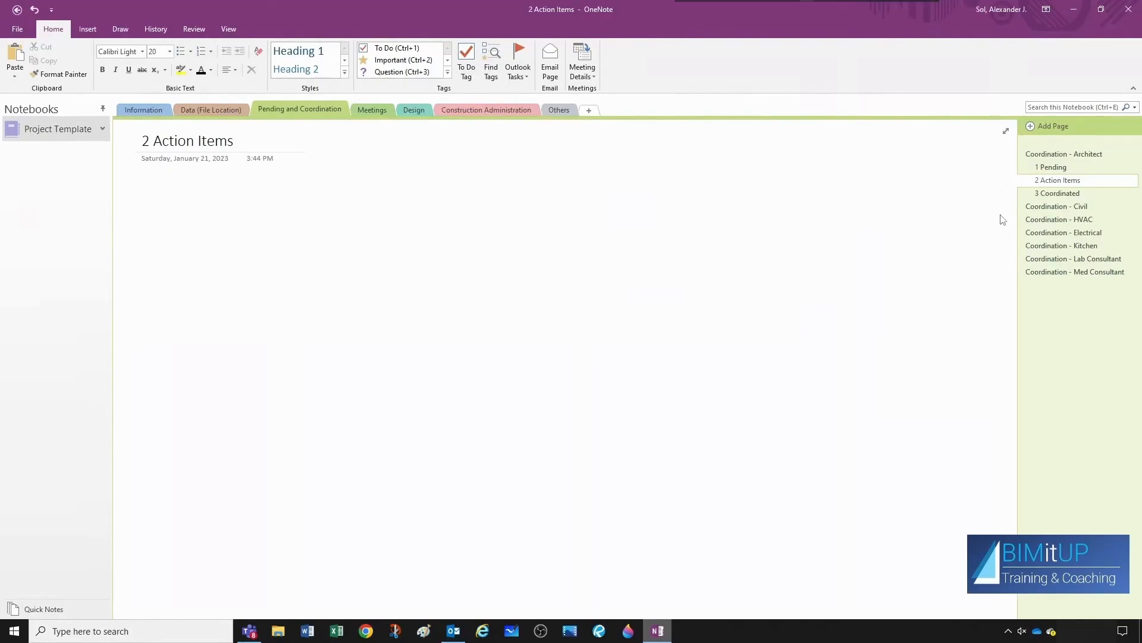
click(1051, 167)
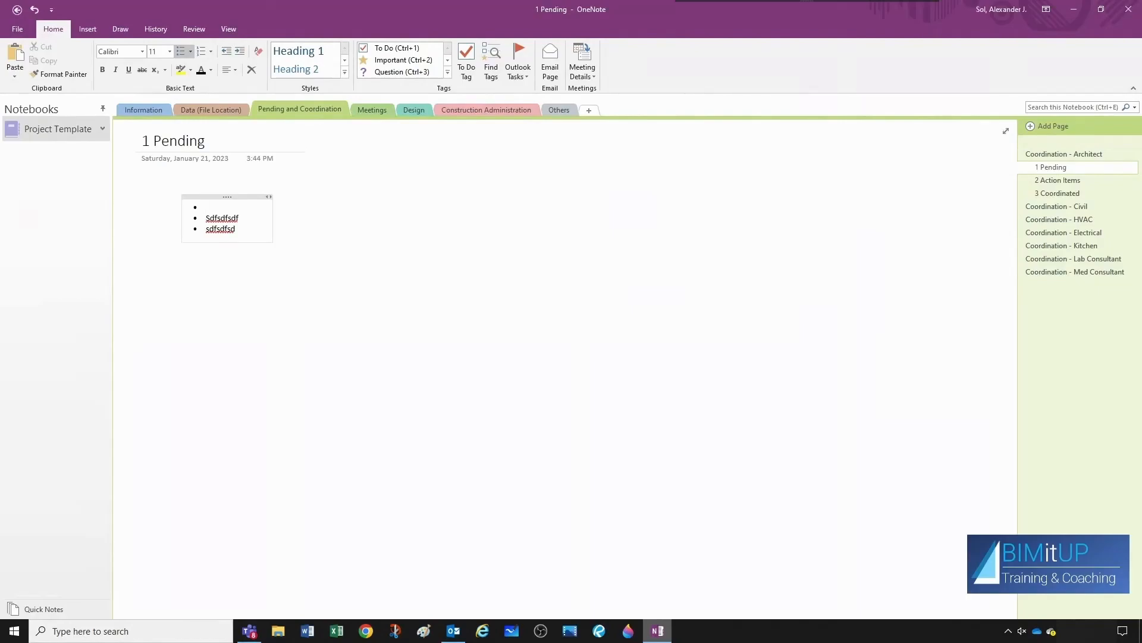
Move Pending Item 1 under Coordinated Item 2 on the Civil page.
click(1055, 206)
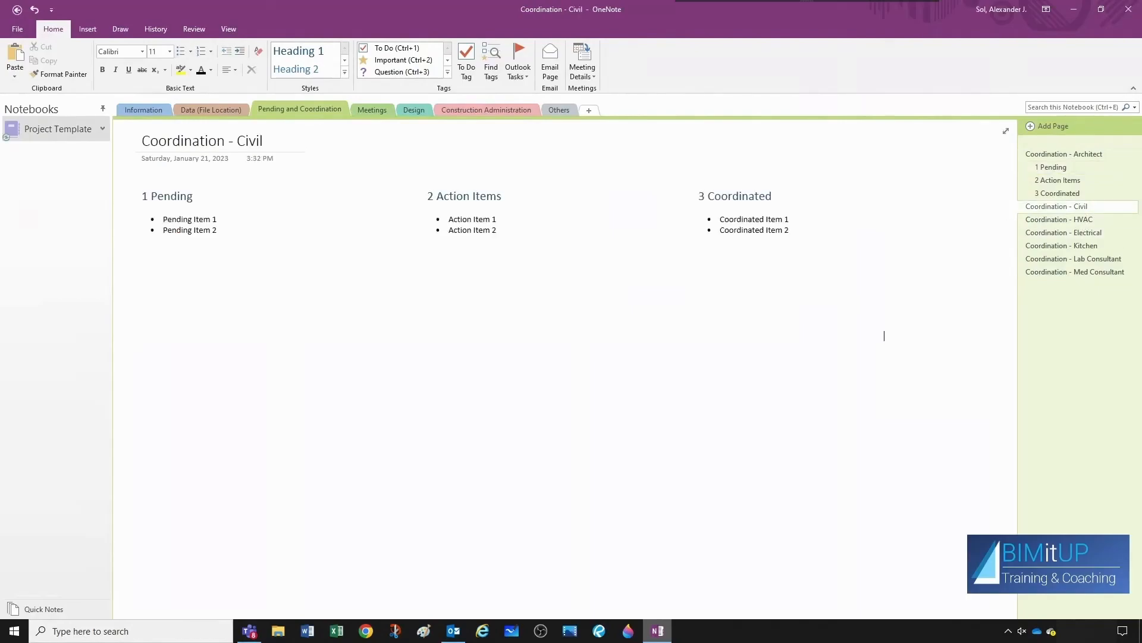
double_click(189, 219)
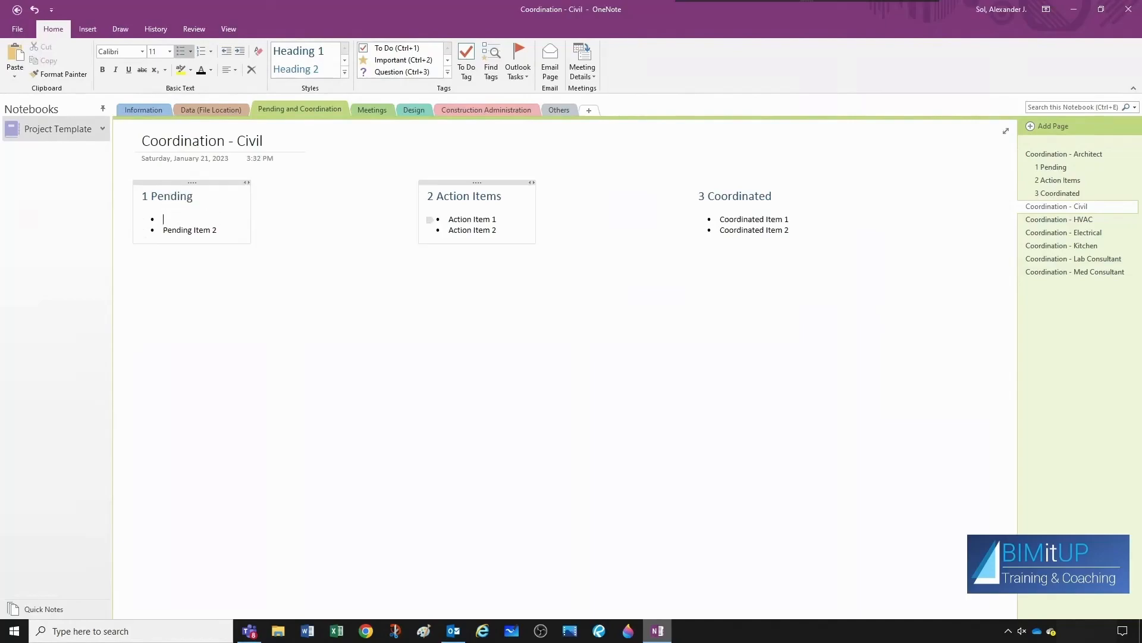
click(473, 218)
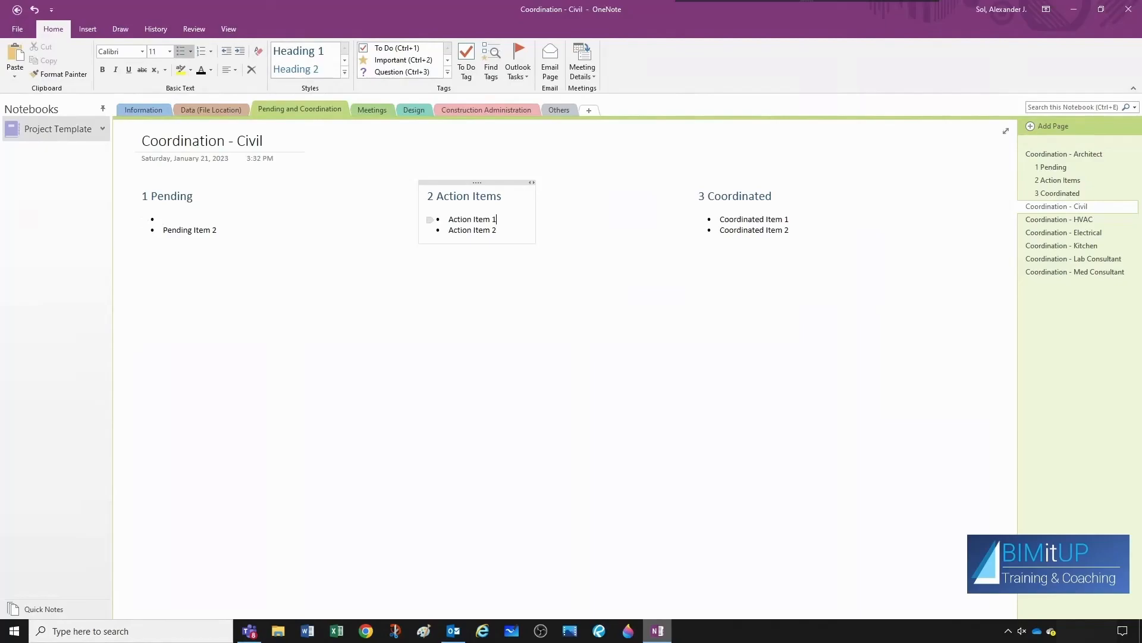
key(ctrl+v)
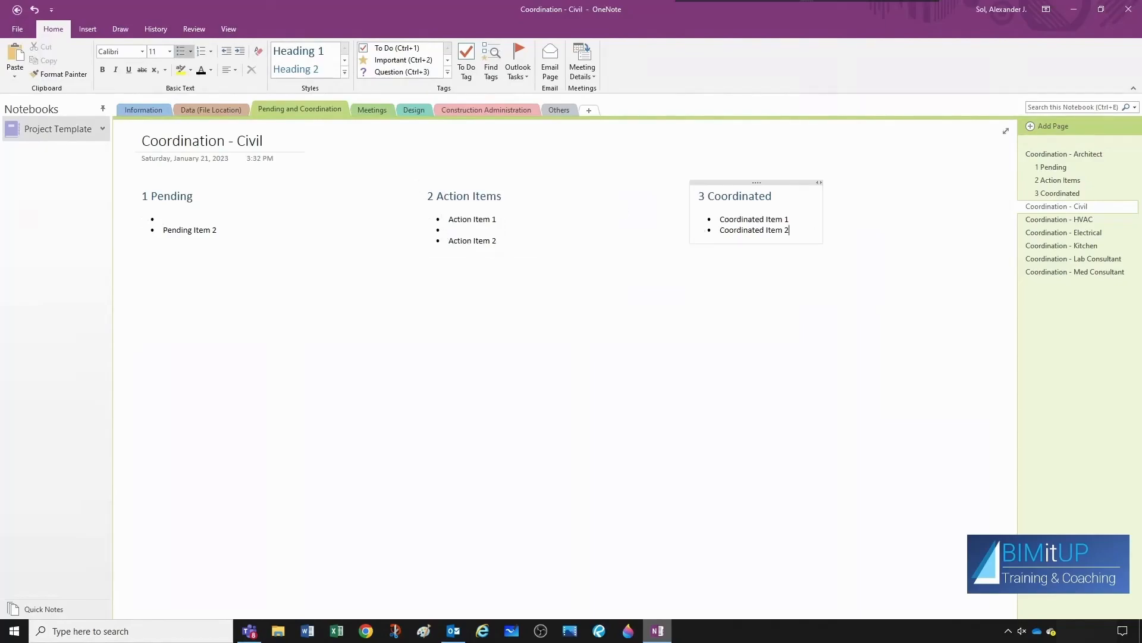
key(ctrl+v)
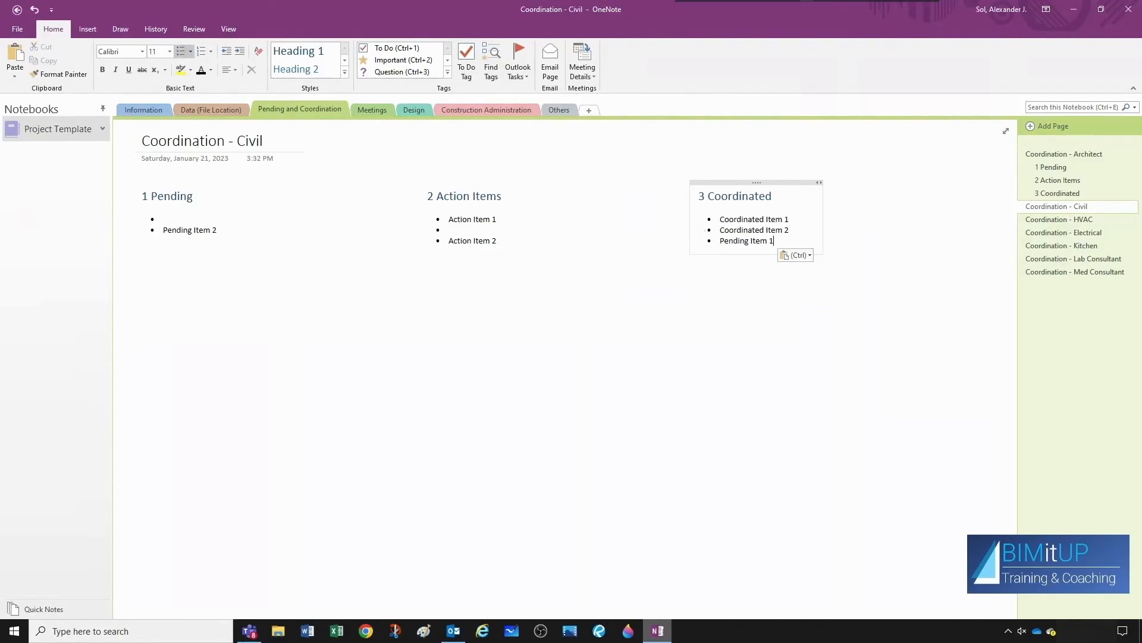
Clear Pending Item 2, look over HVAC and Lab Consultant pages, and open Meetings.
double_click(189, 230)
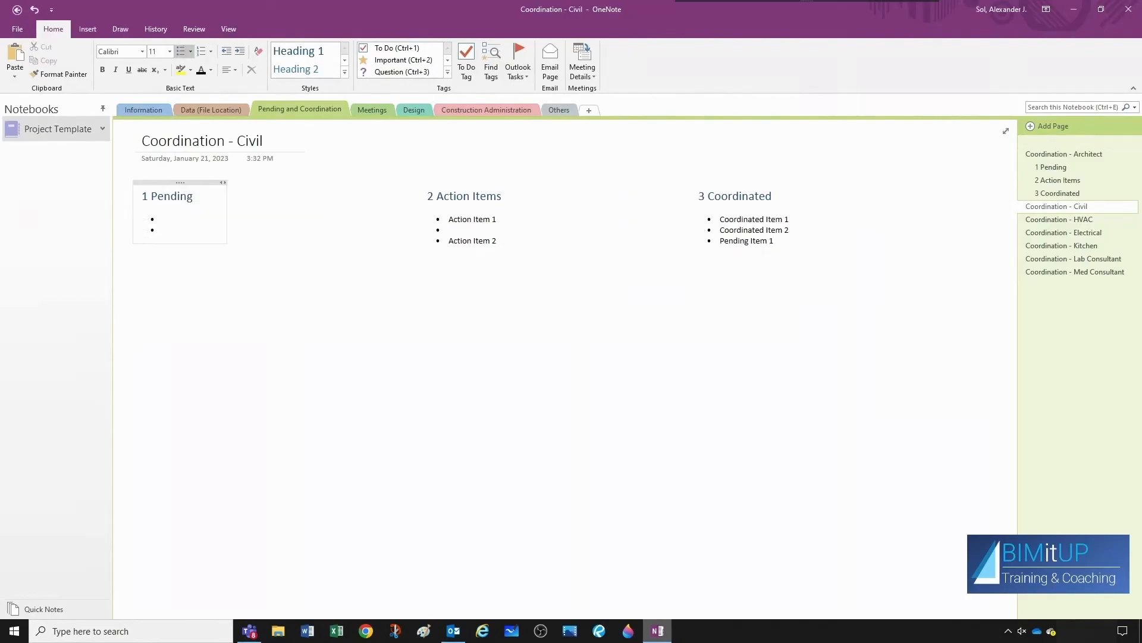
click(163, 230)
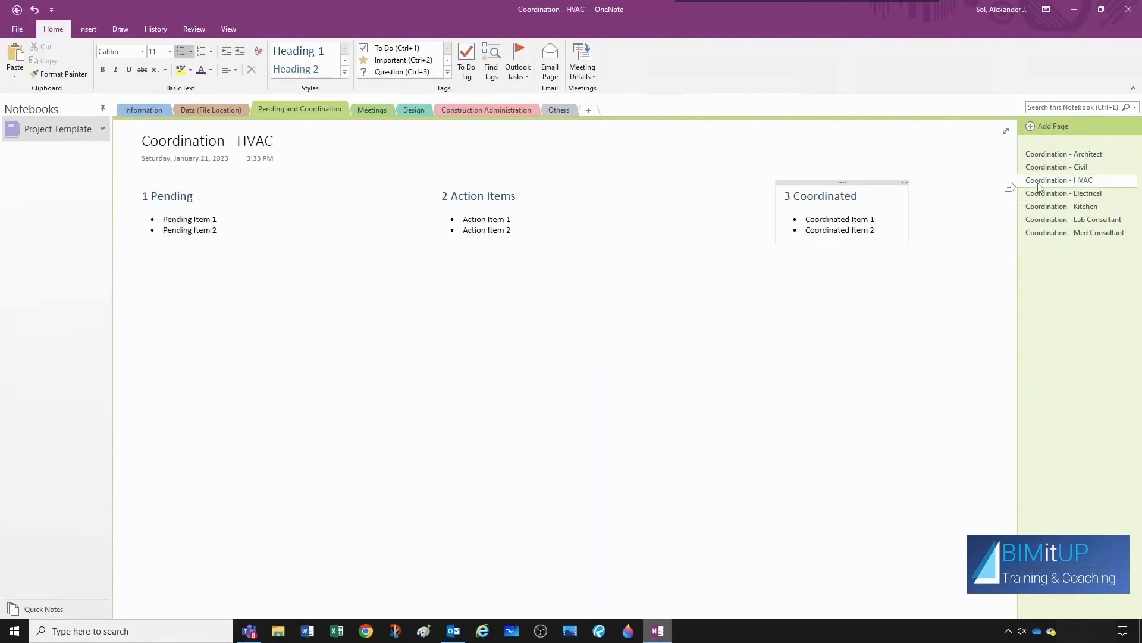
click(1073, 219)
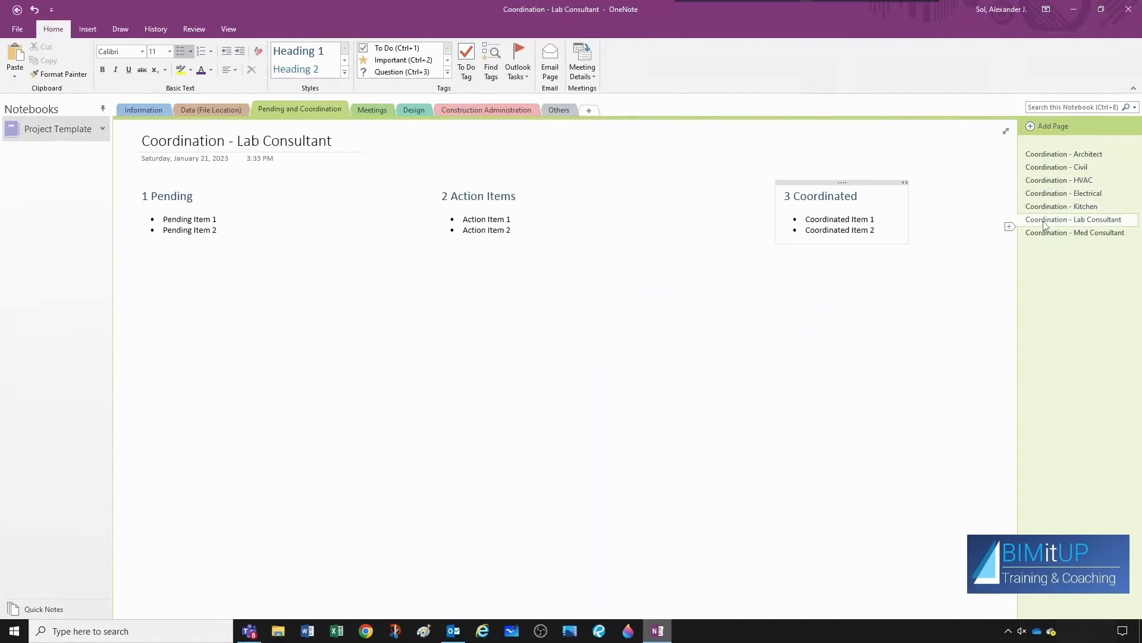
click(1075, 233)
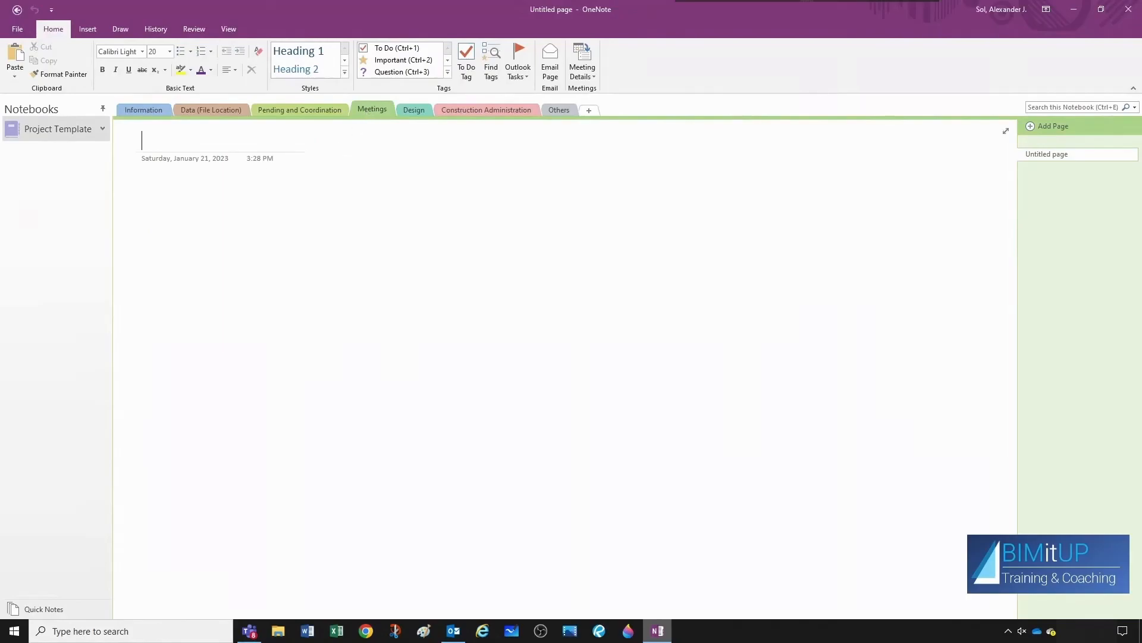
Title the Meetings page 'Scheduled Meetings' and add a new page.
text(Scheduled Me)
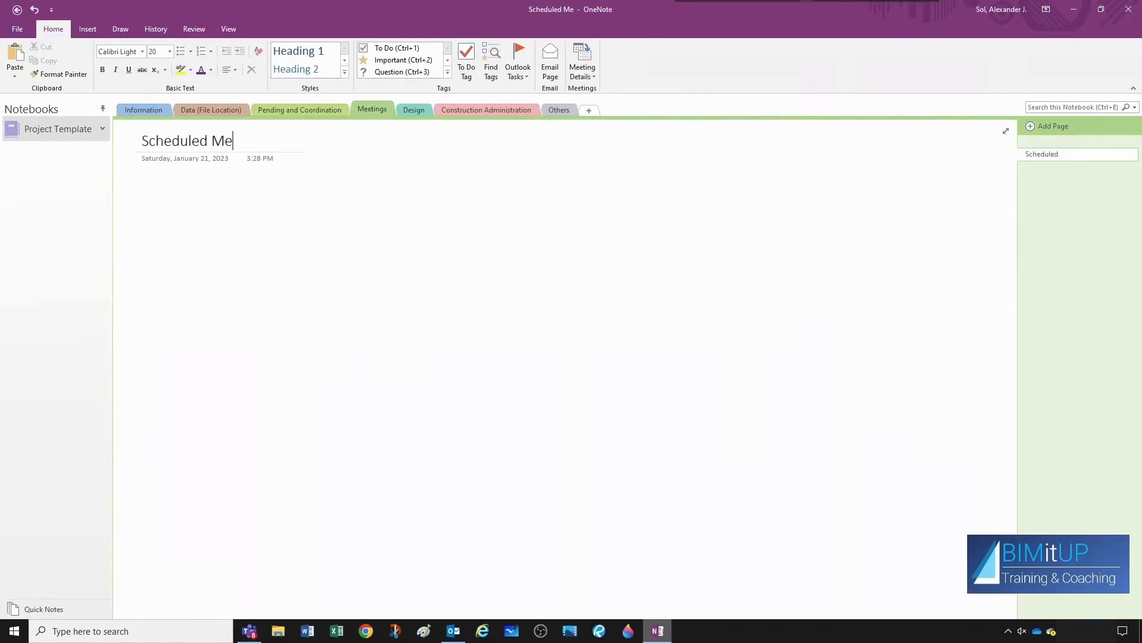
text(etings)
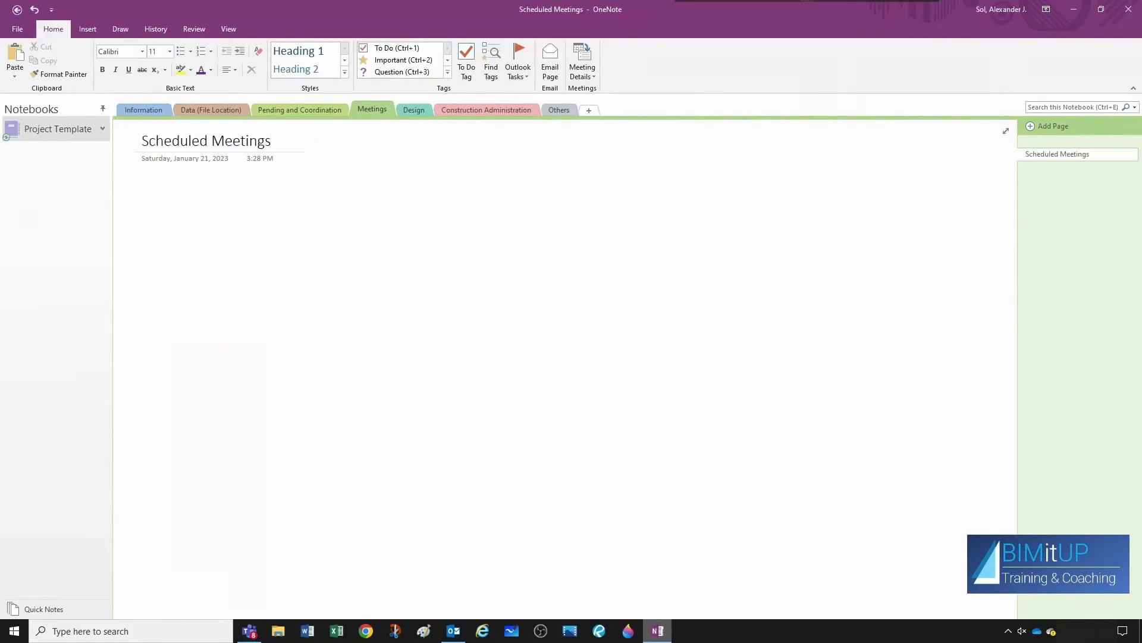
click(255, 221)
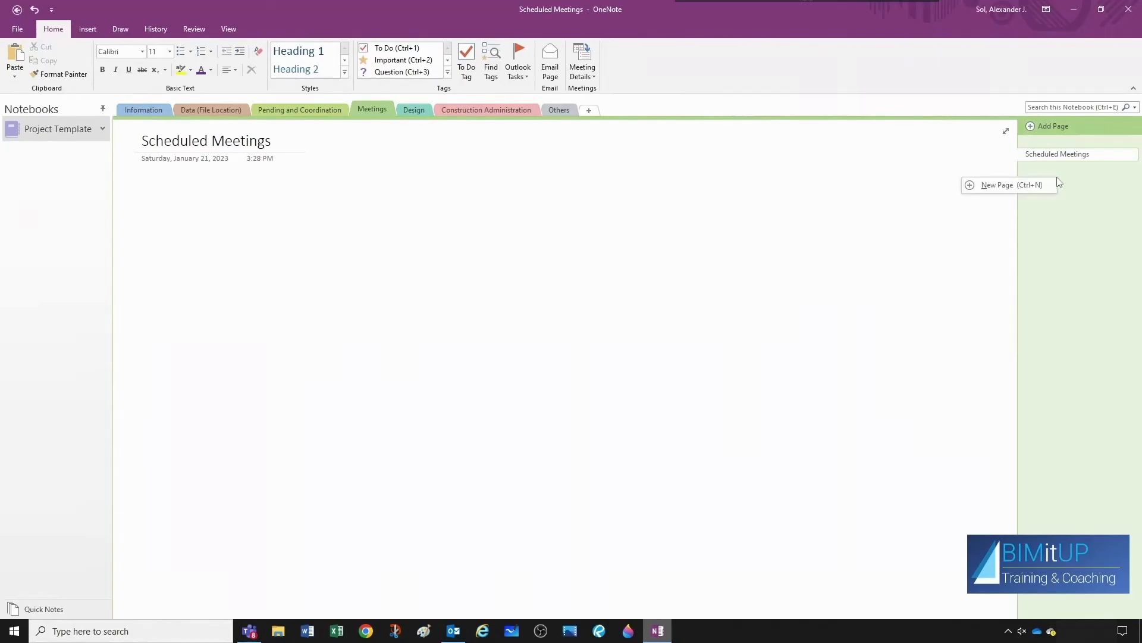
Title the new page 'YYYY-MM-DD - Description' and move into the page body.
click(996, 184)
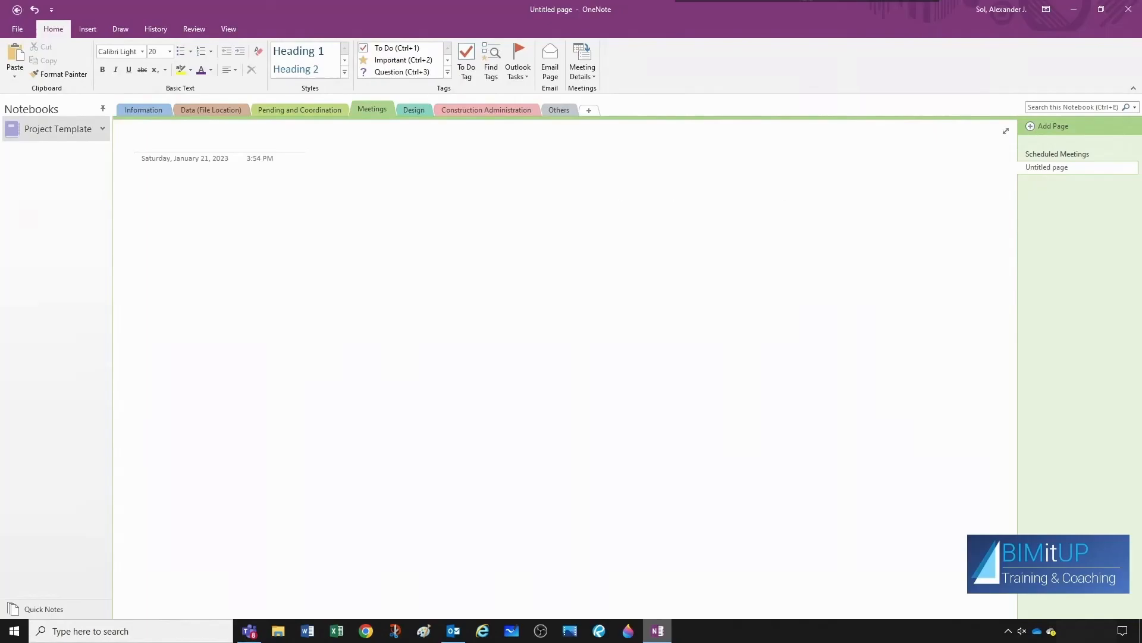
text(YYYY-MM)
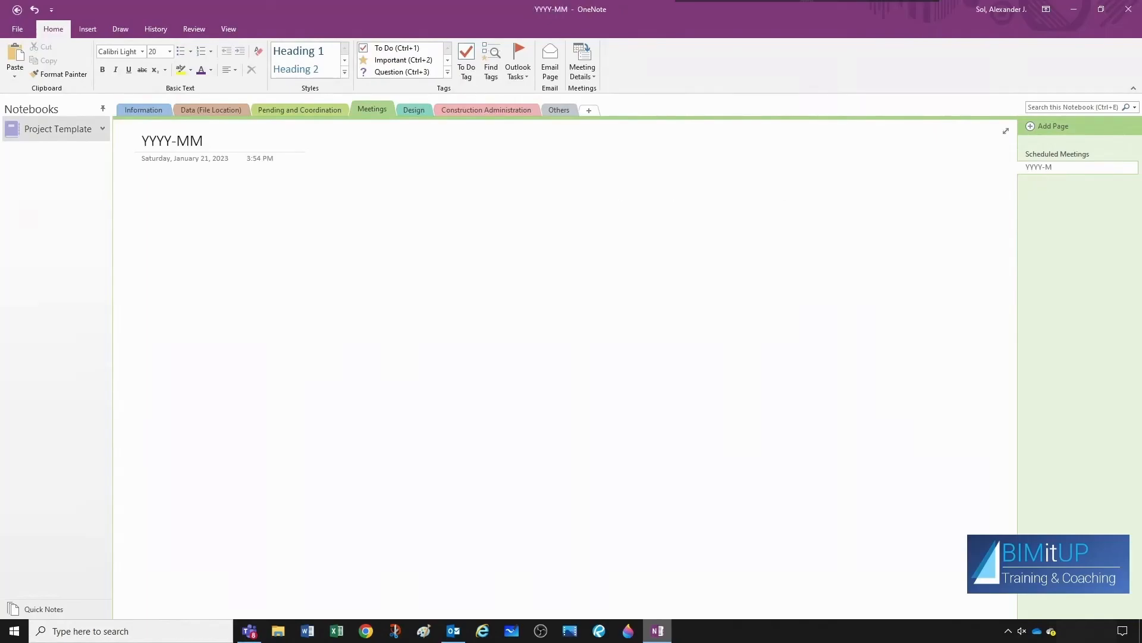
text(-DD -)
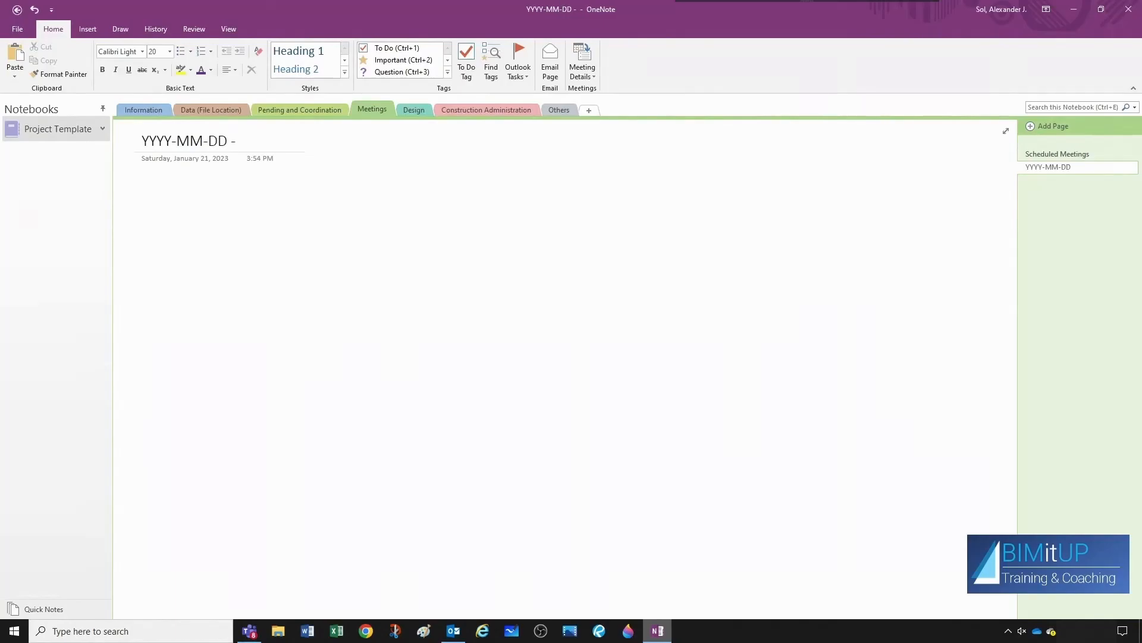
text(Descript)
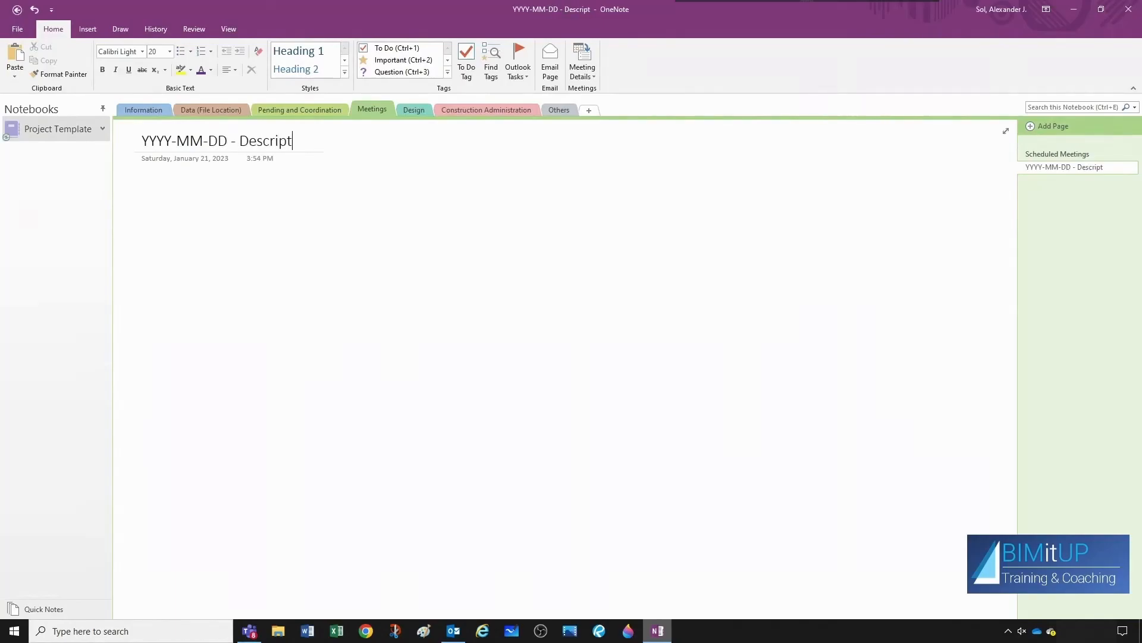
text(ion)
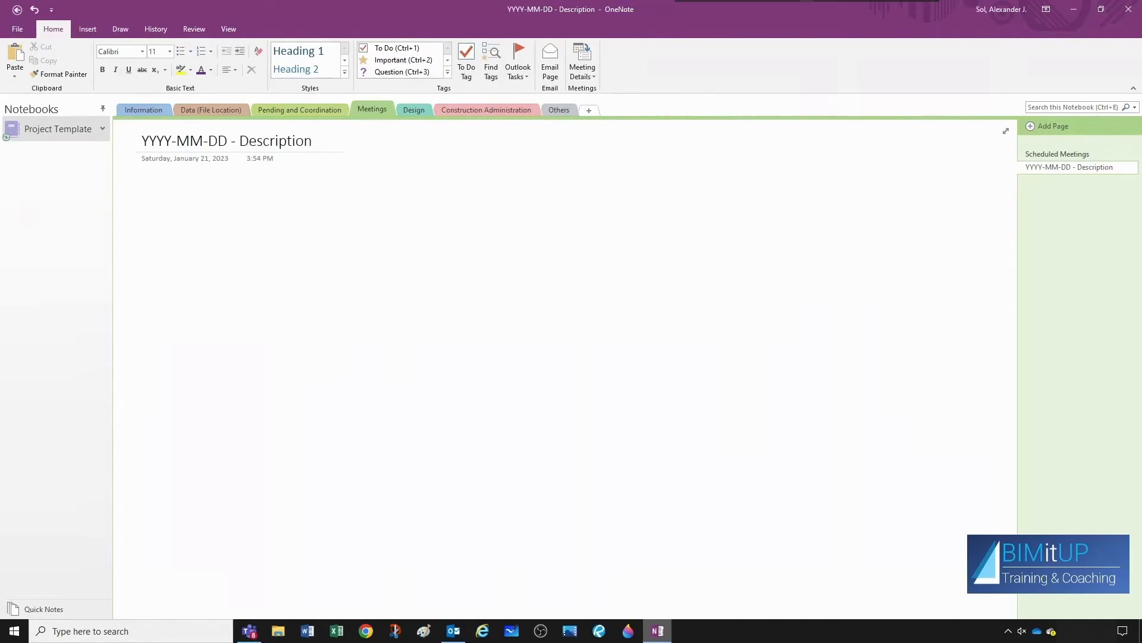
click(583, 250)
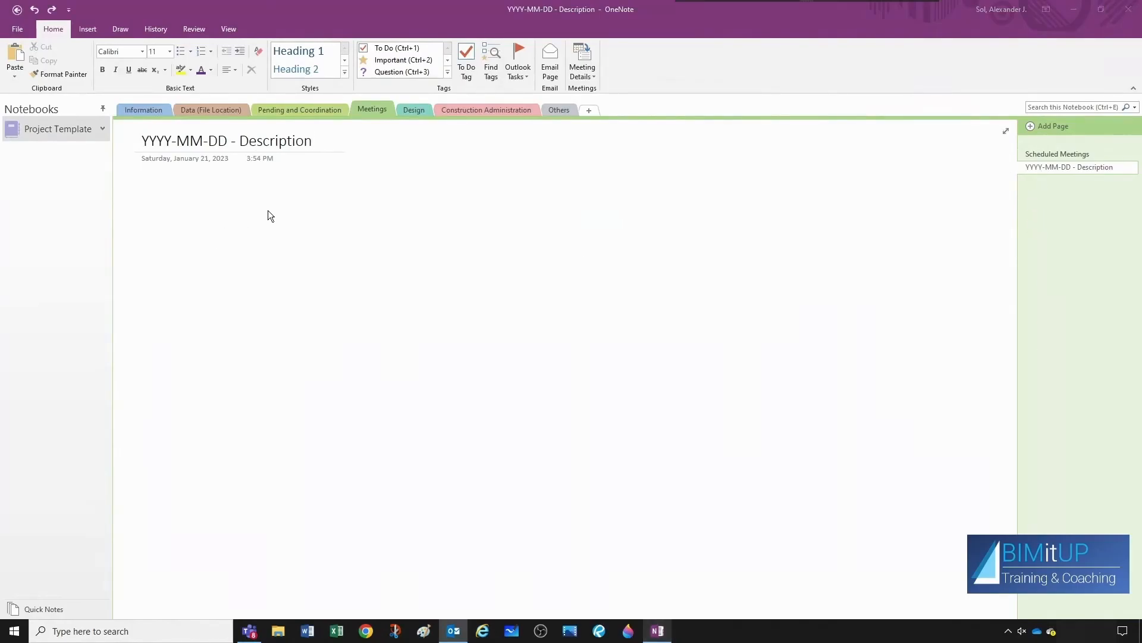
mouse_move(535, 122)
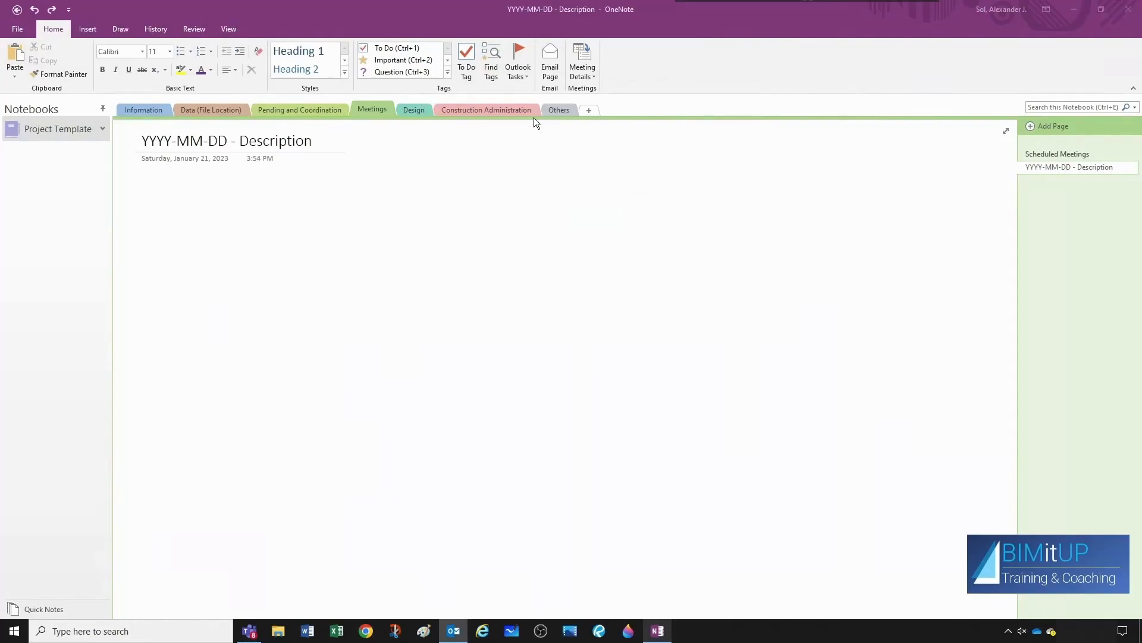
mouse_move(668, 75)
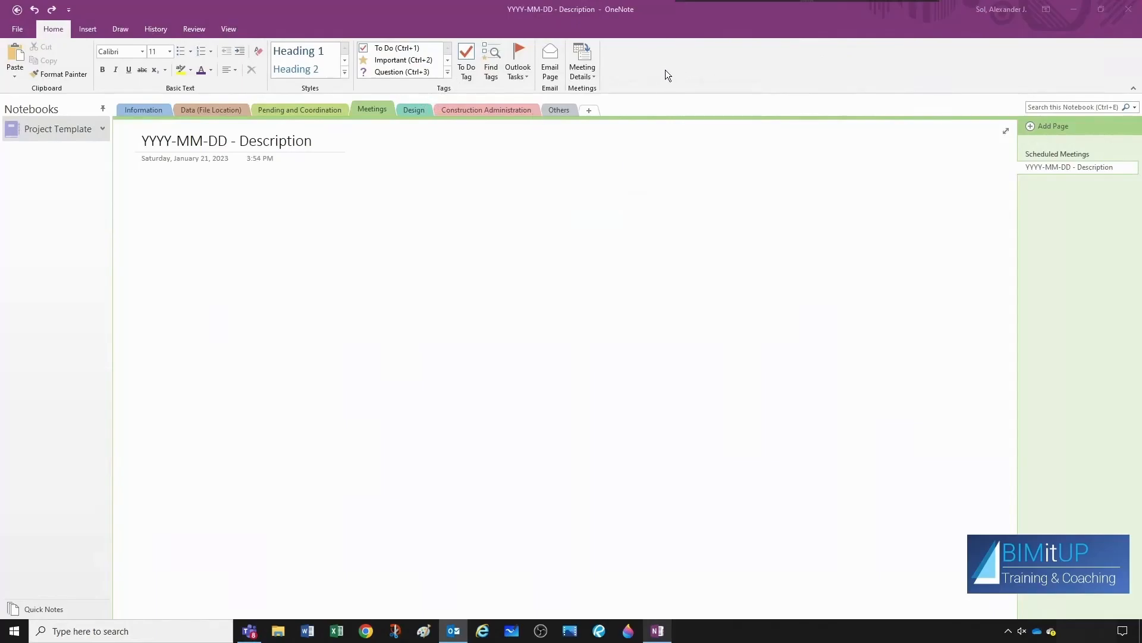
mouse_move(153, 199)
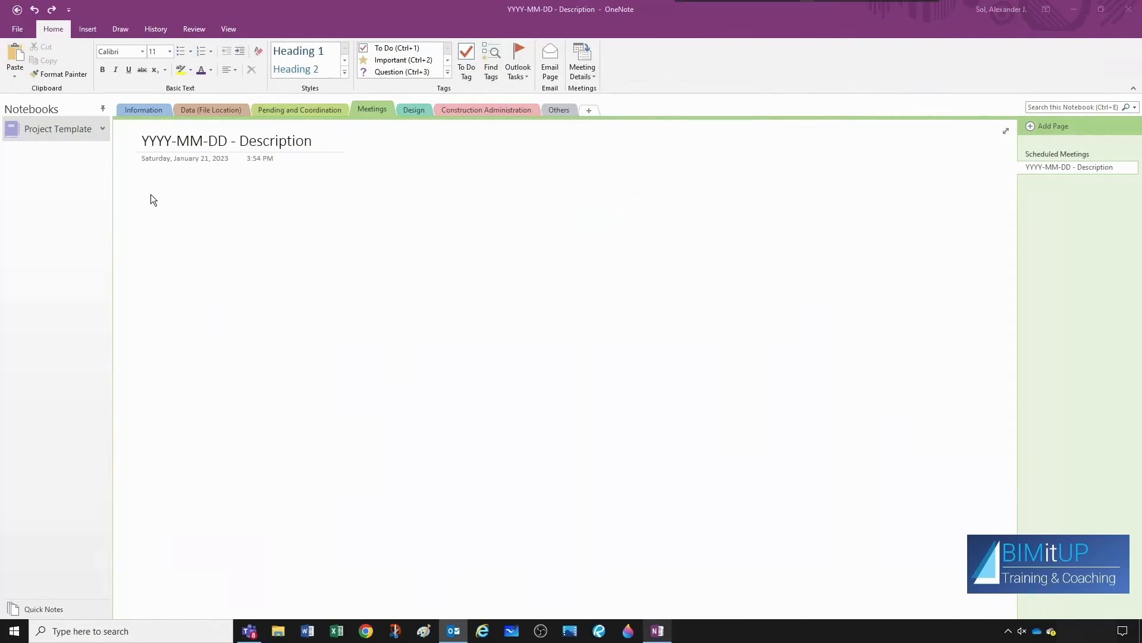
click(155, 192)
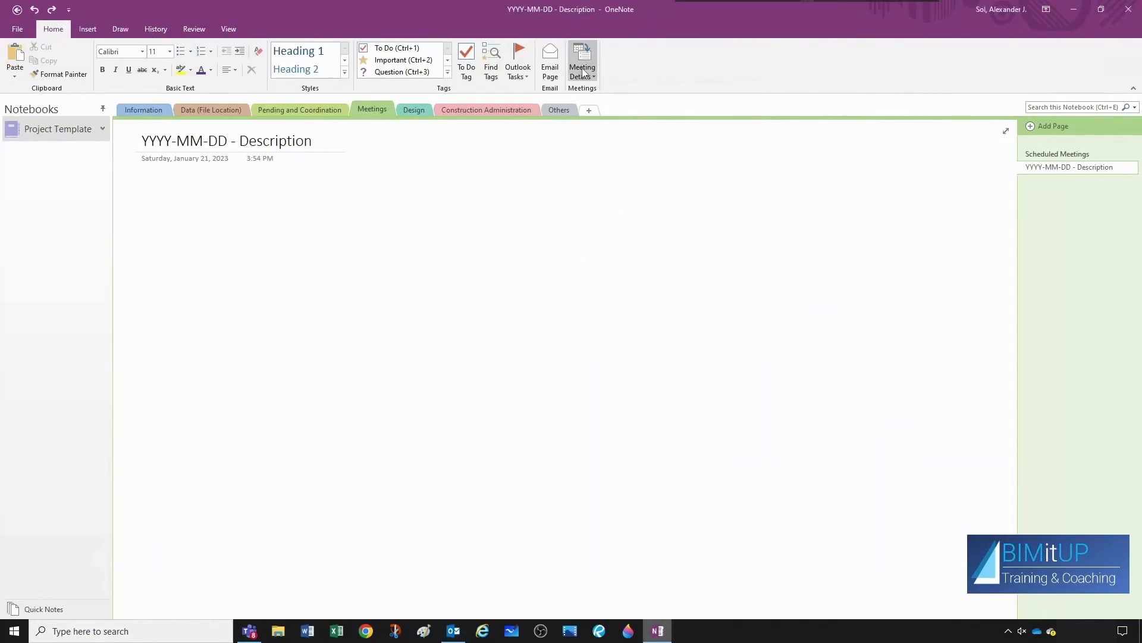
Insert the Kickoff Meeting w Bob details and start an email to Bob the Builder.
click(582, 62)
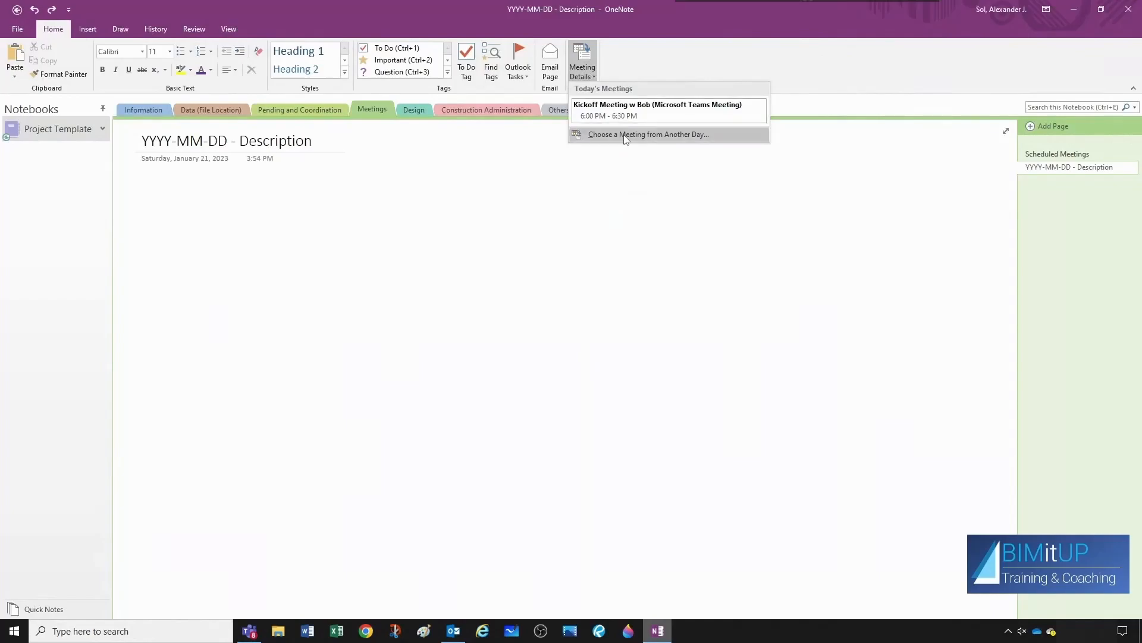
mouse_move(594, 113)
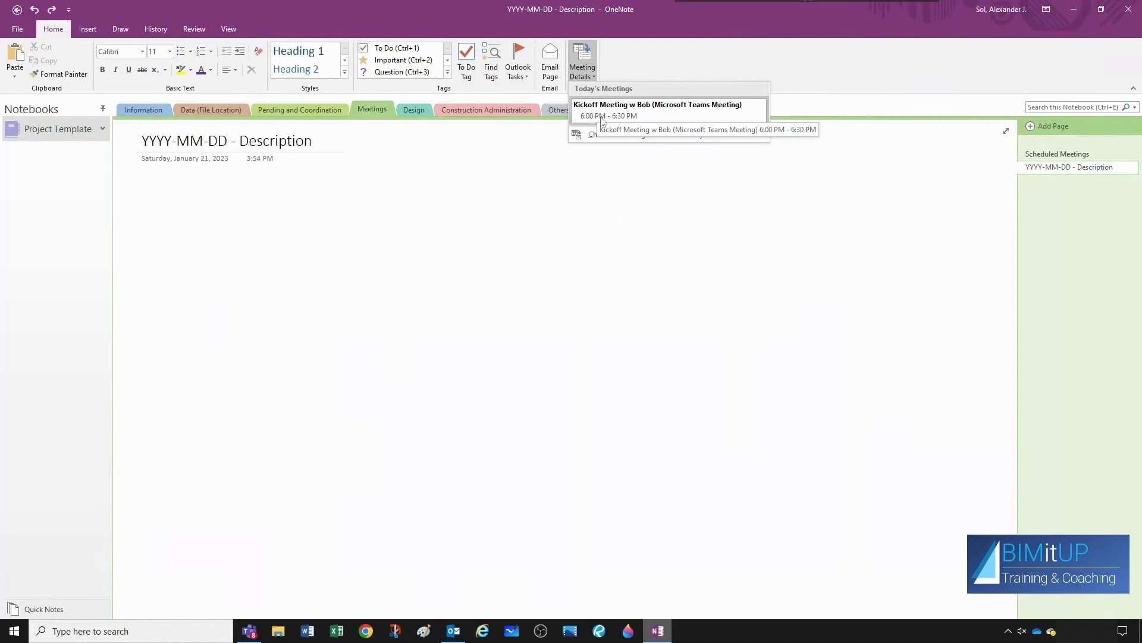
mouse_move(606, 120)
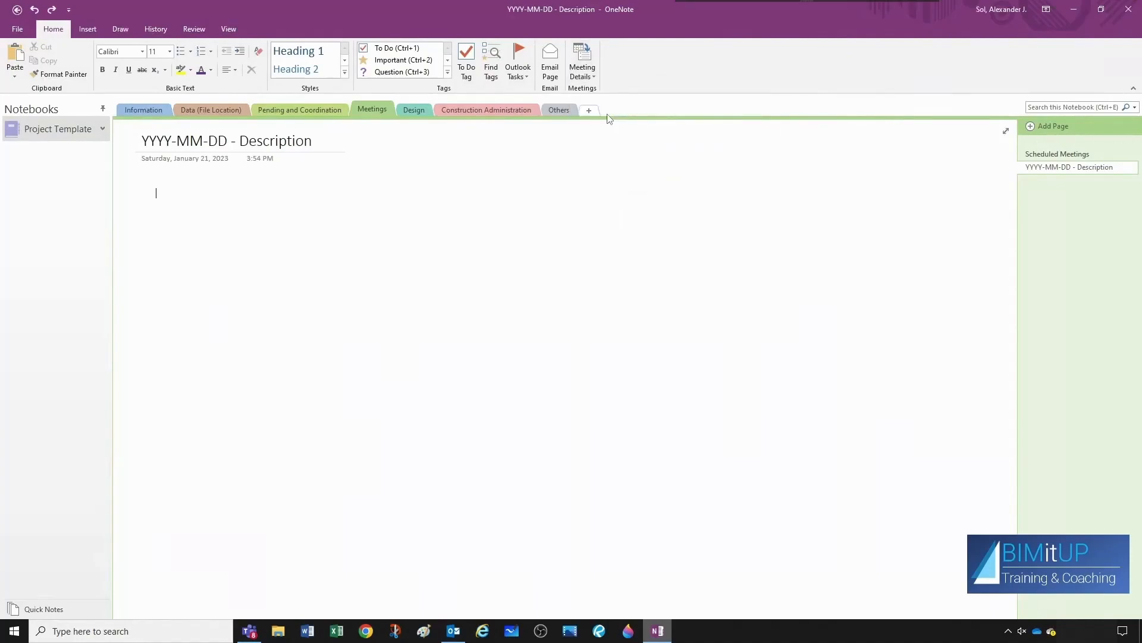
click(581, 62)
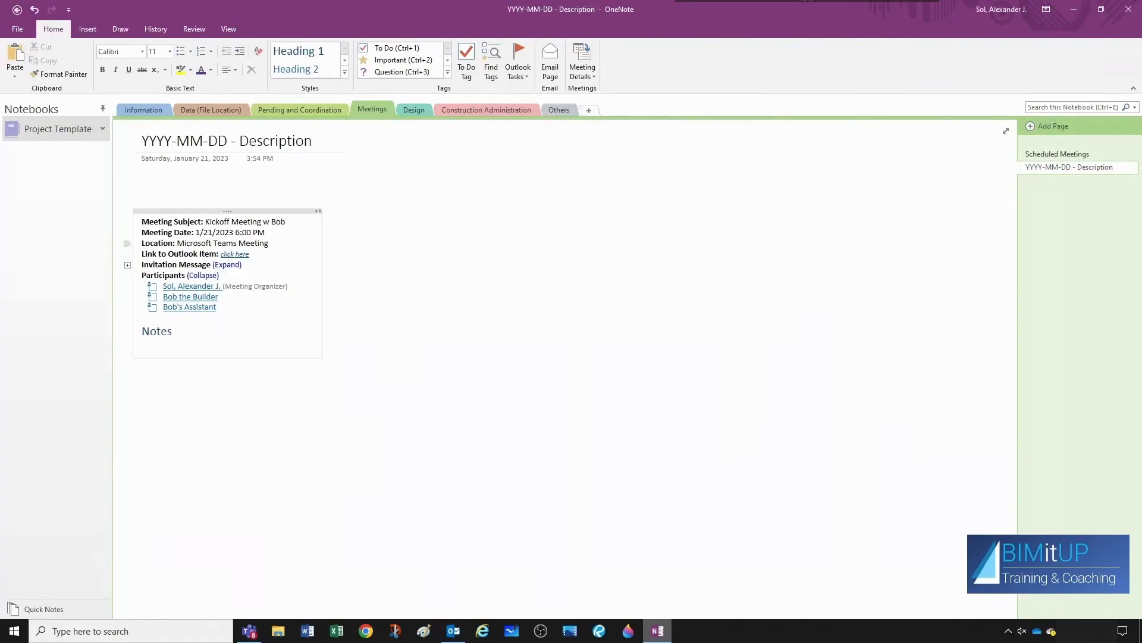
click(156, 191)
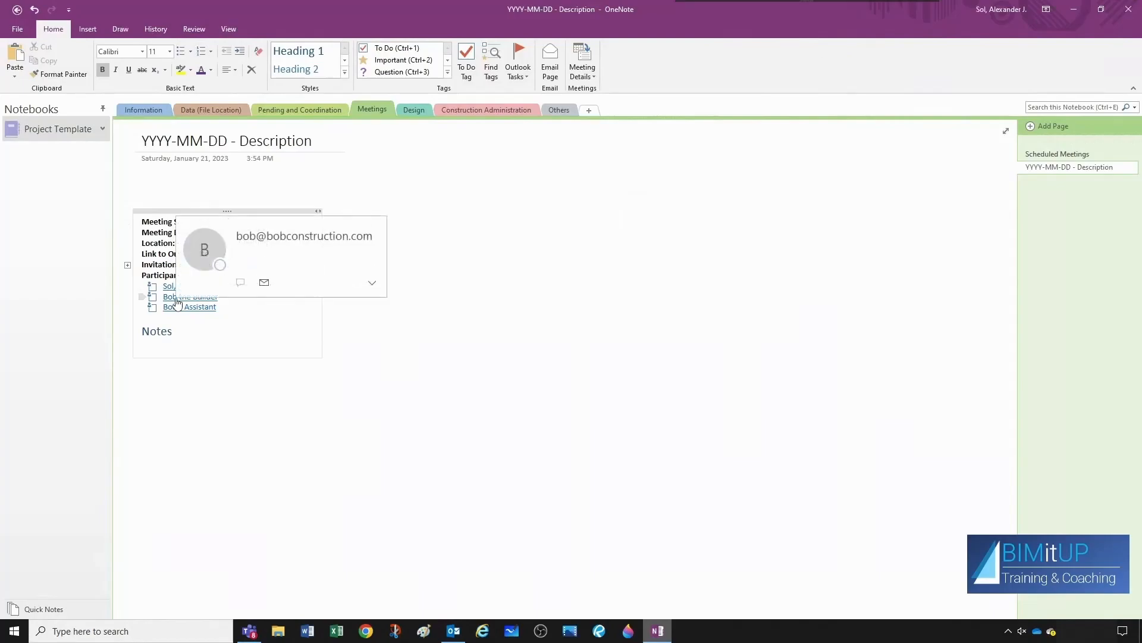
click(263, 282)
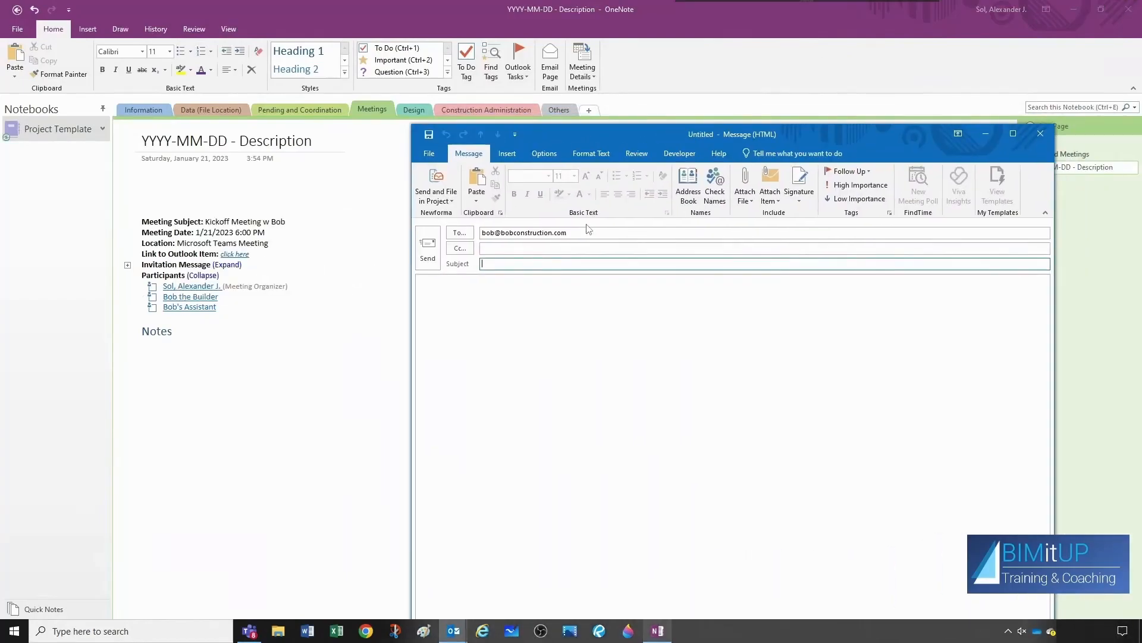
Discard the draft email to Bob the Builder and type placeholder bullet items under Notes.
click(1041, 134)
text(asda)
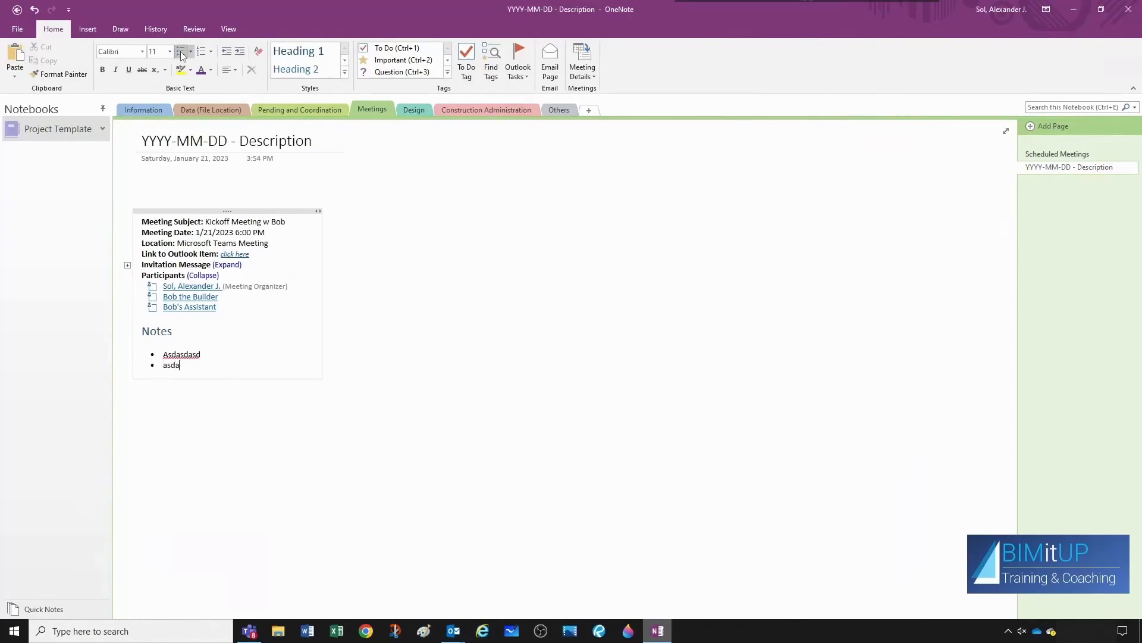
text(Asdasdasd)
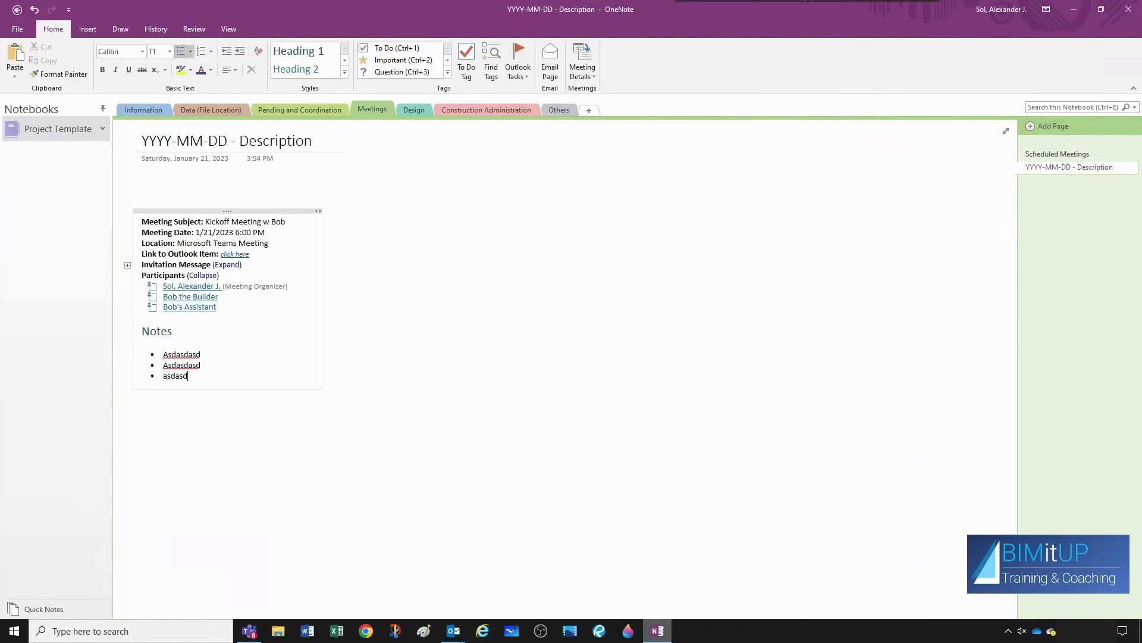
Open the Design section group and create a 'Fire Protection' section beside Plumbing.
right_click(413, 110)
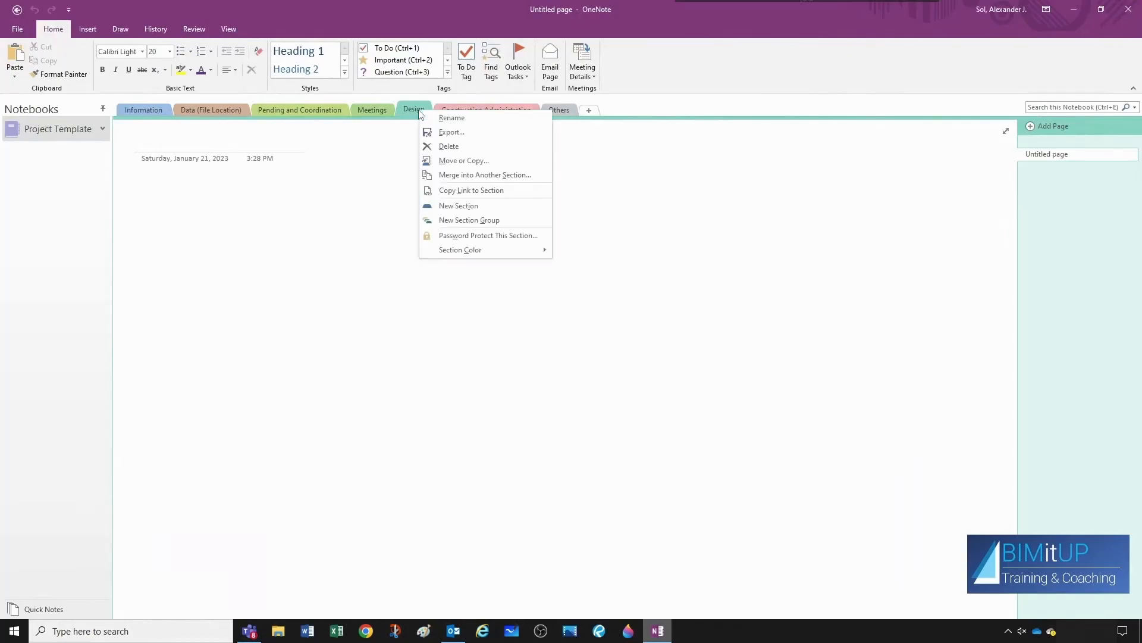
click(468, 220)
text(Design)
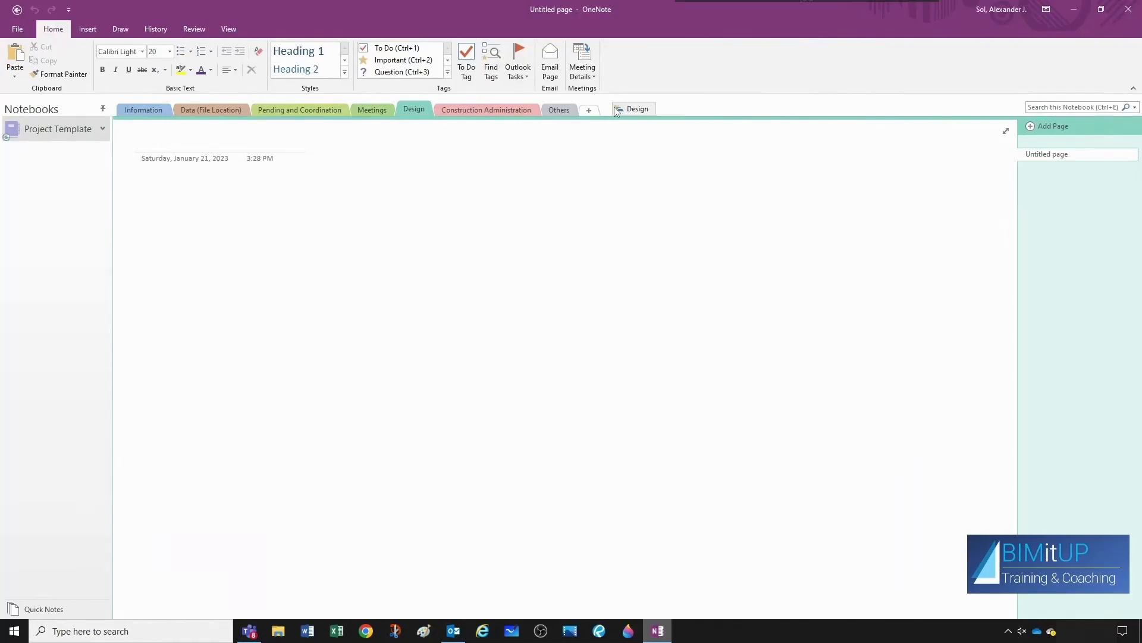
click(413, 110)
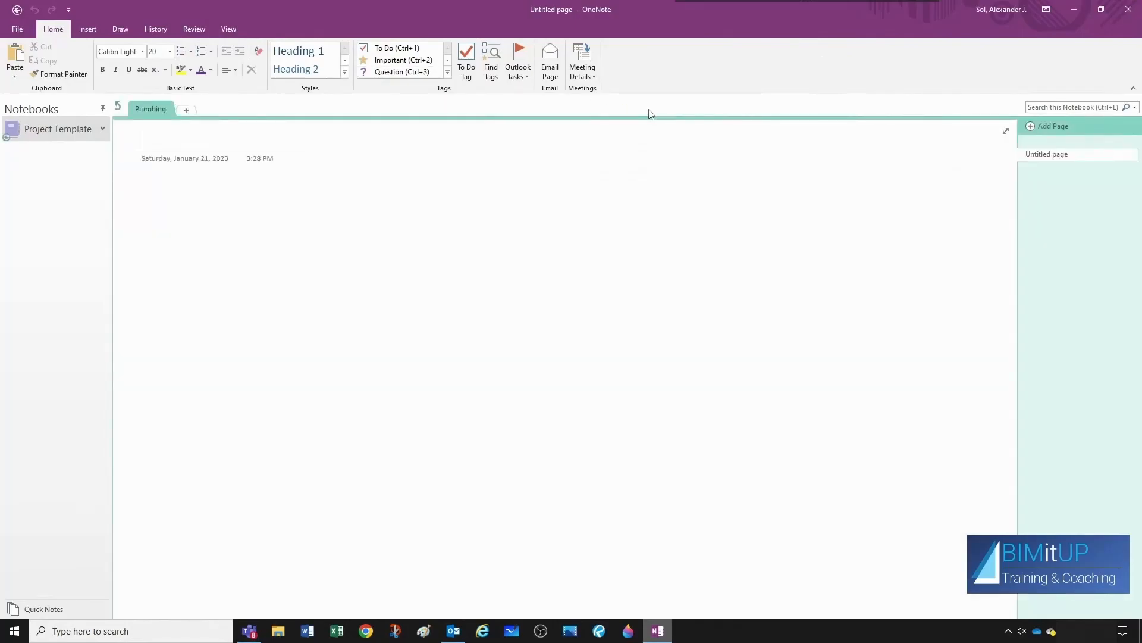
click(187, 110)
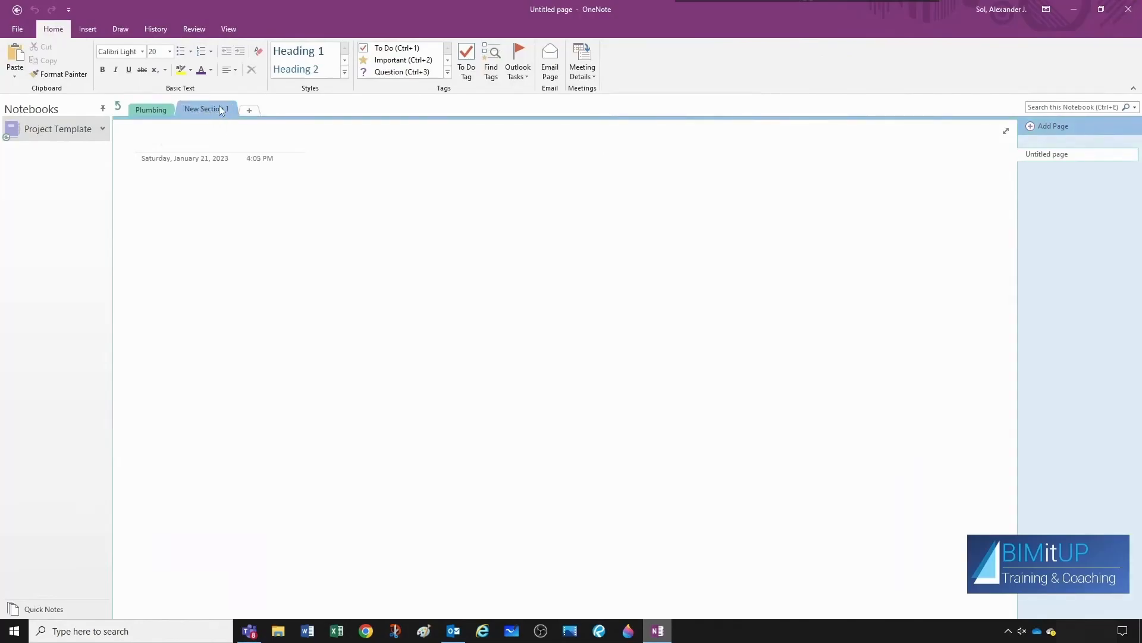
text(Fire Protection)
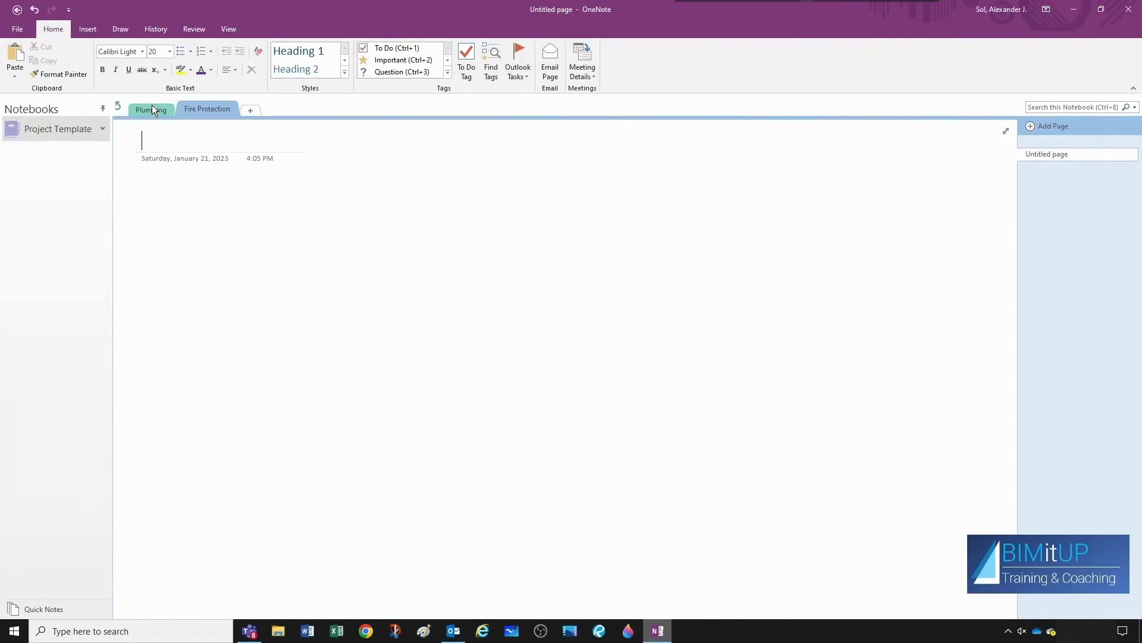
Title Plumbing pages 'BOD & Summary', 'Calculations & Detailed Design' and 'Equipment Selection'.
click(150, 110)
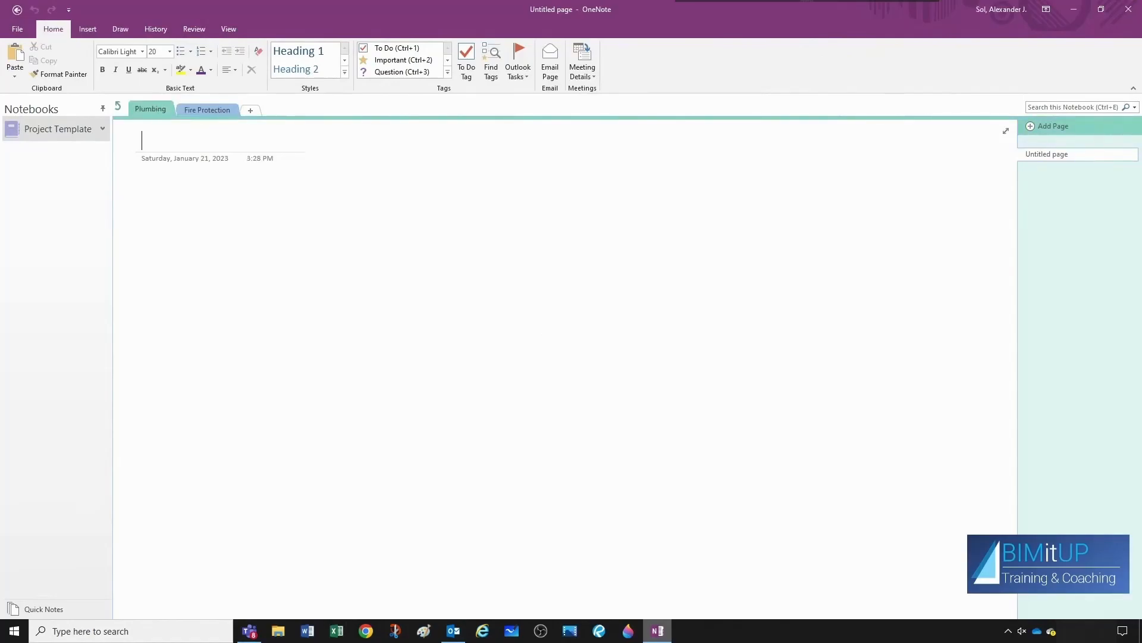
text(BOD)
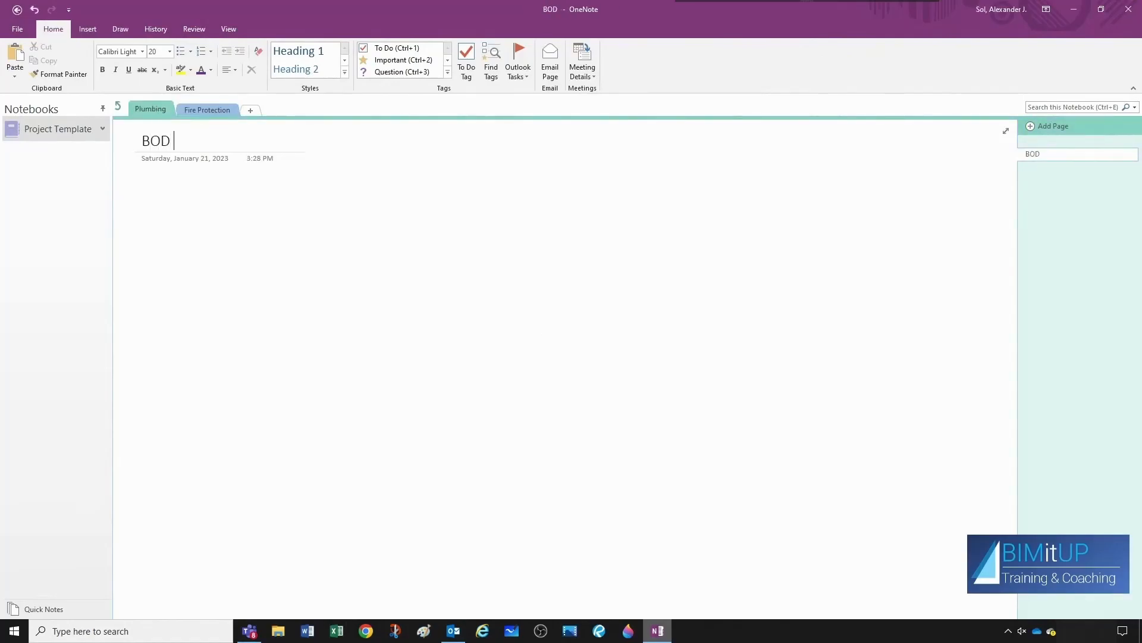
text(& Summary)
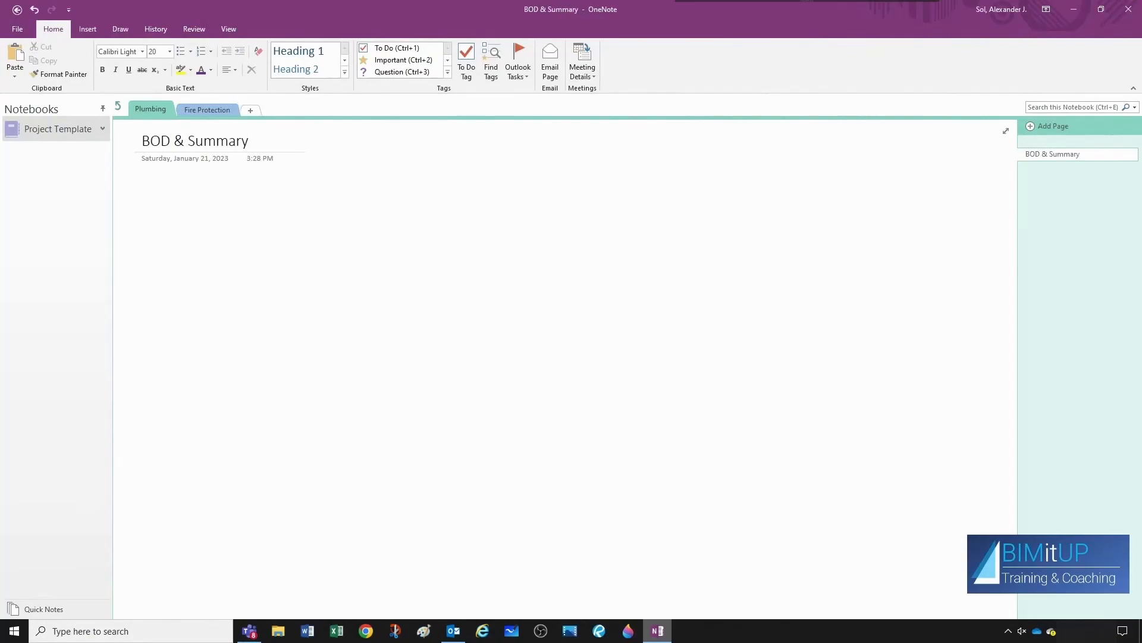
mouse_move(1026, 214)
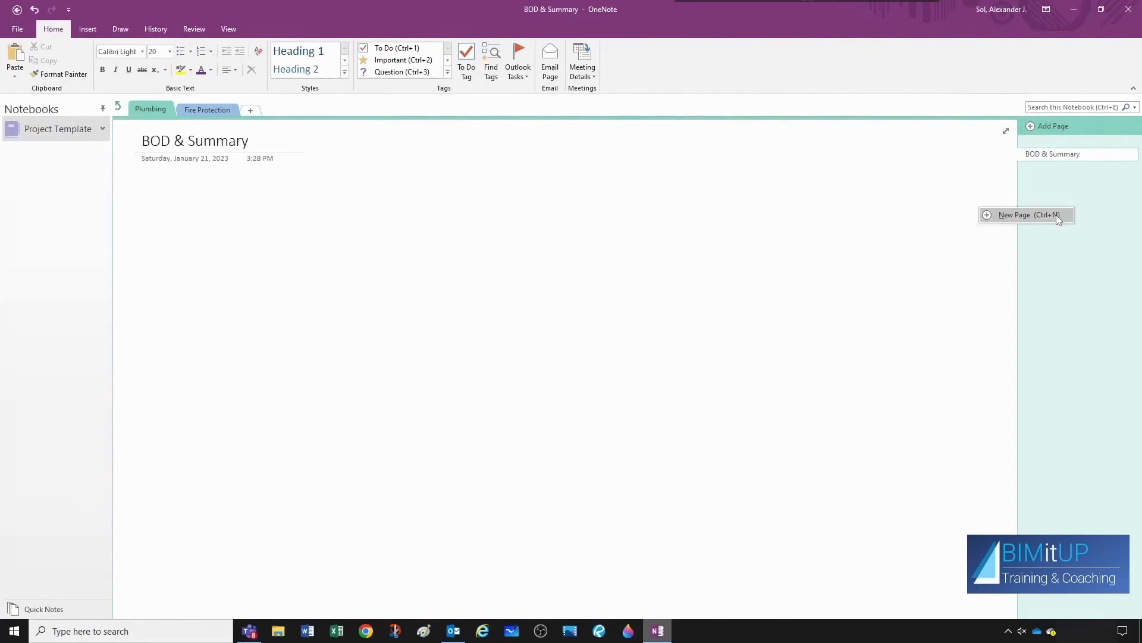
click(1014, 214)
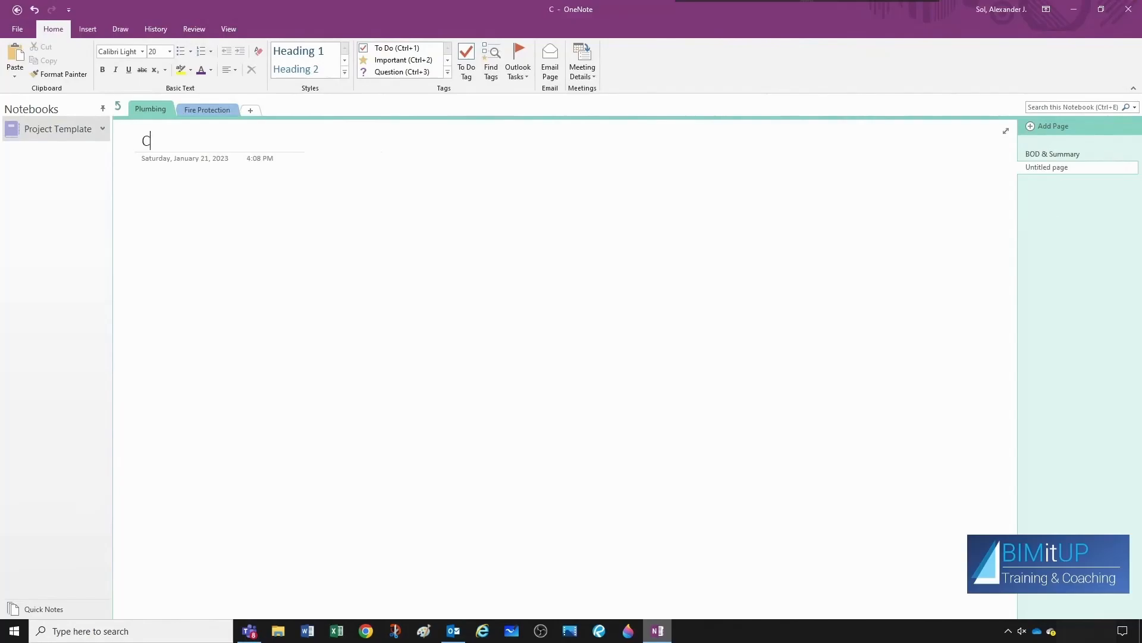
text(alculations &)
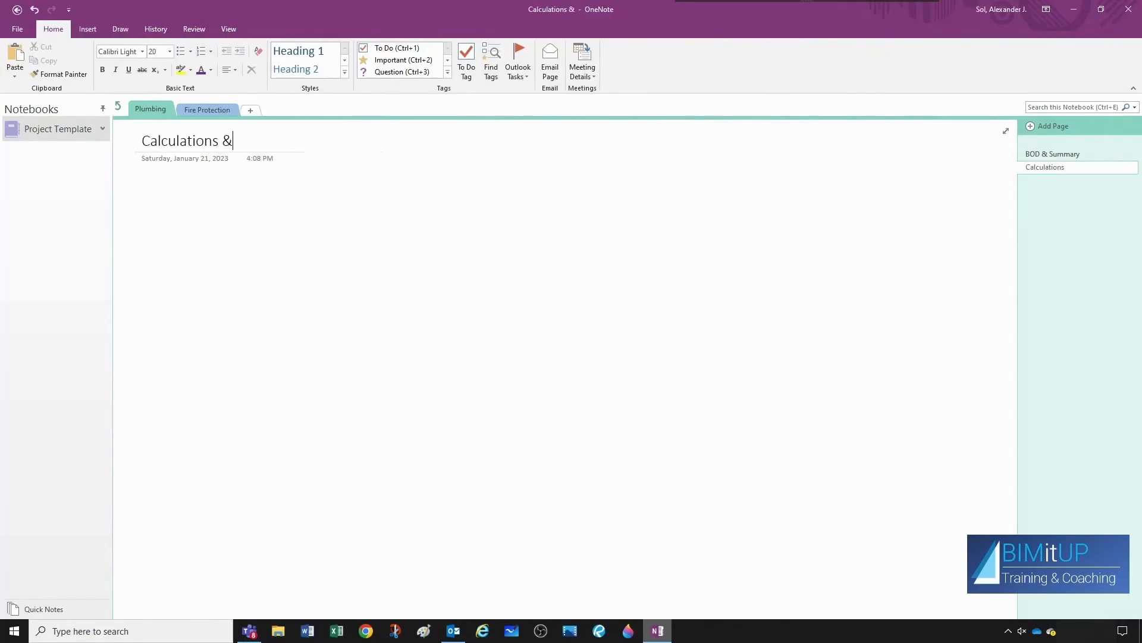
text(Detailed Design)
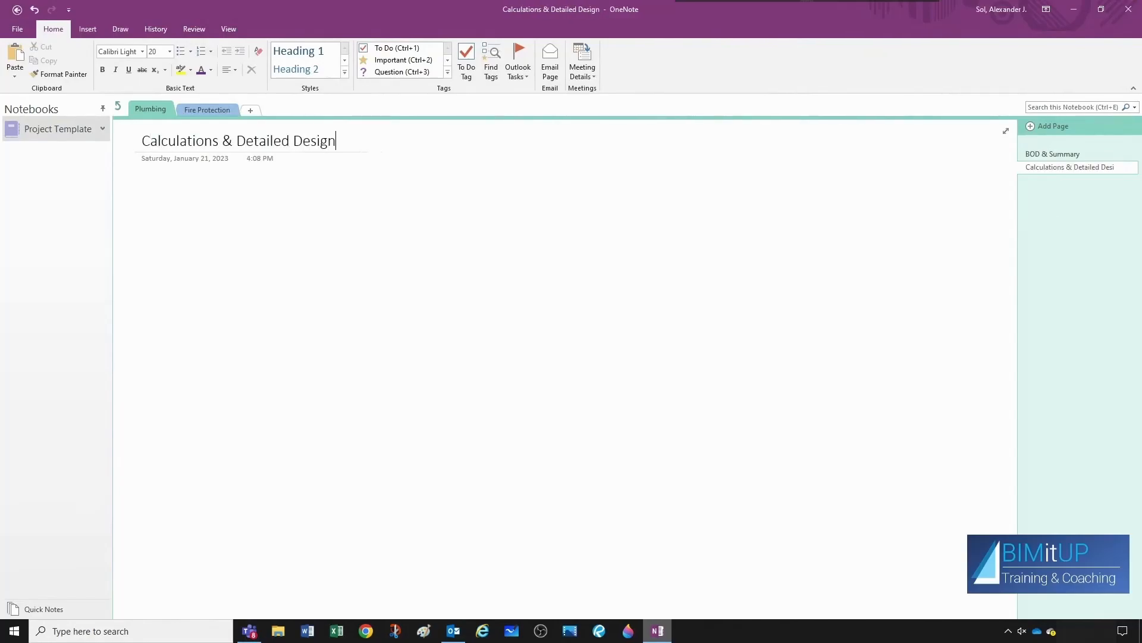
click(1051, 126)
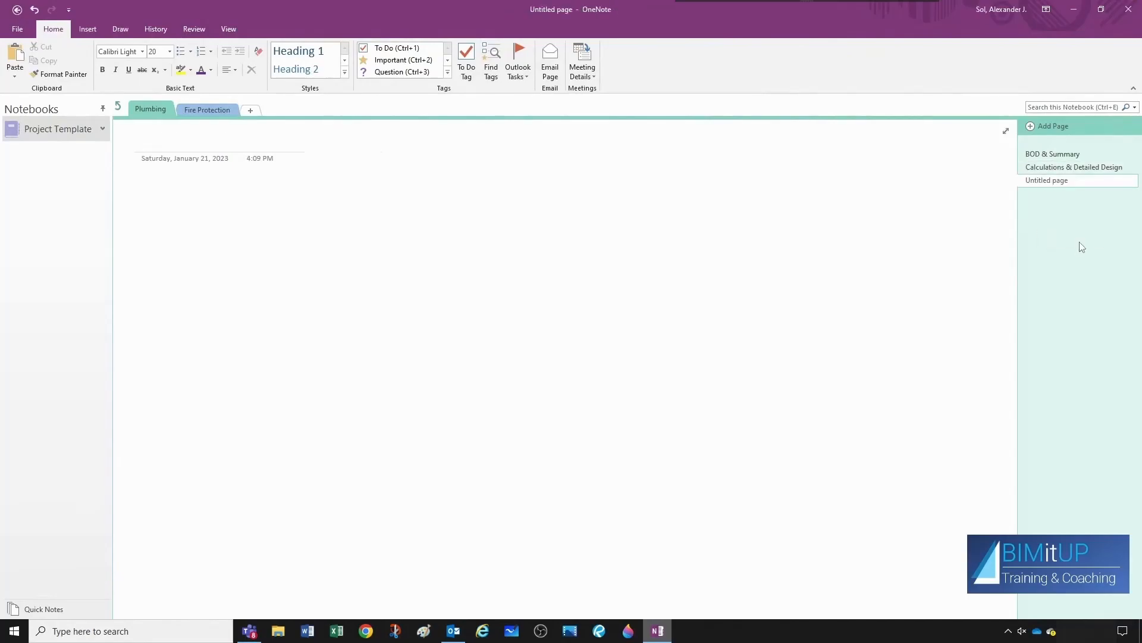
text(Equip)
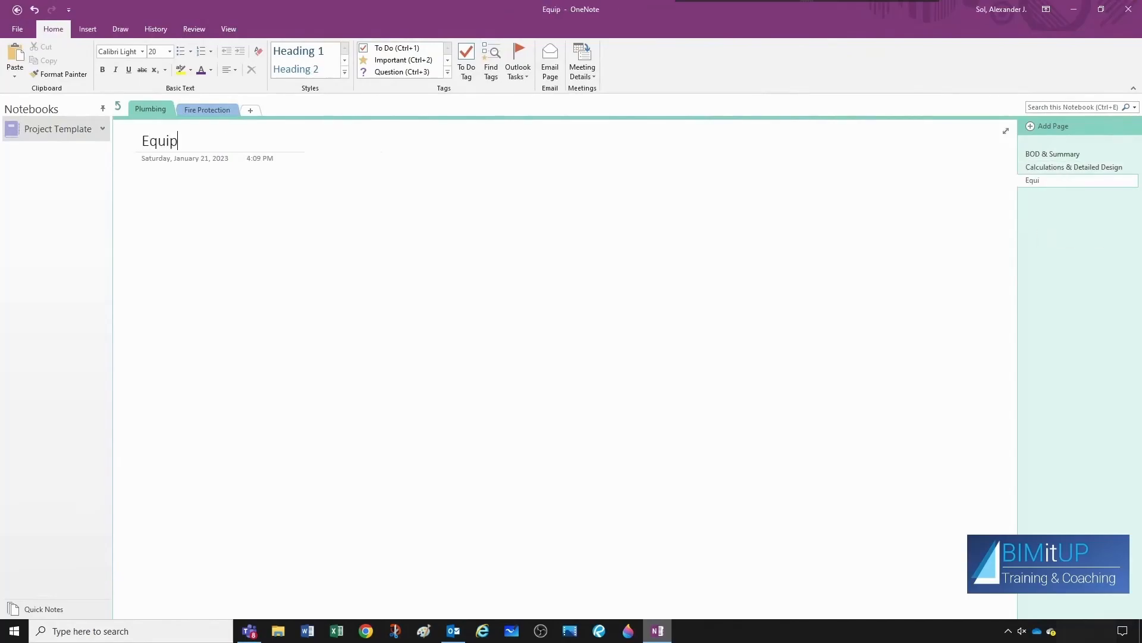
text(ment Selection)
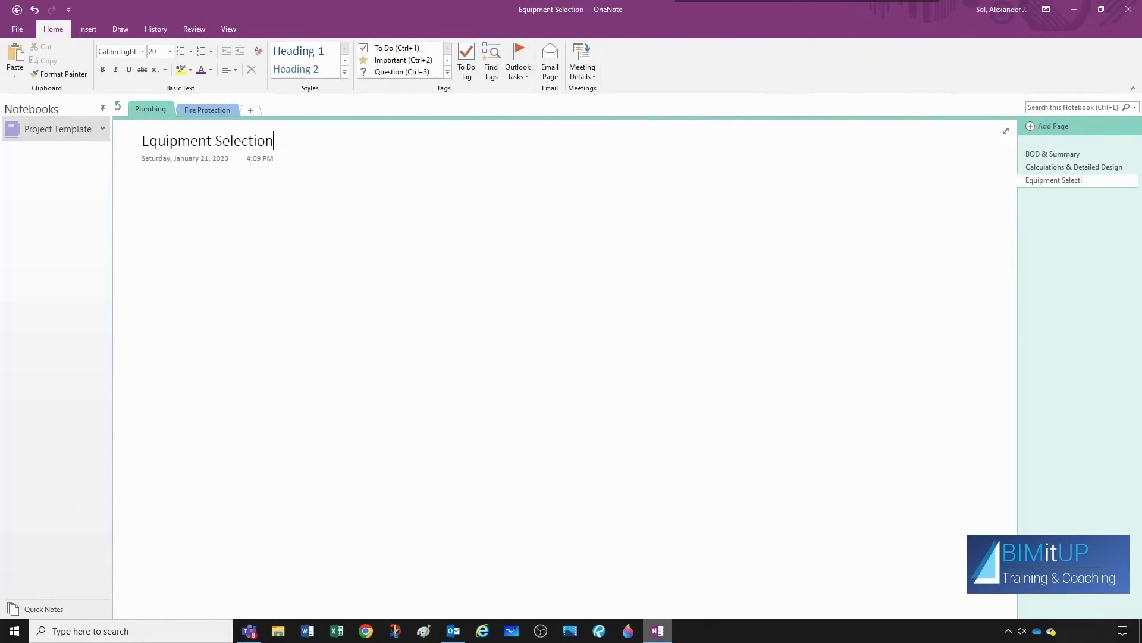
Add Plumbing pages titled 'Domestic Booster' and 'Water Heaters'.
click(1052, 126)
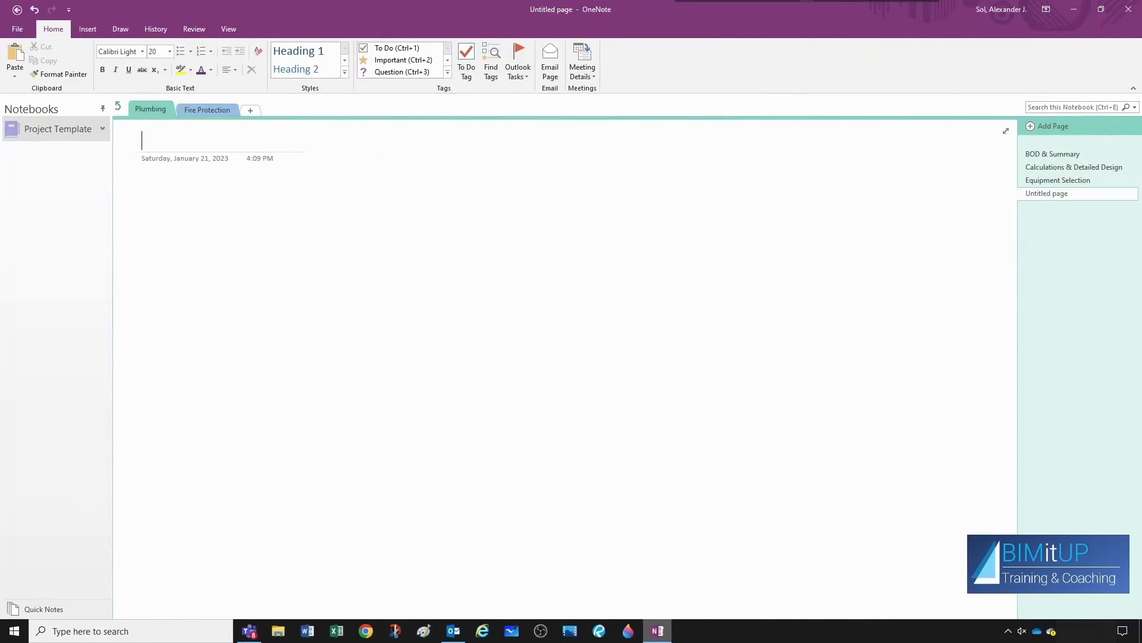
text(Domestic Booste)
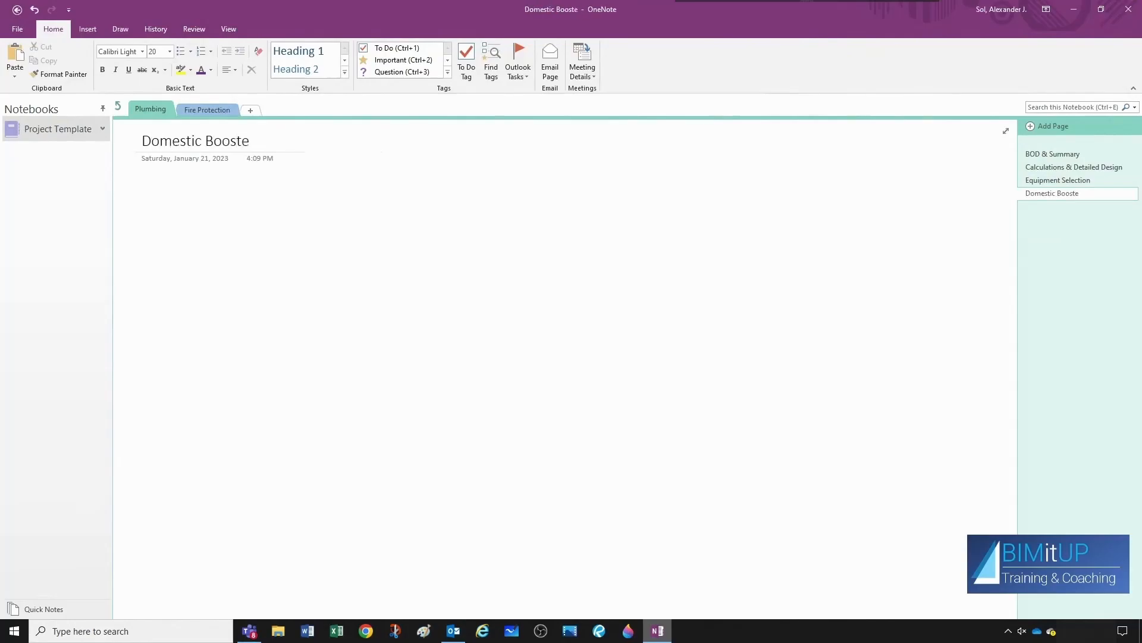
click(1051, 126)
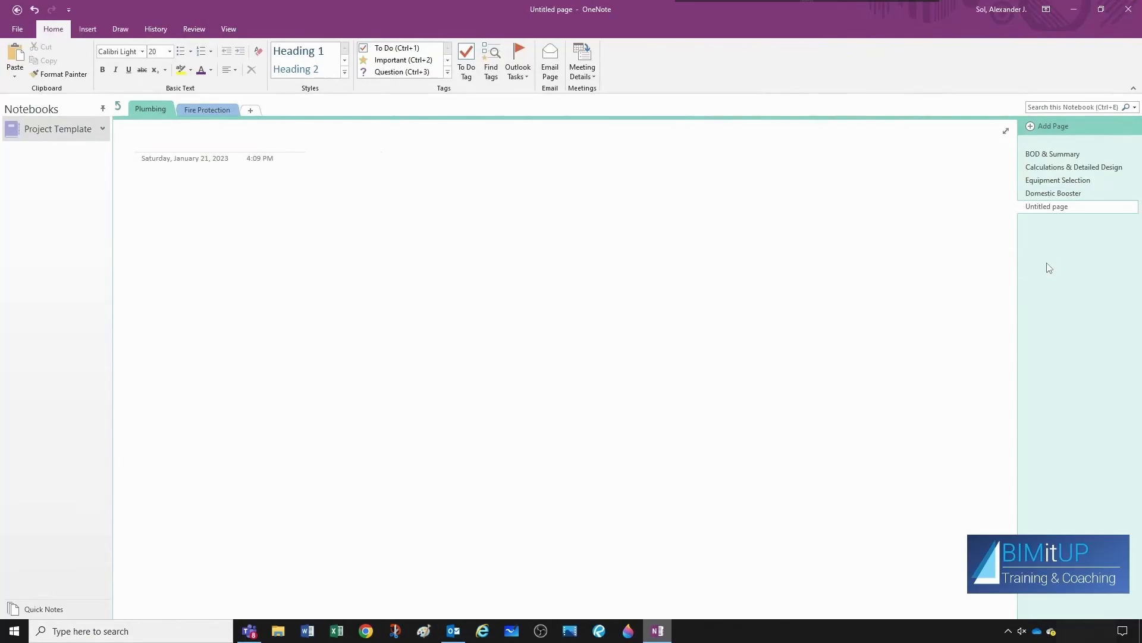
text(Water H)
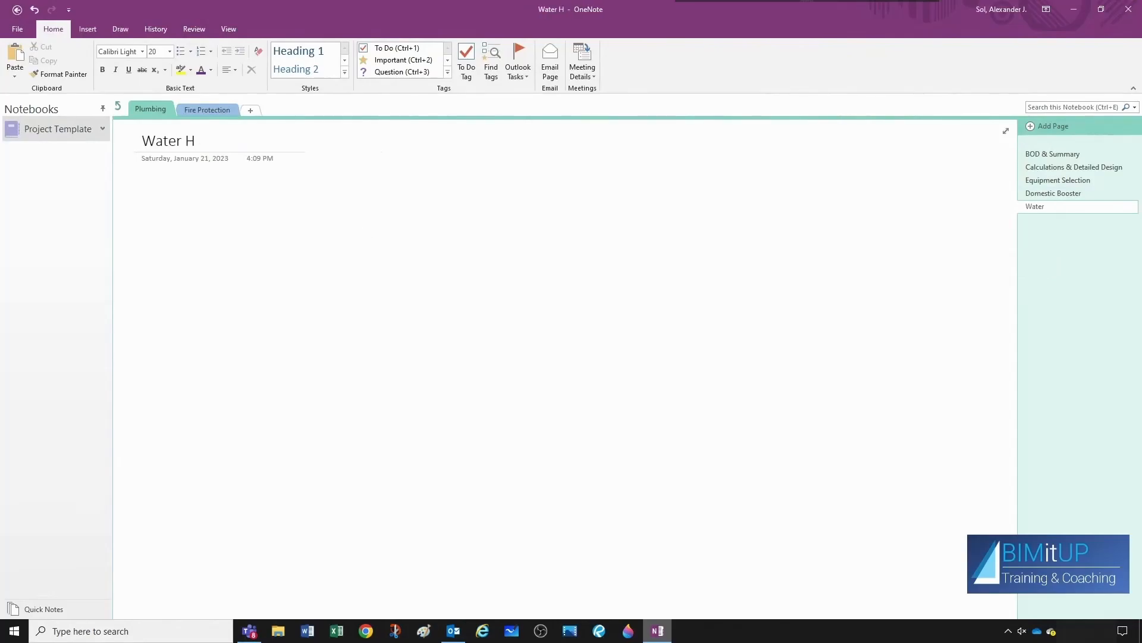
text(eaters)
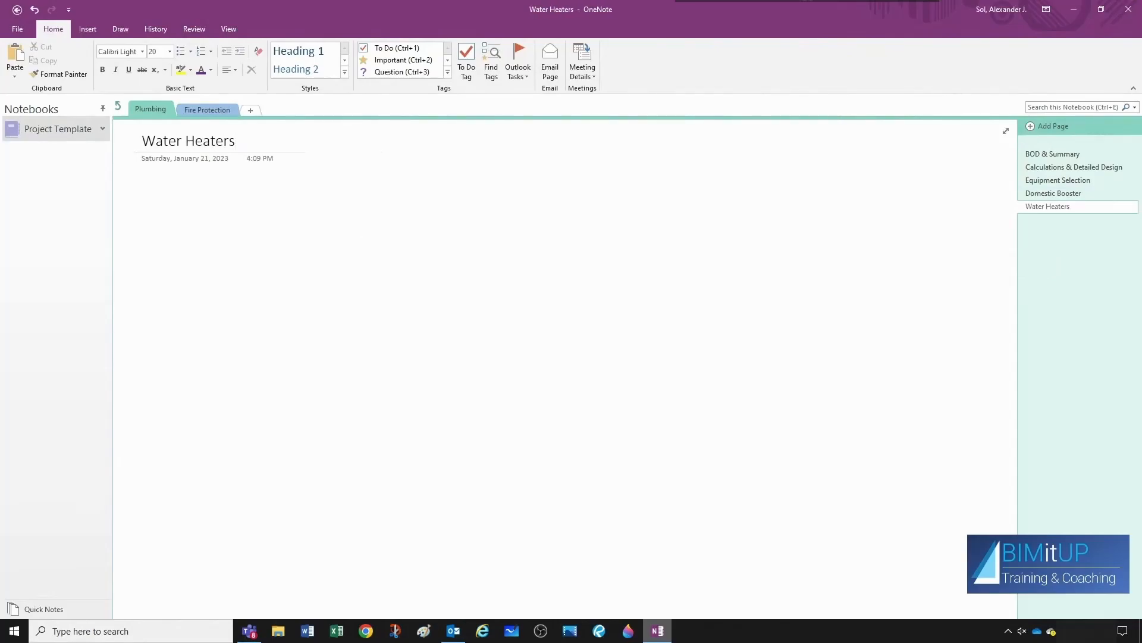
click(188, 140)
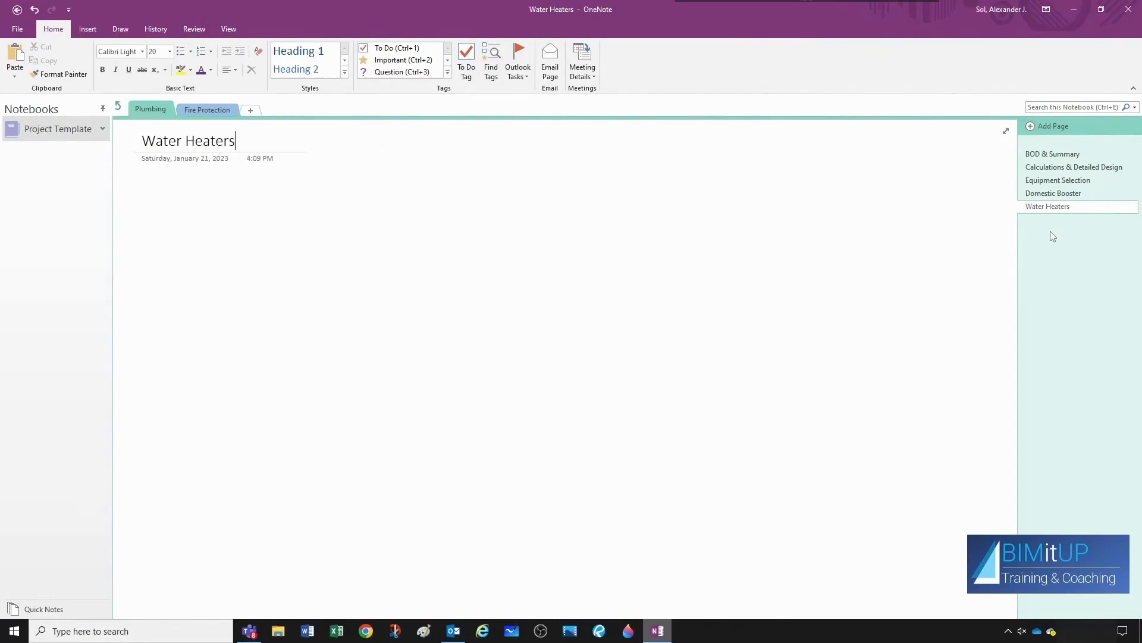
Add pages 'Compressor', 'Vacuum Pump', 'Water Purification' and 'RWL Reclaim System'.
click(1052, 125)
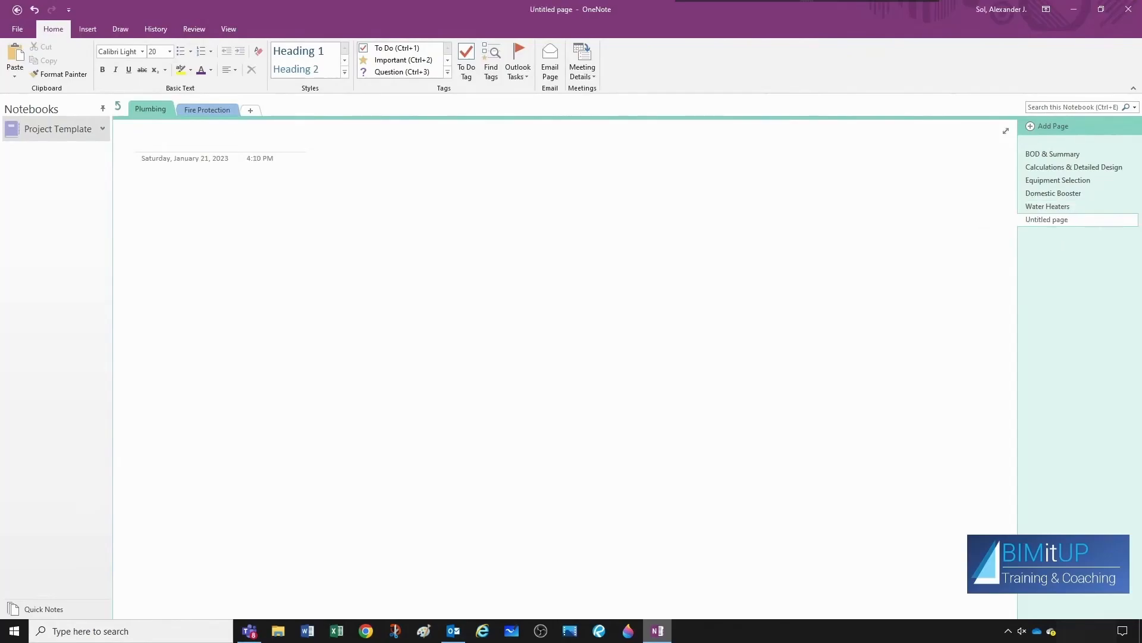
text(Compressor)
text(Vacuu)
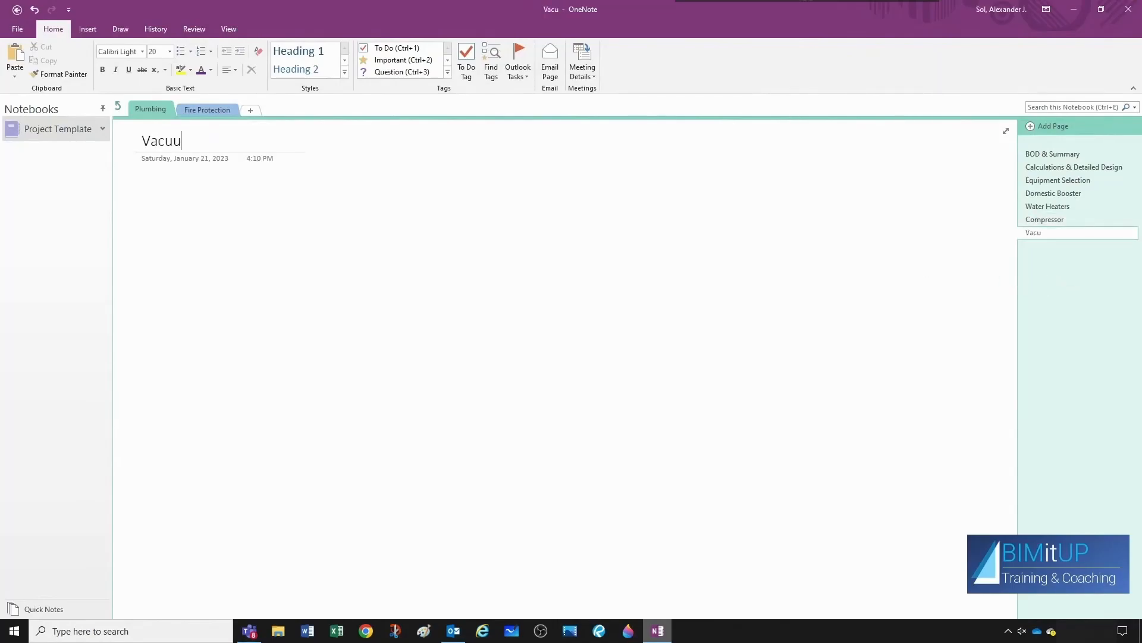
text(m Pump)
text(Water Pu)
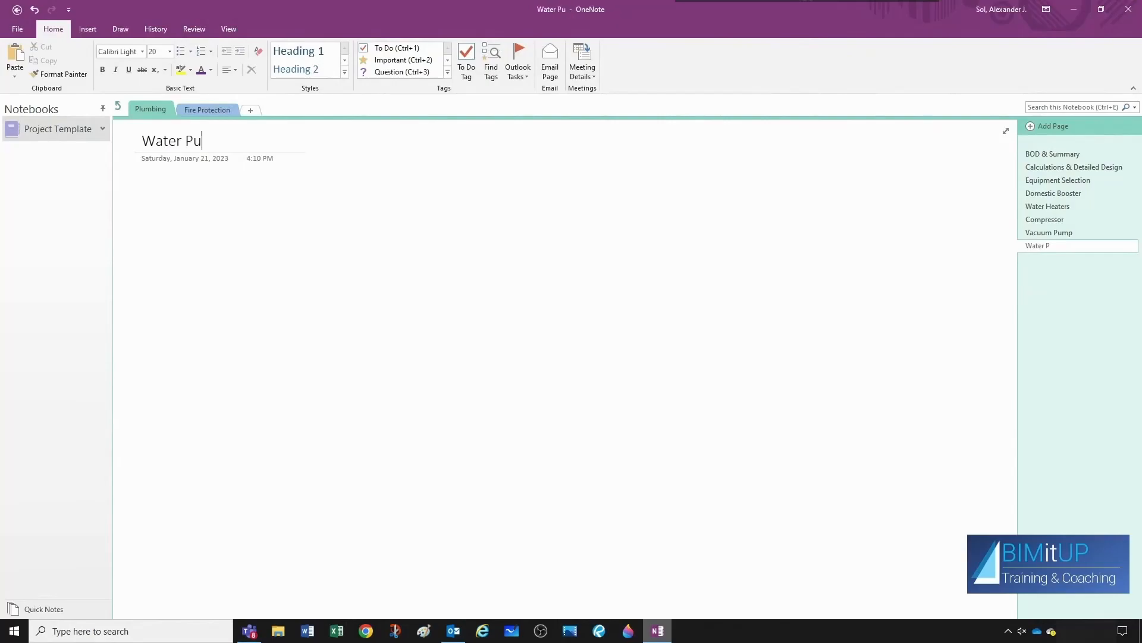
text(rification)
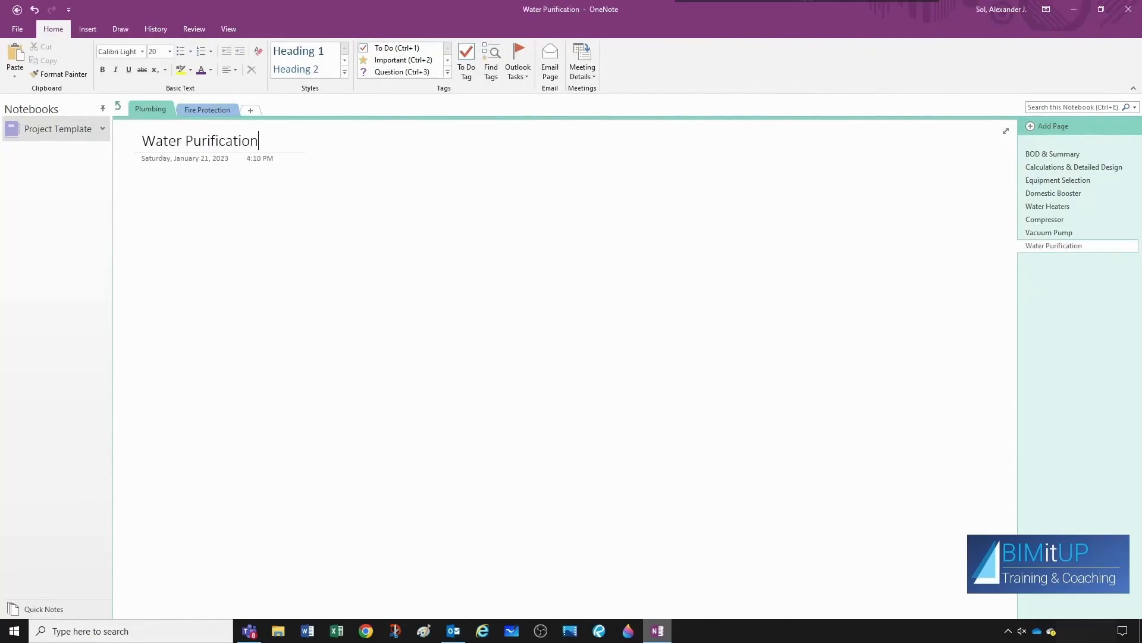
mouse_move(1038, 286)
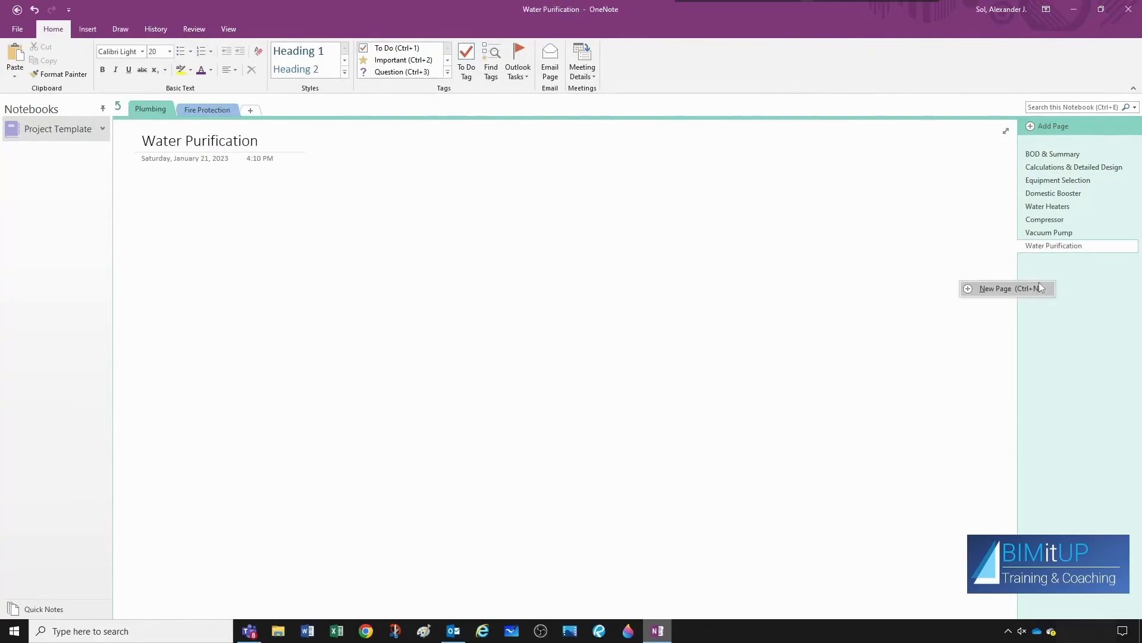
click(996, 288)
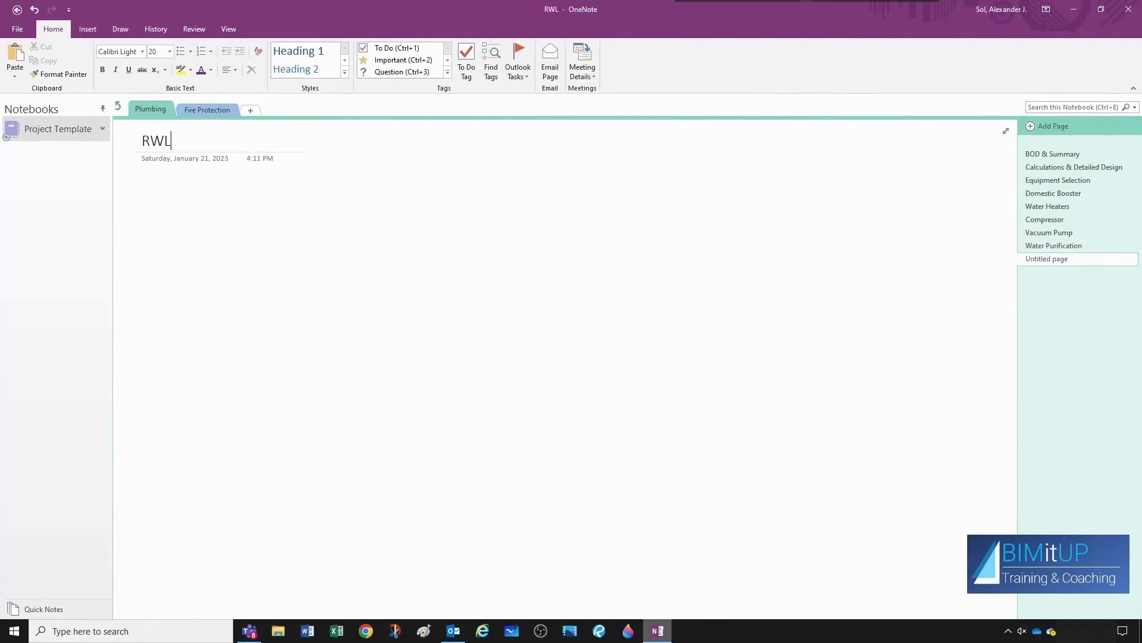
text(Recl)
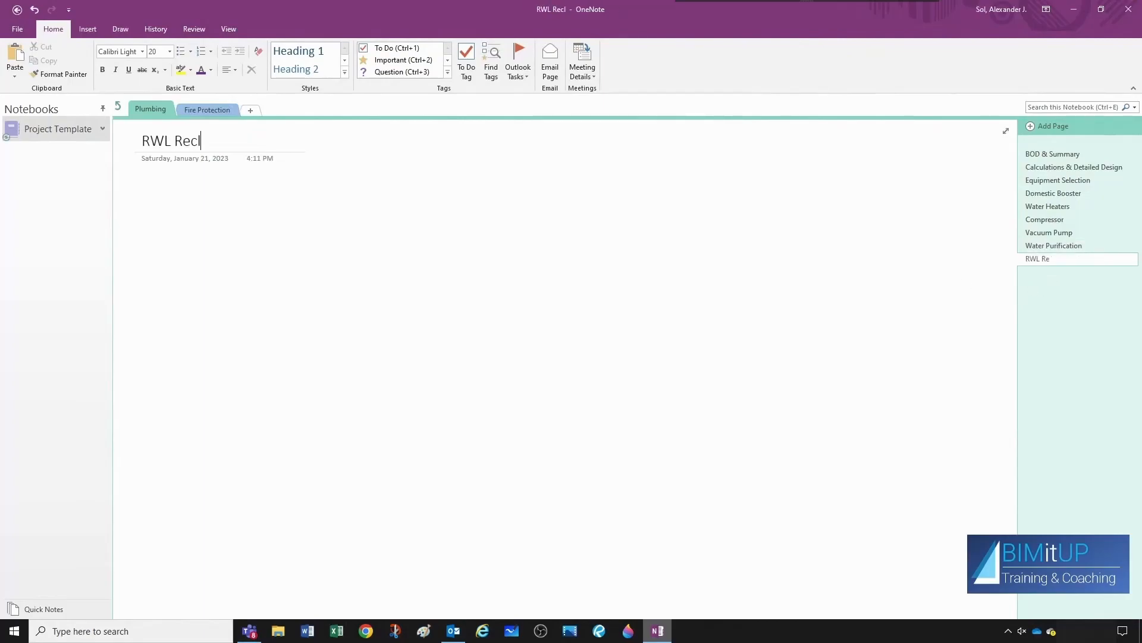
text(aim System)
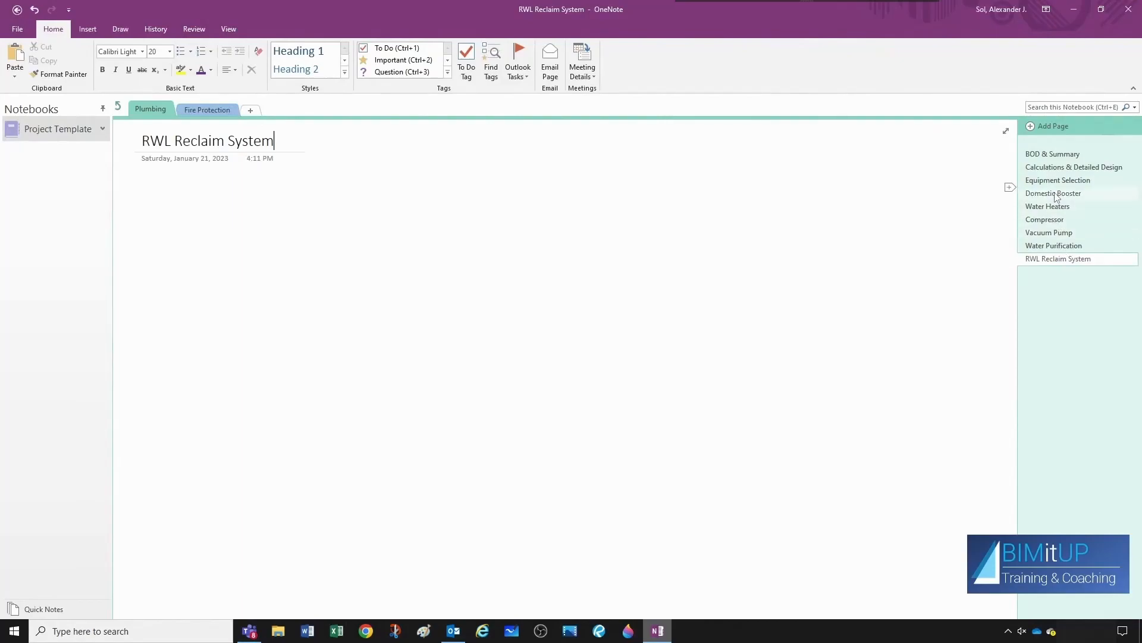
Make the six equipment pages alphabetized subpages of Equipment Selection, then open BOD & Summary.
click(1053, 193)
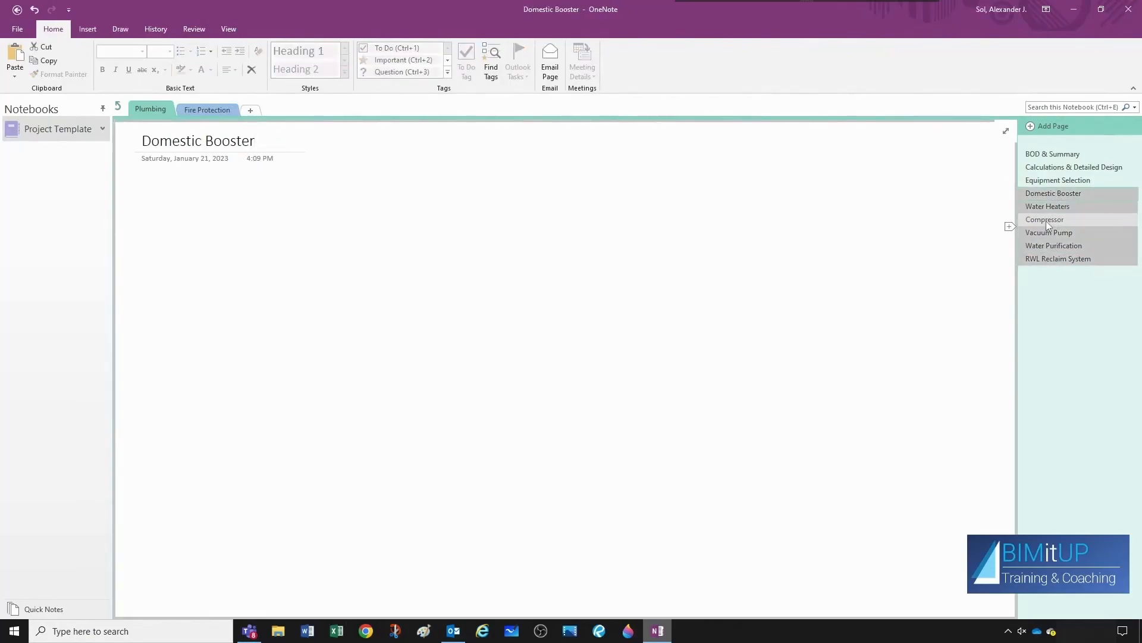
click(1068, 259)
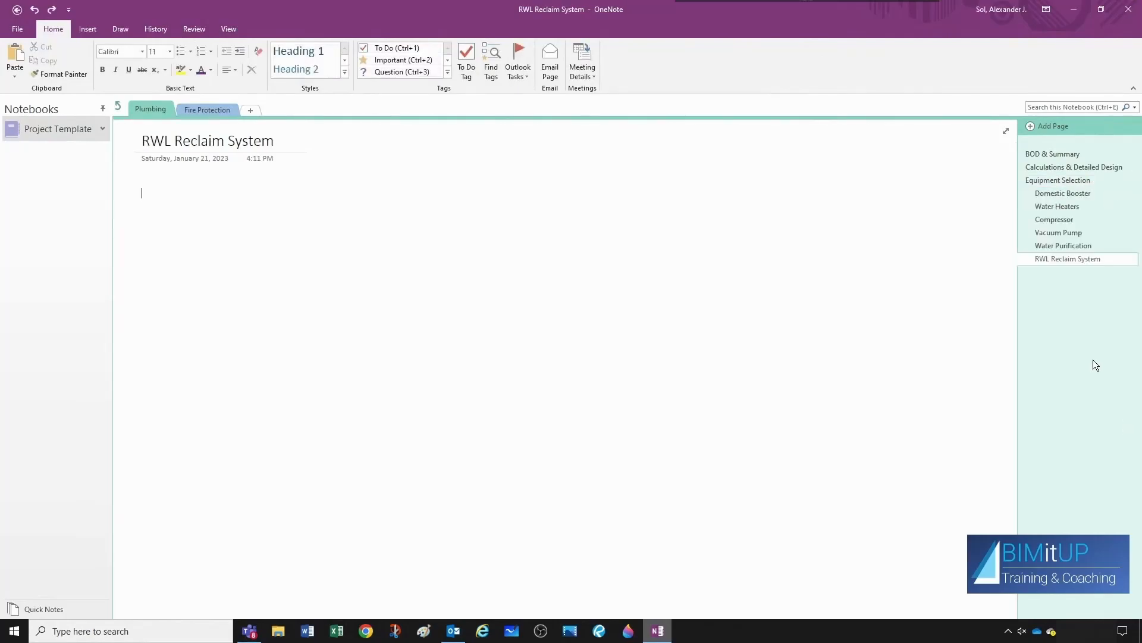
click(1063, 192)
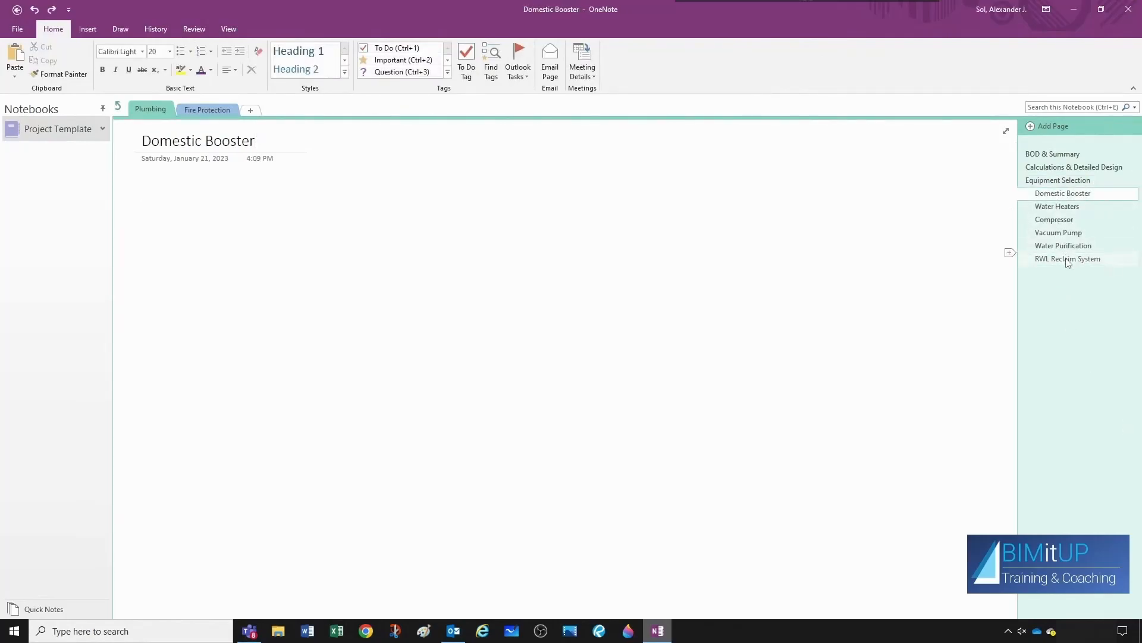
right_click(1054, 219)
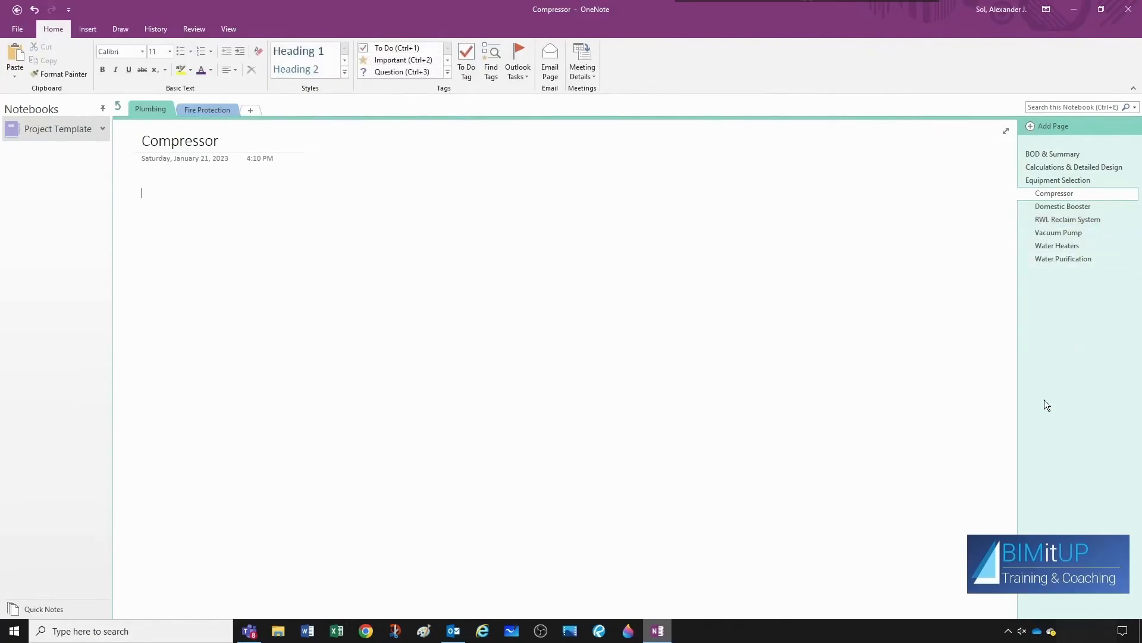
click(1053, 154)
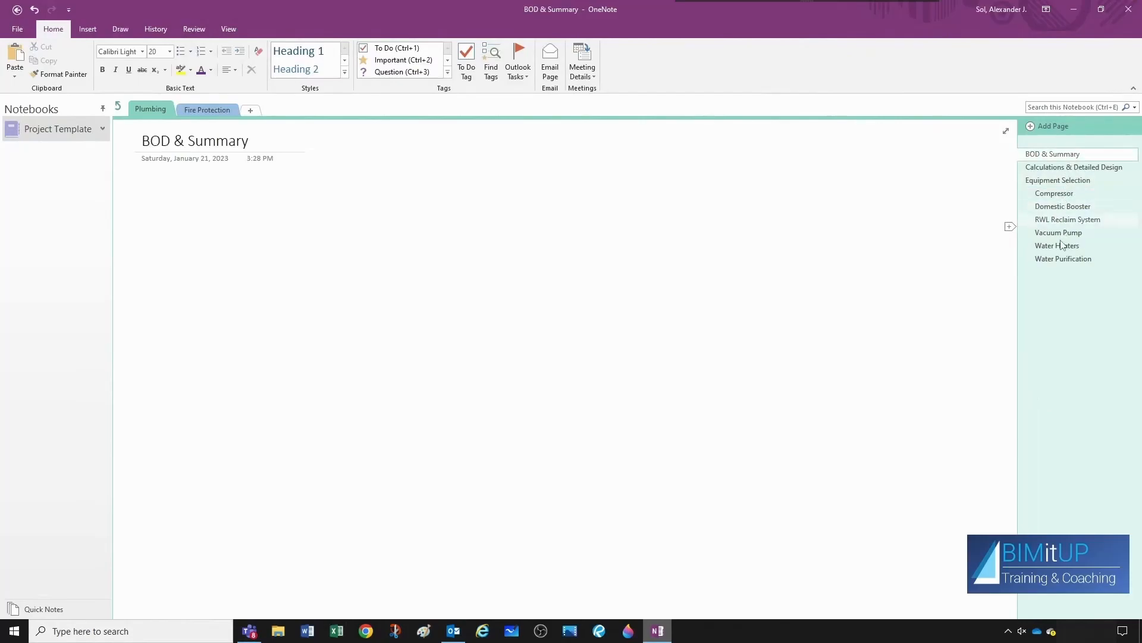
Copy the equipment pages into Fire Protection and delete the unneeded subpages.
right_click(1063, 206)
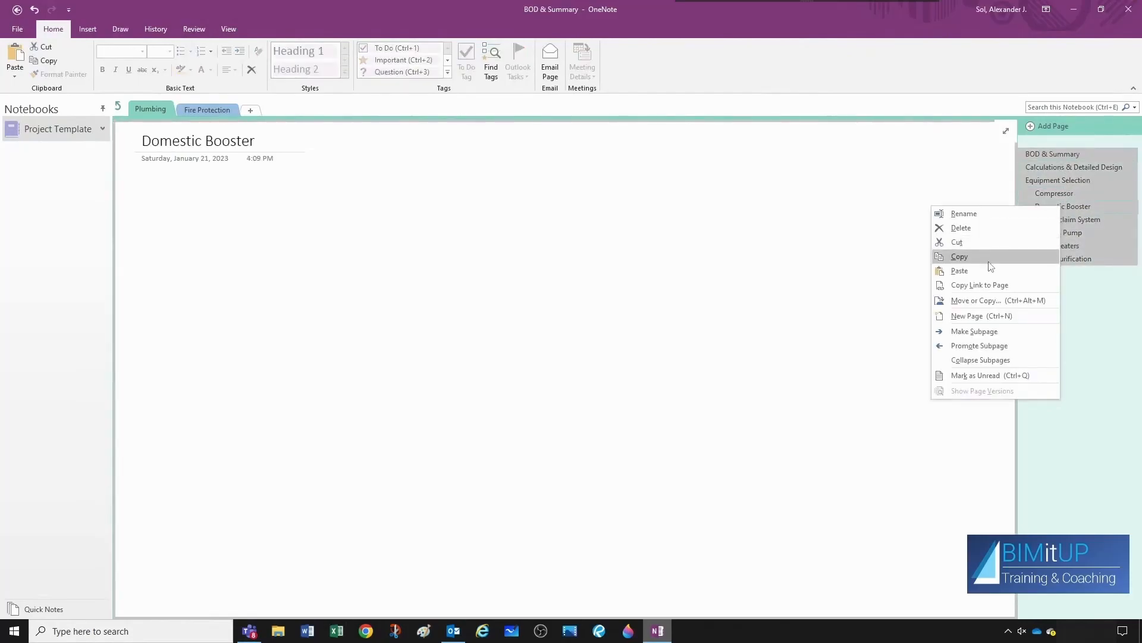
click(967, 316)
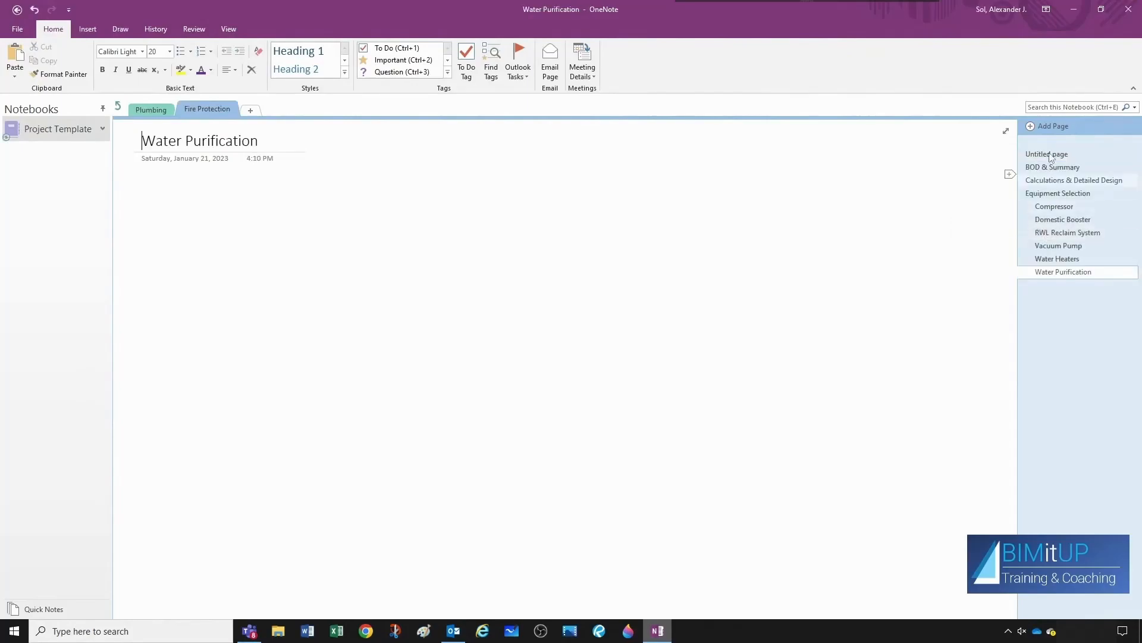
click(1052, 166)
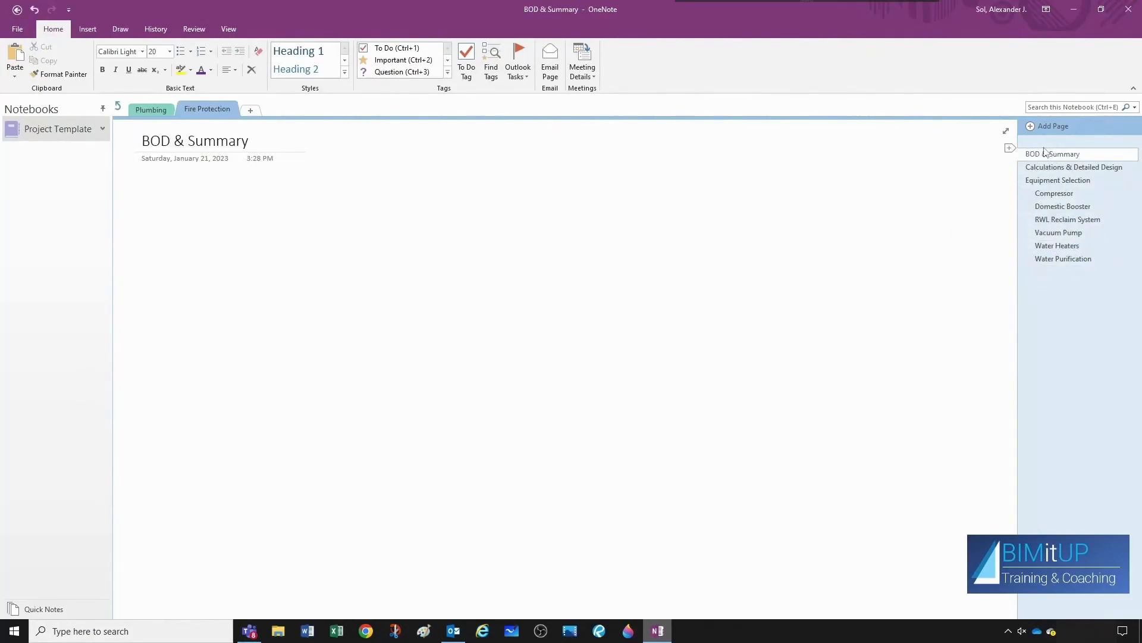
right_click(1064, 258)
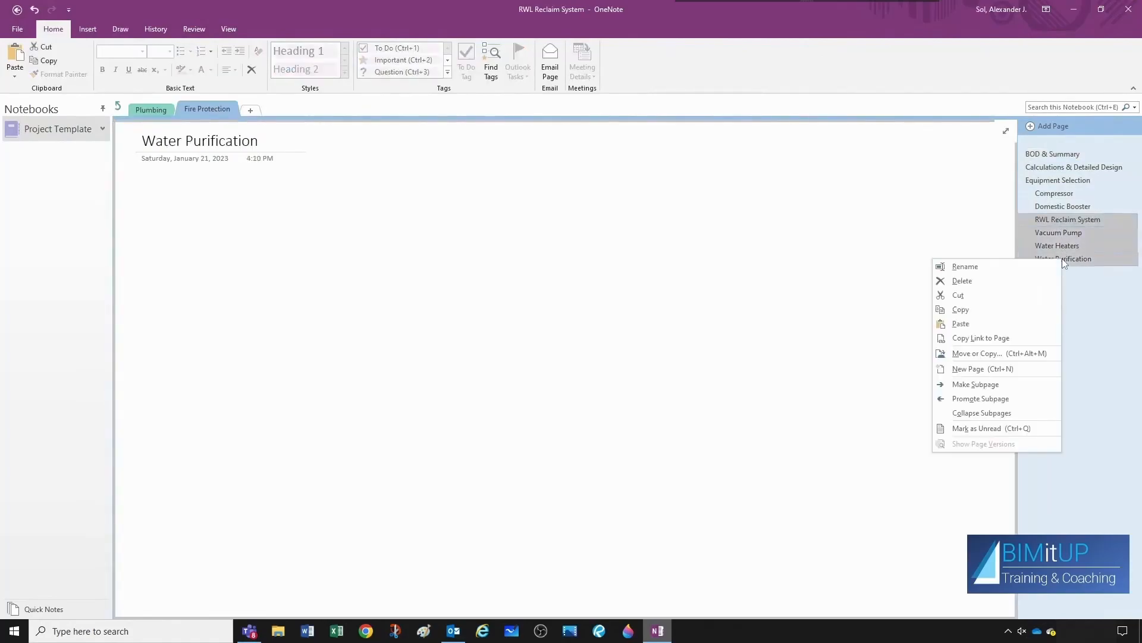
click(1063, 207)
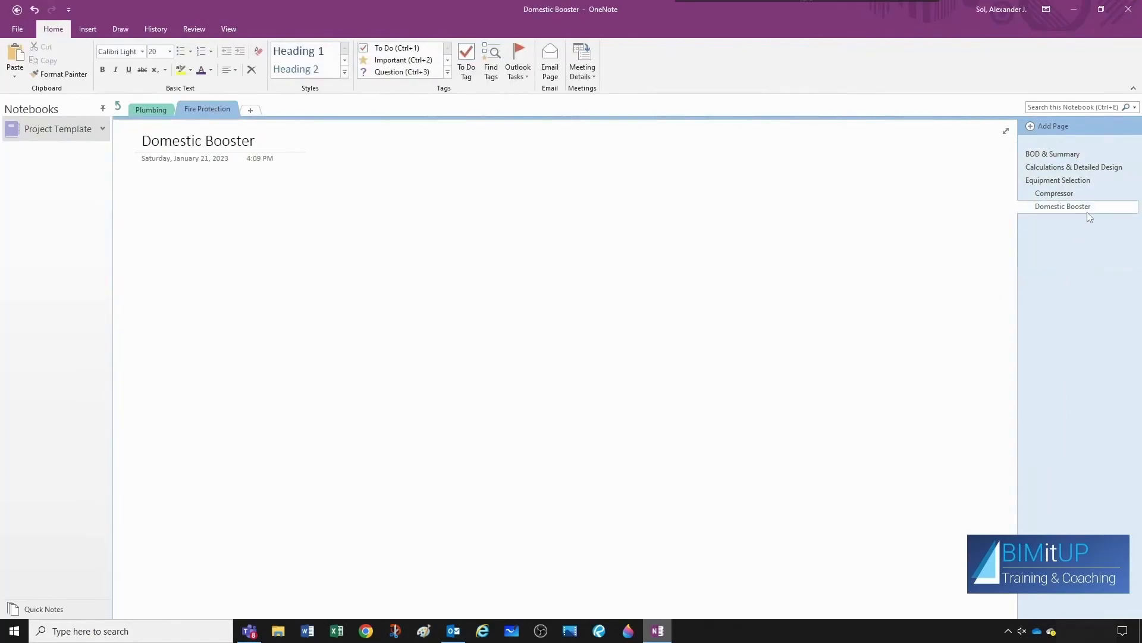
Rename a Fire Protection equipment subpage to 'Pre-Action System'.
click(1054, 193)
text(Fire P)
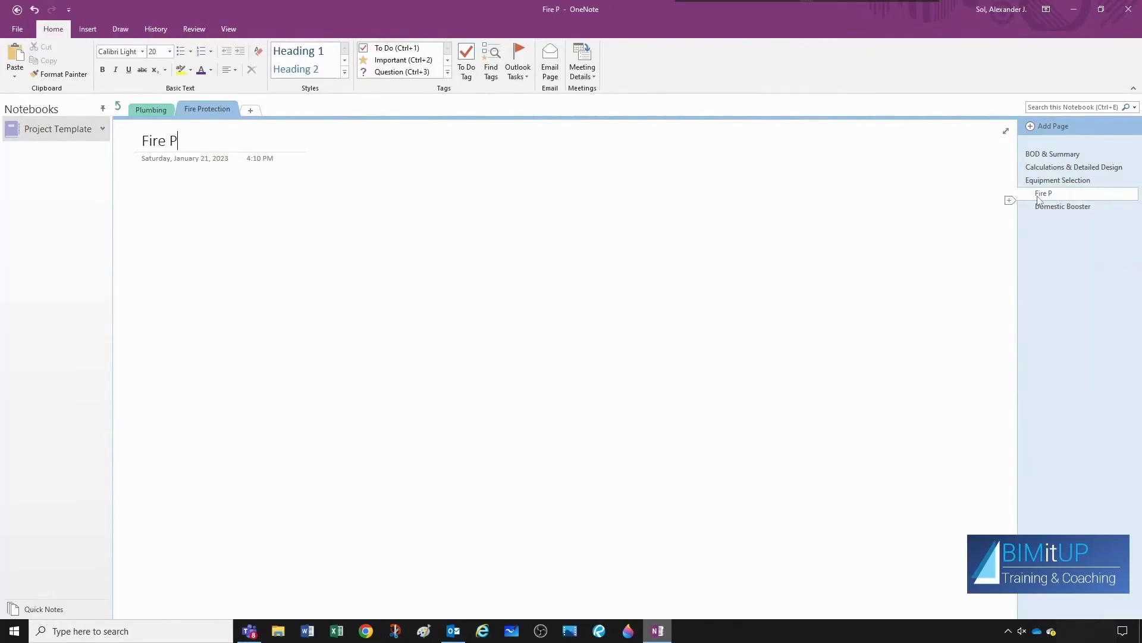
right_click(1064, 206)
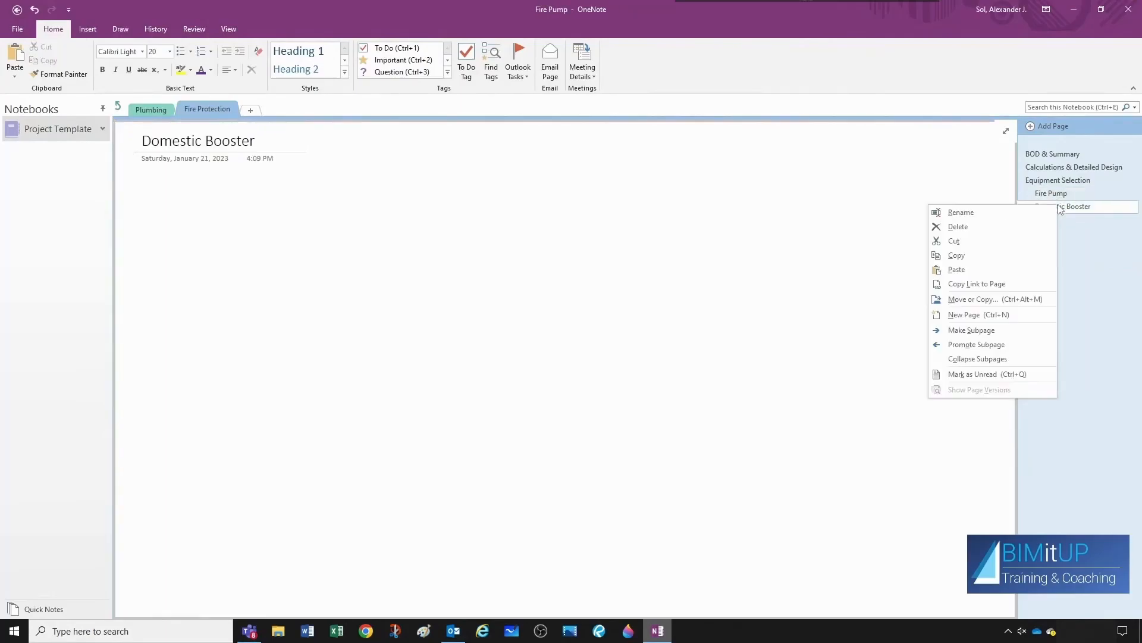
click(961, 212)
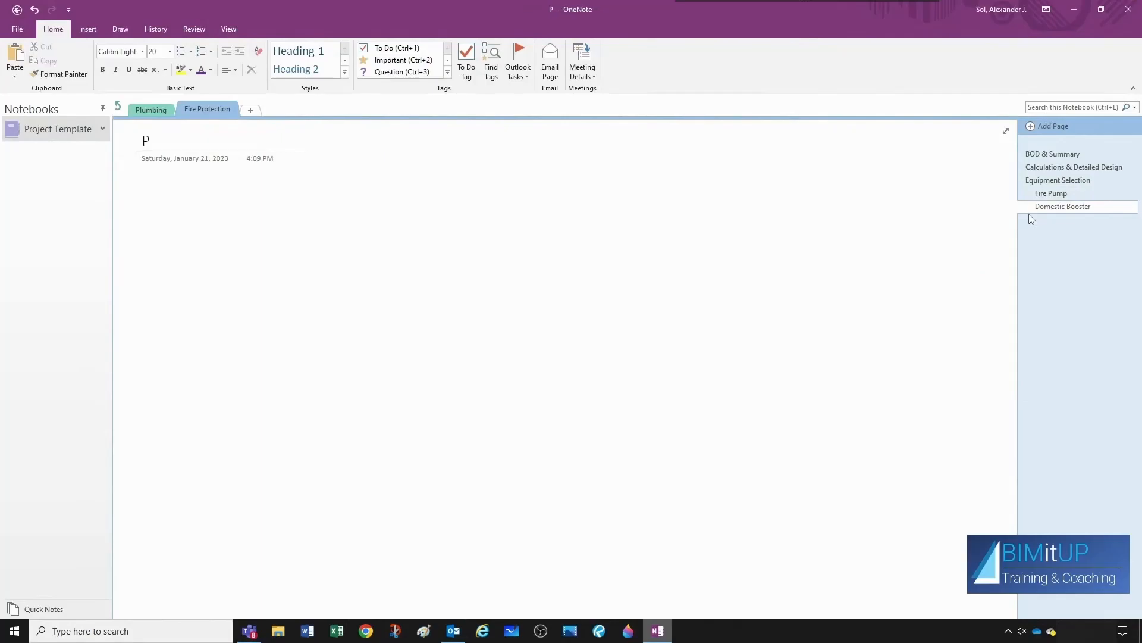
text(Pre-Action System)
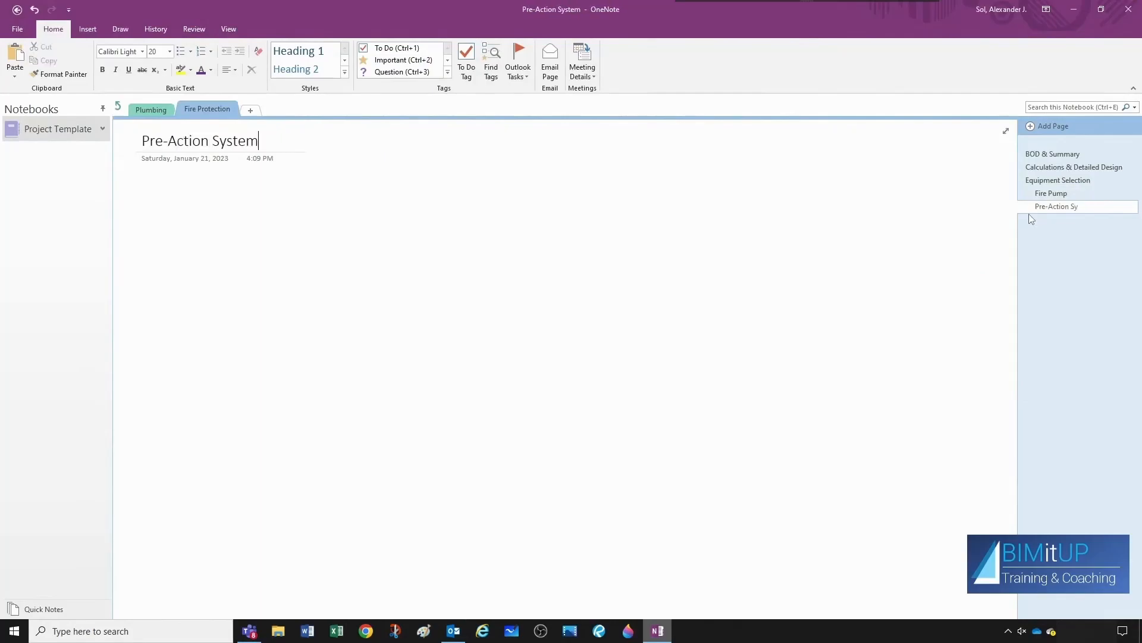
Add a 'Gaseous' subpage after Pre-Action System containing the note 'Not Applicable'.
right_click(1064, 206)
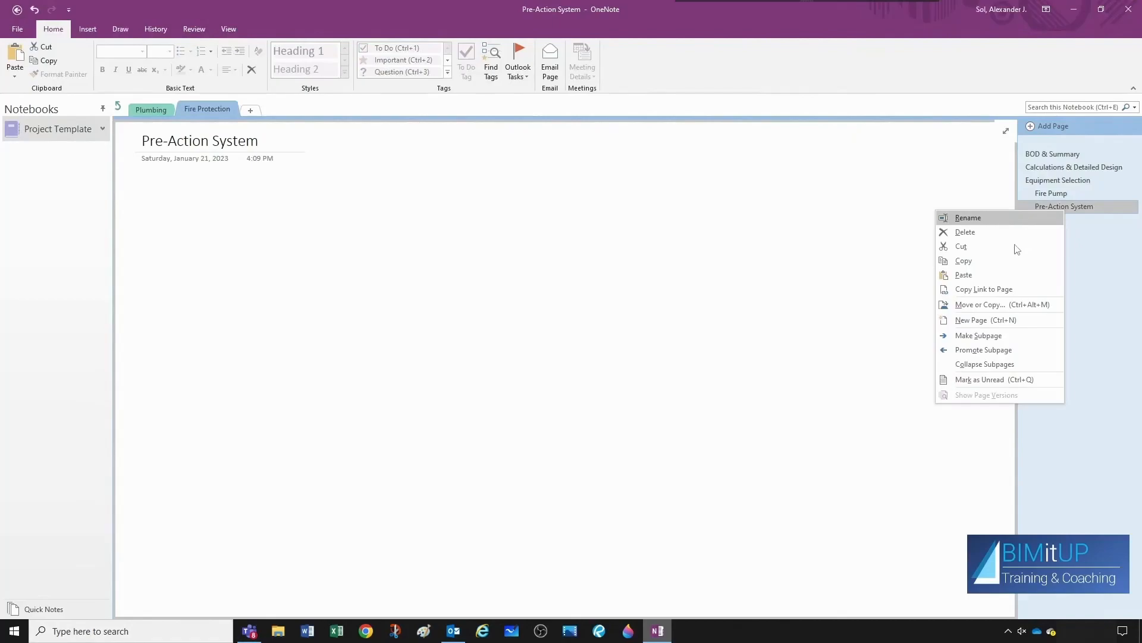
click(971, 320)
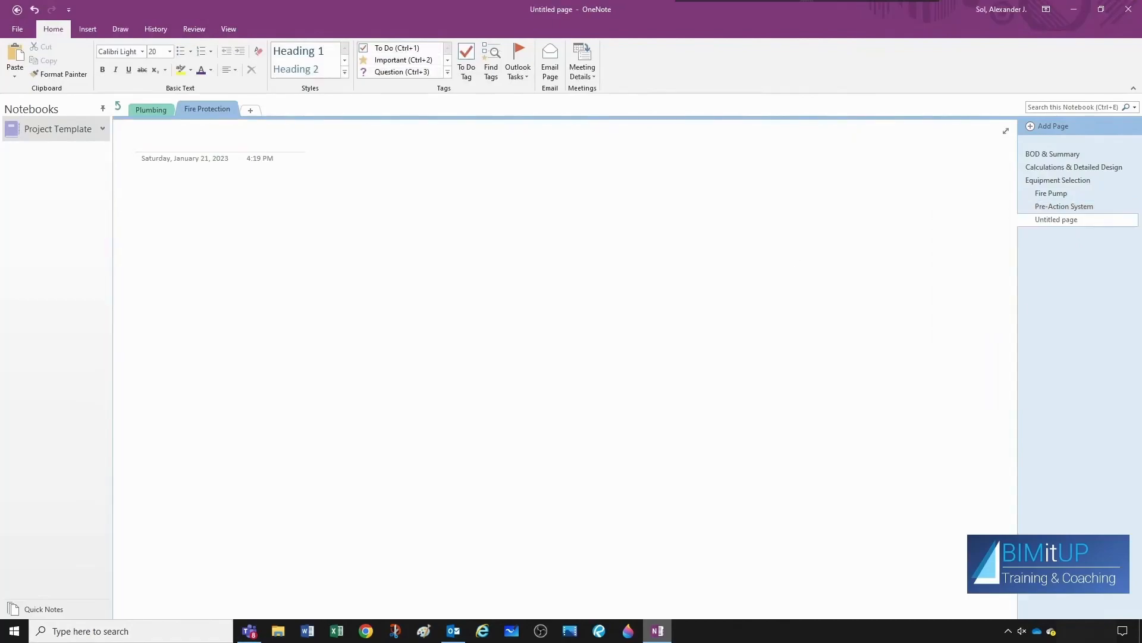
text(Gaseous)
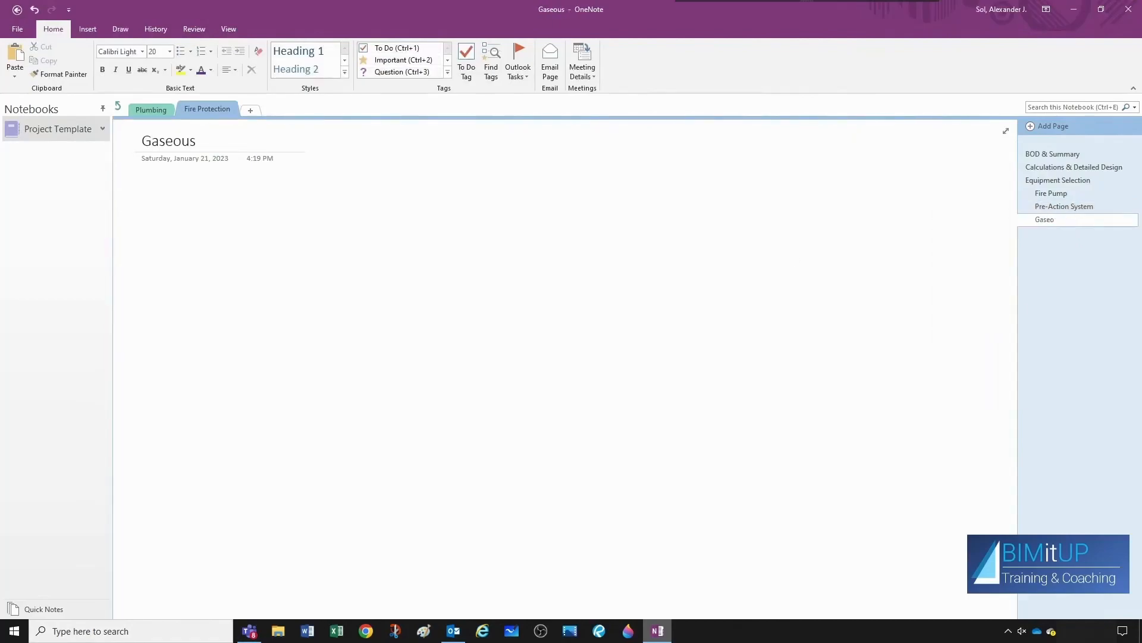
click(1064, 207)
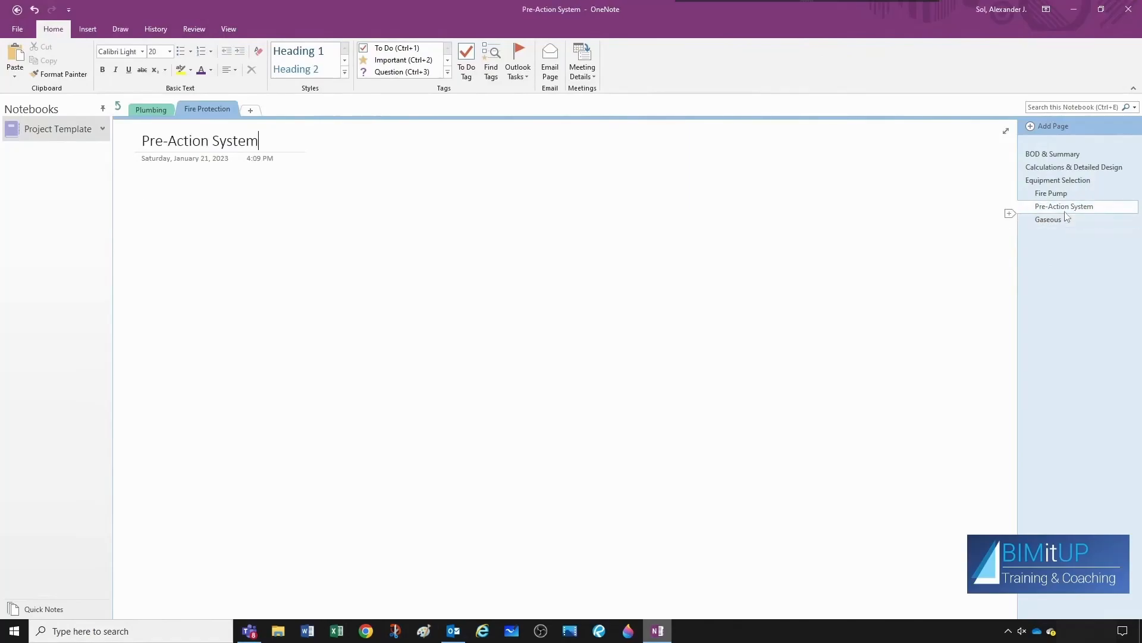
click(1048, 219)
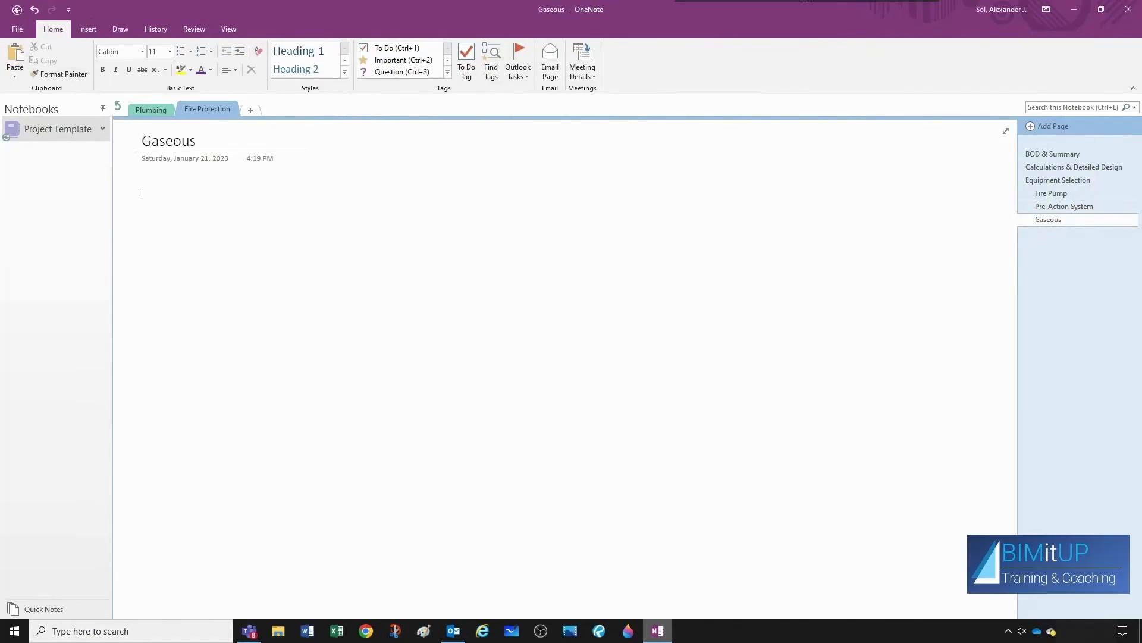
text(Not)
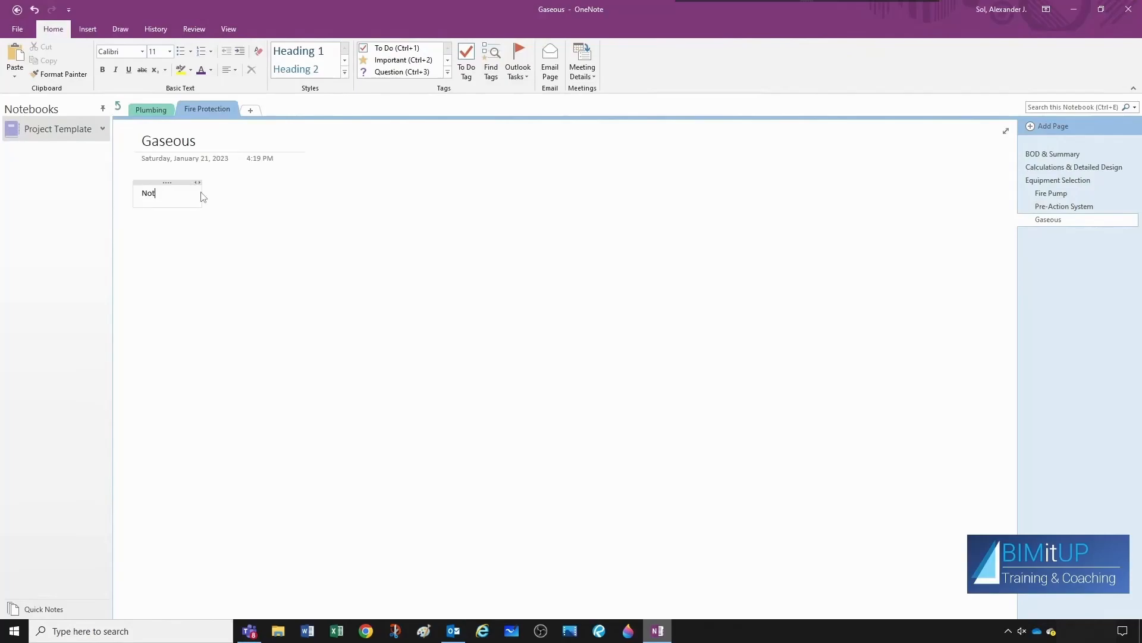
text(Applicable)
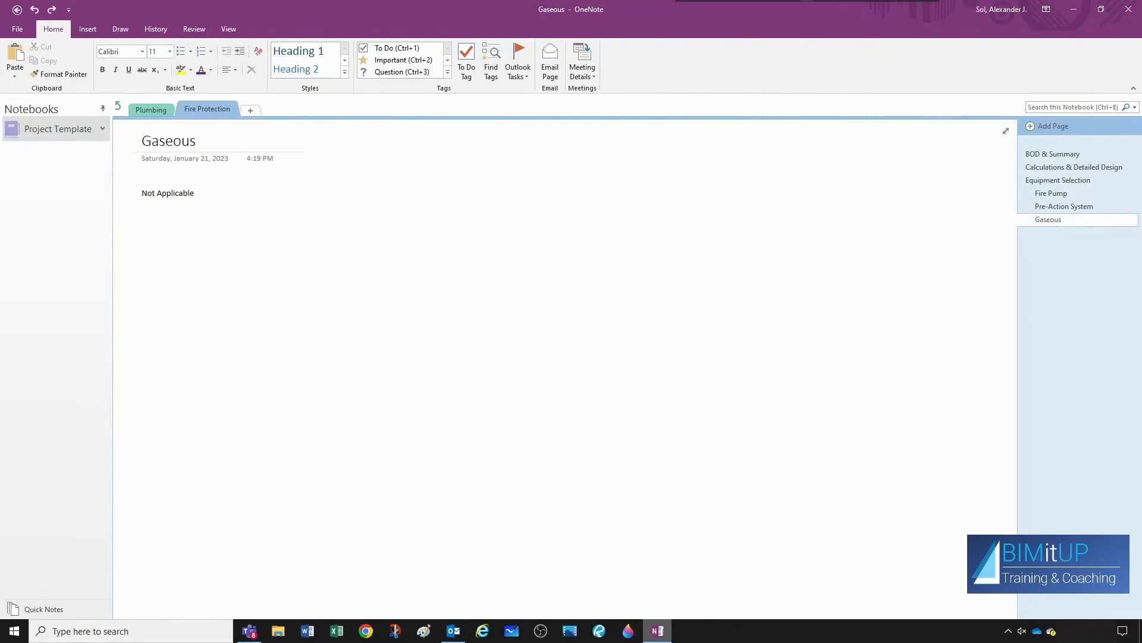
click(168, 192)
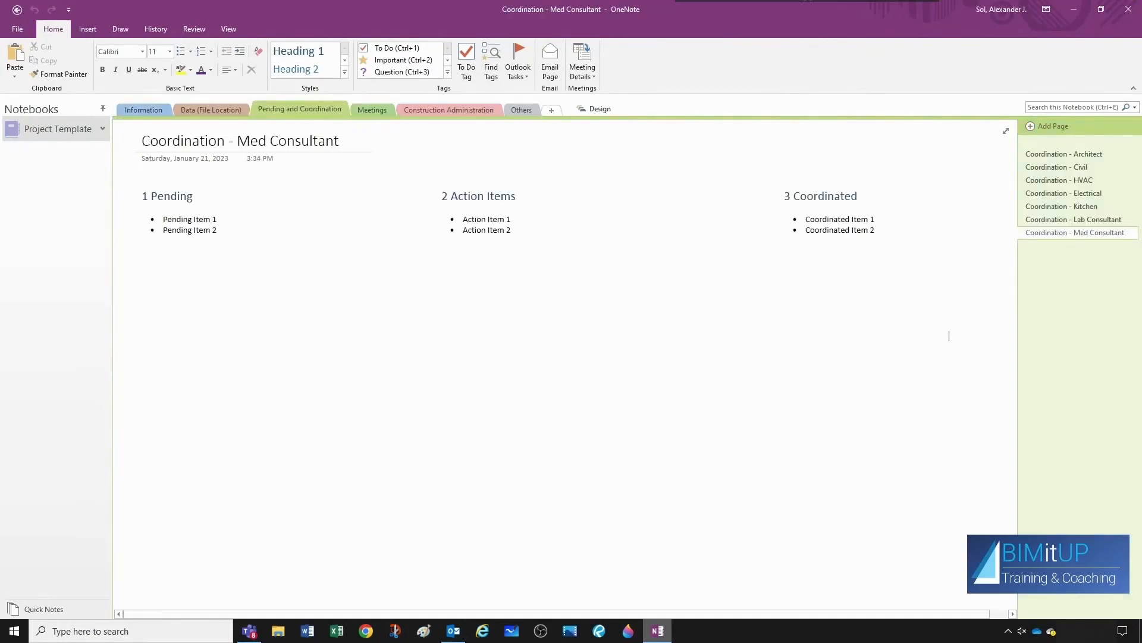
Append '& Owner' to Coordination - Architect and retag Pending Item 1 as 'Gaseous System for MDF'.
click(1064, 153)
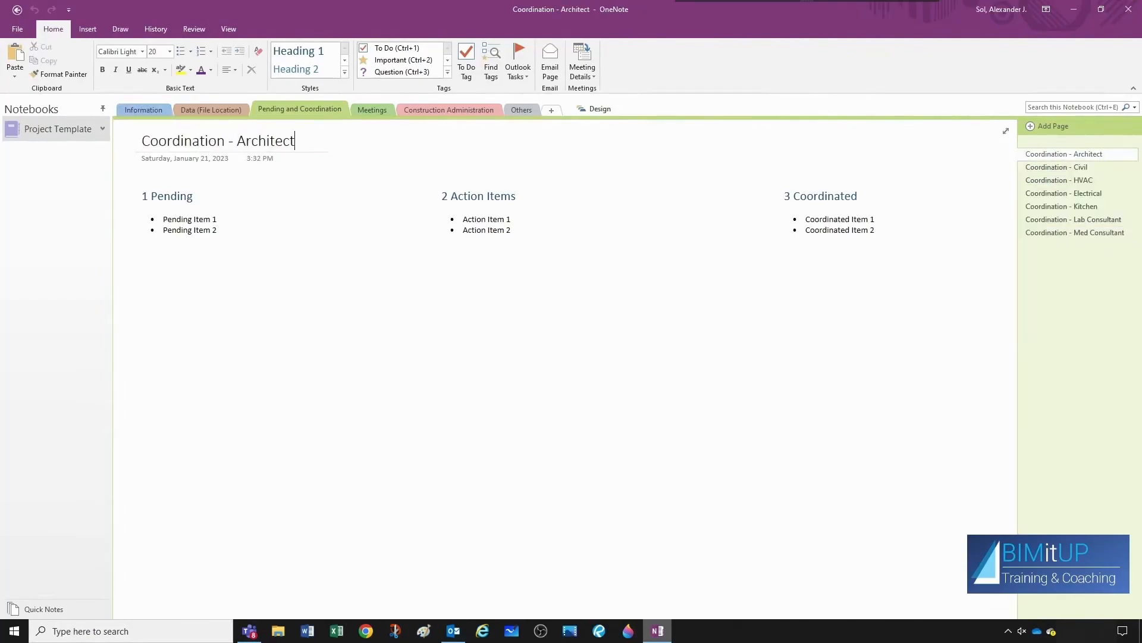
text(& Owner)
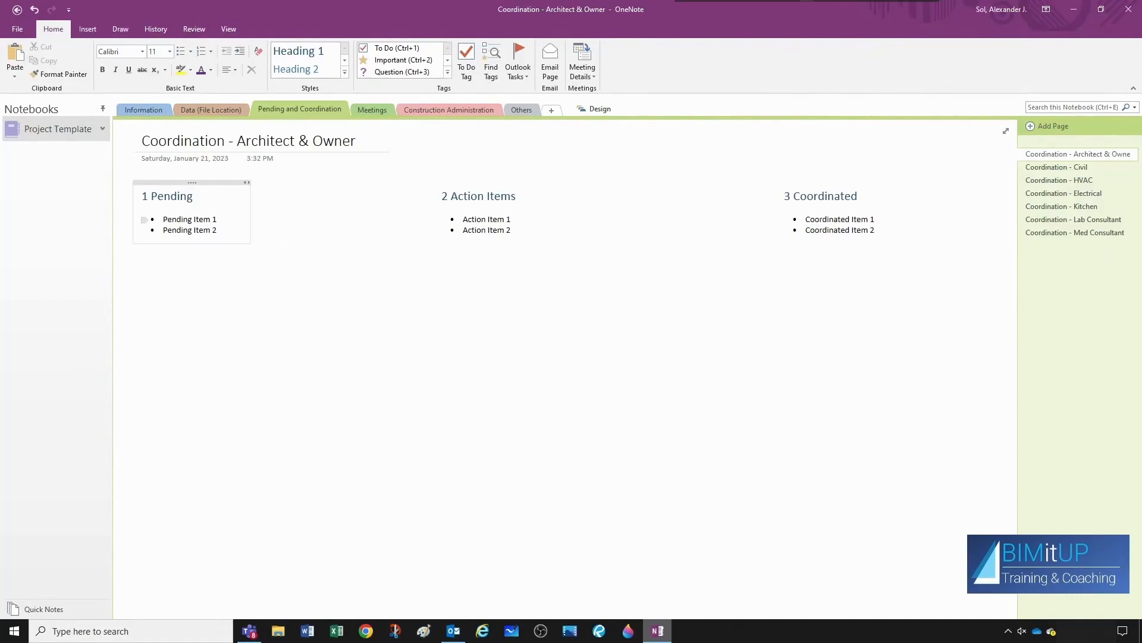
double_click(189, 219)
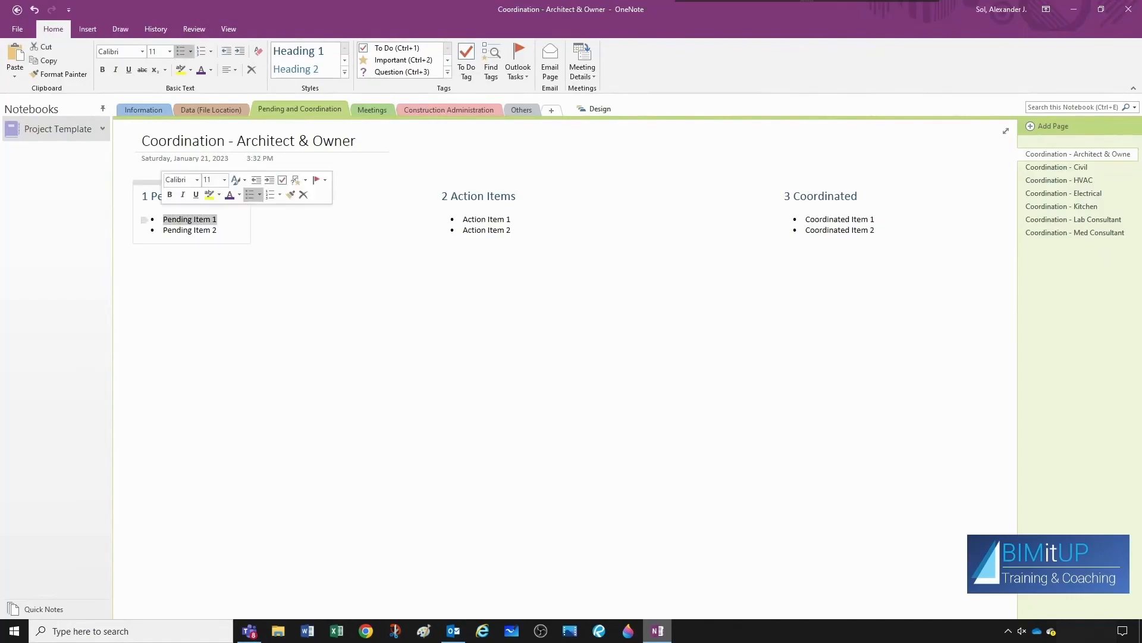
text(Caseou)
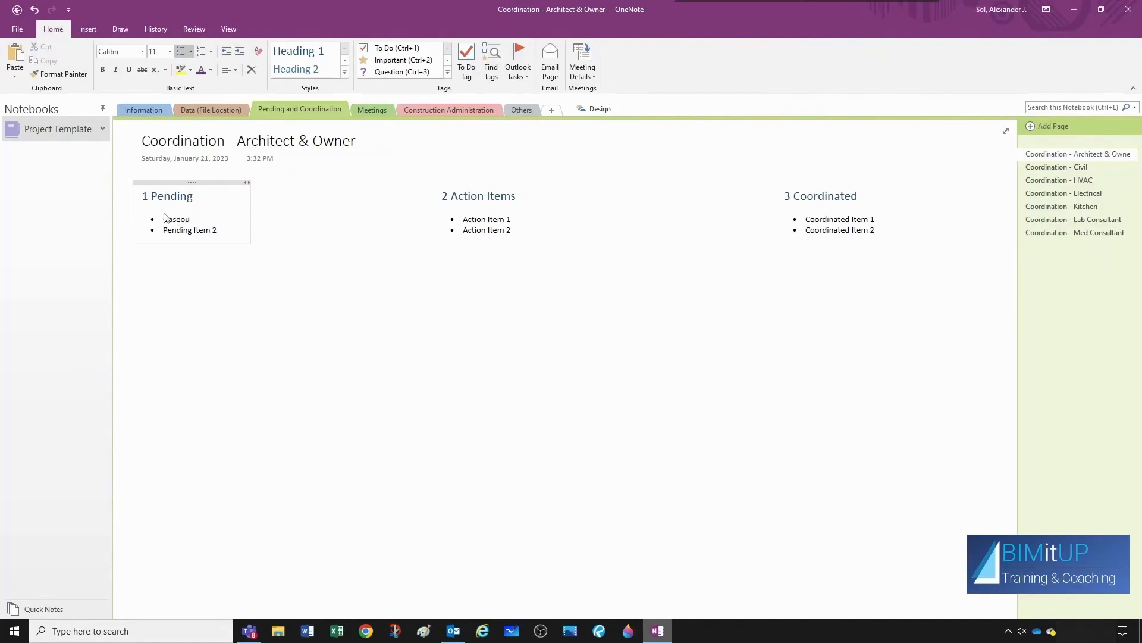
text(seous System for T)
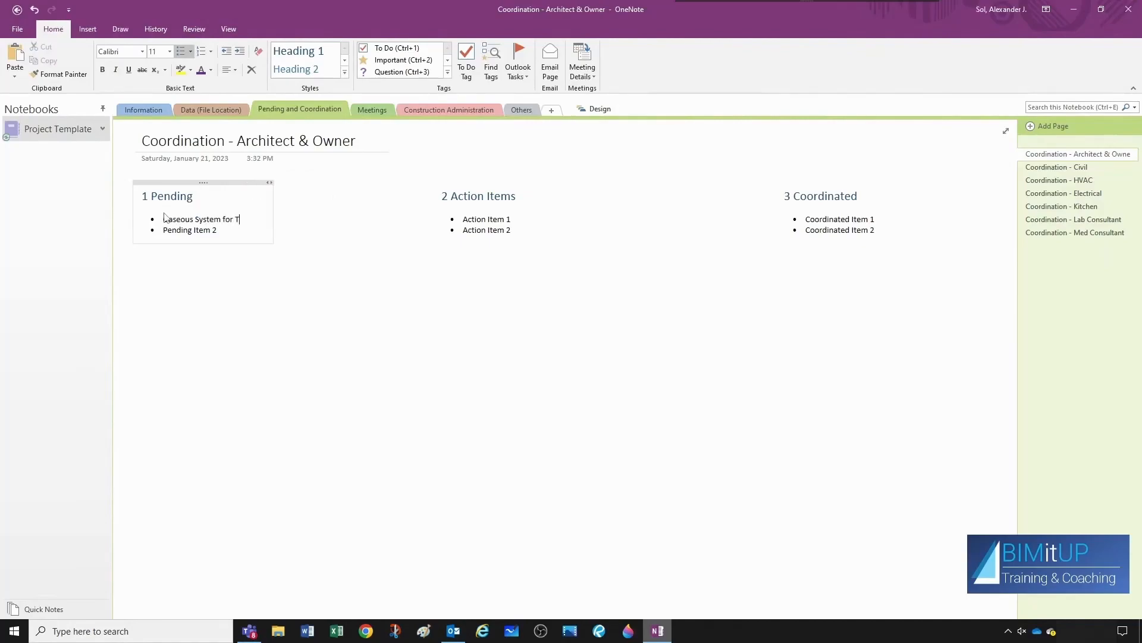
text(MDF)
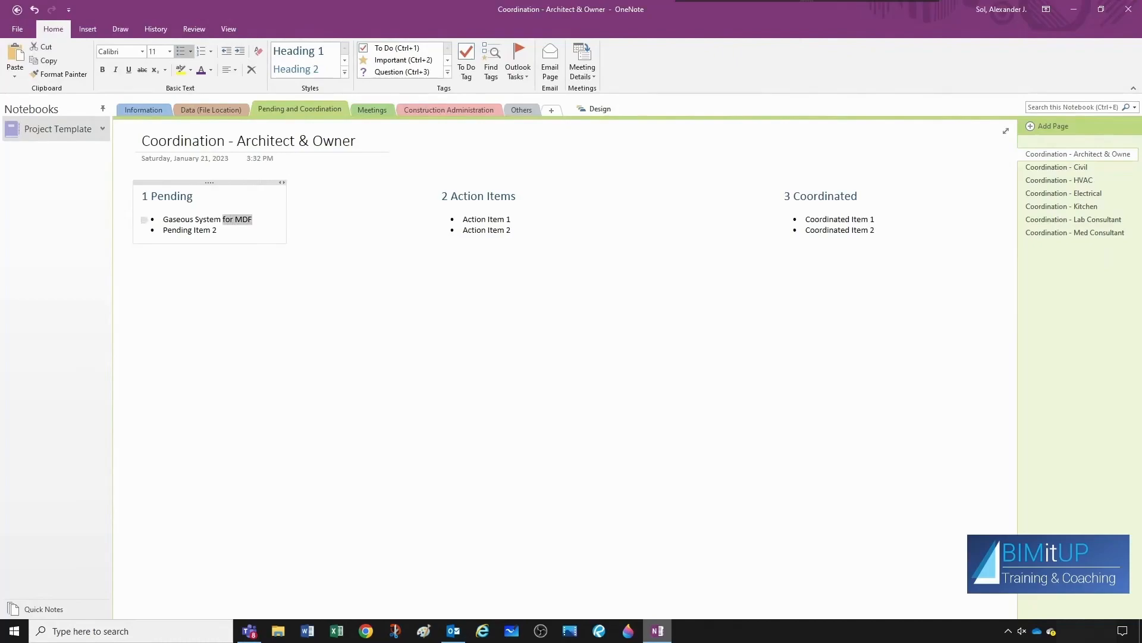
double_click(189, 218)
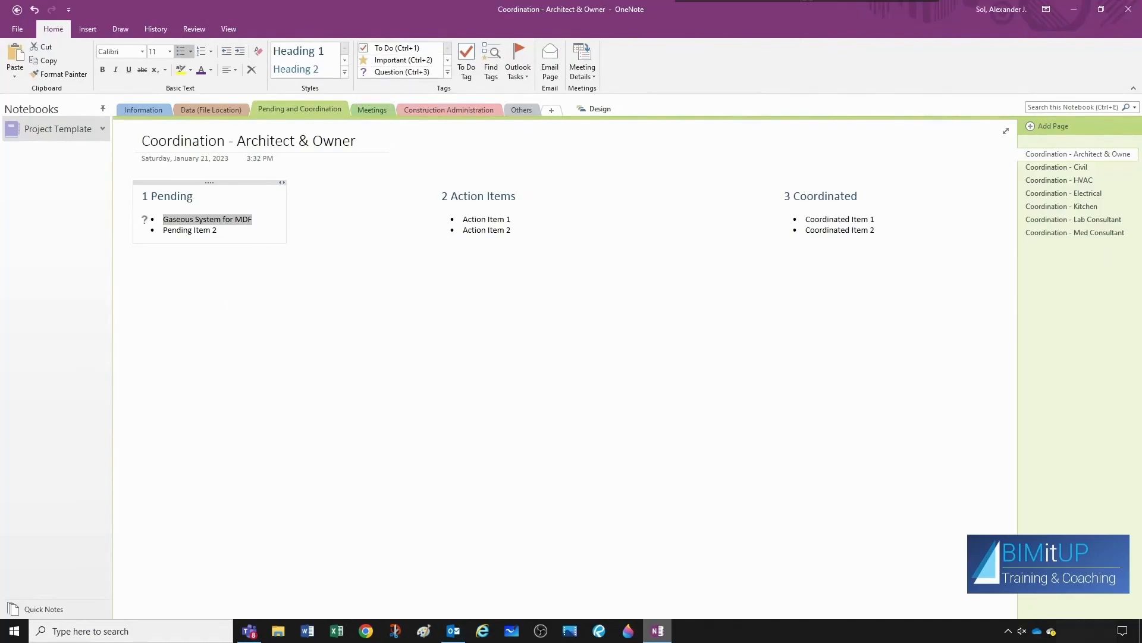
click(196, 220)
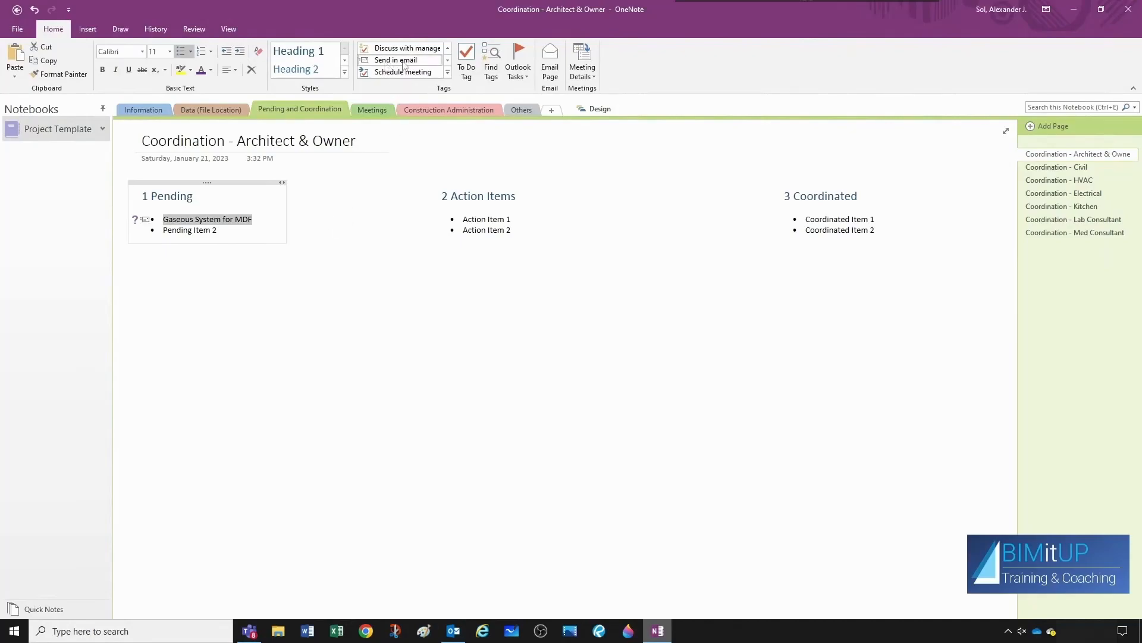
mouse_move(312, 233)
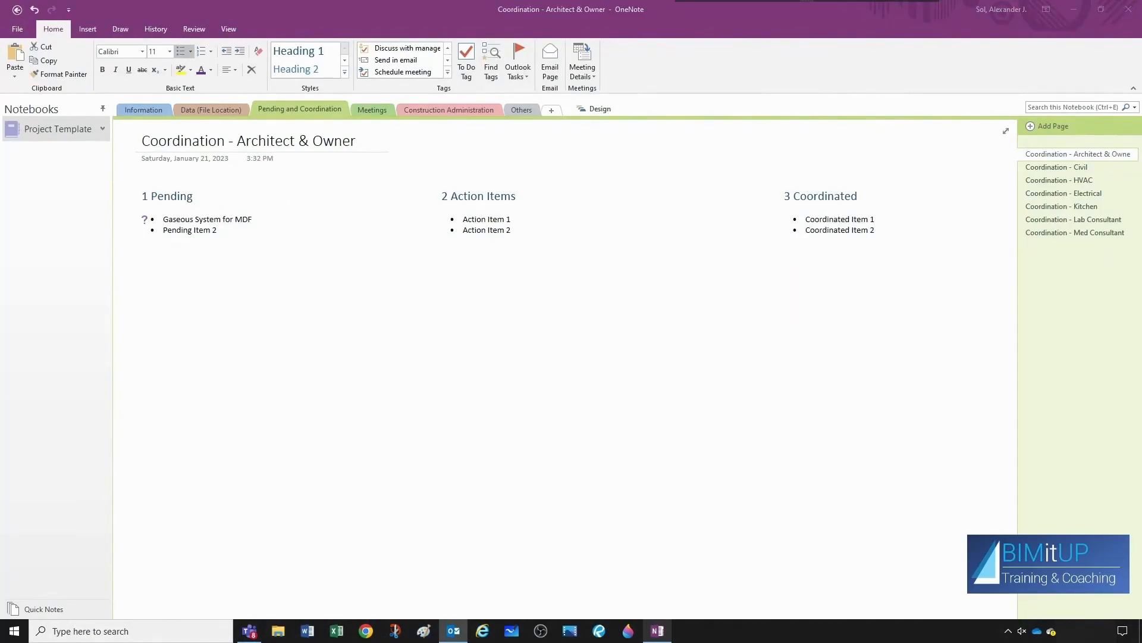
mouse_move(972, 357)
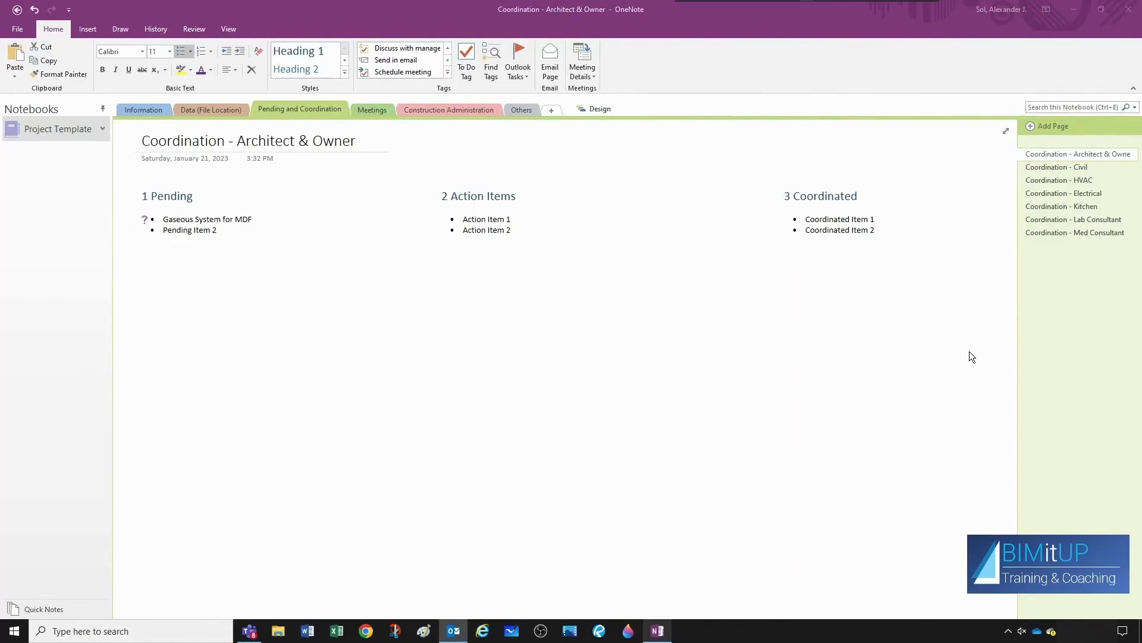
Turn the Gaseous item into a checked Action Items to-do 'Send email asking about Gaseous System for MDF'.
click(234, 219)
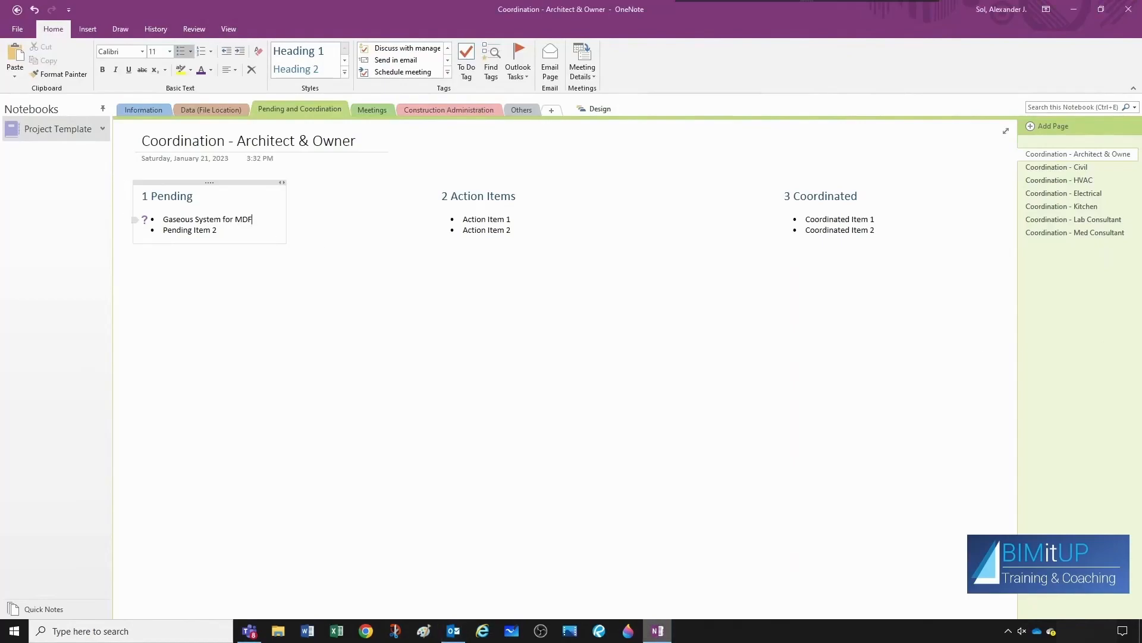
double_click(207, 219)
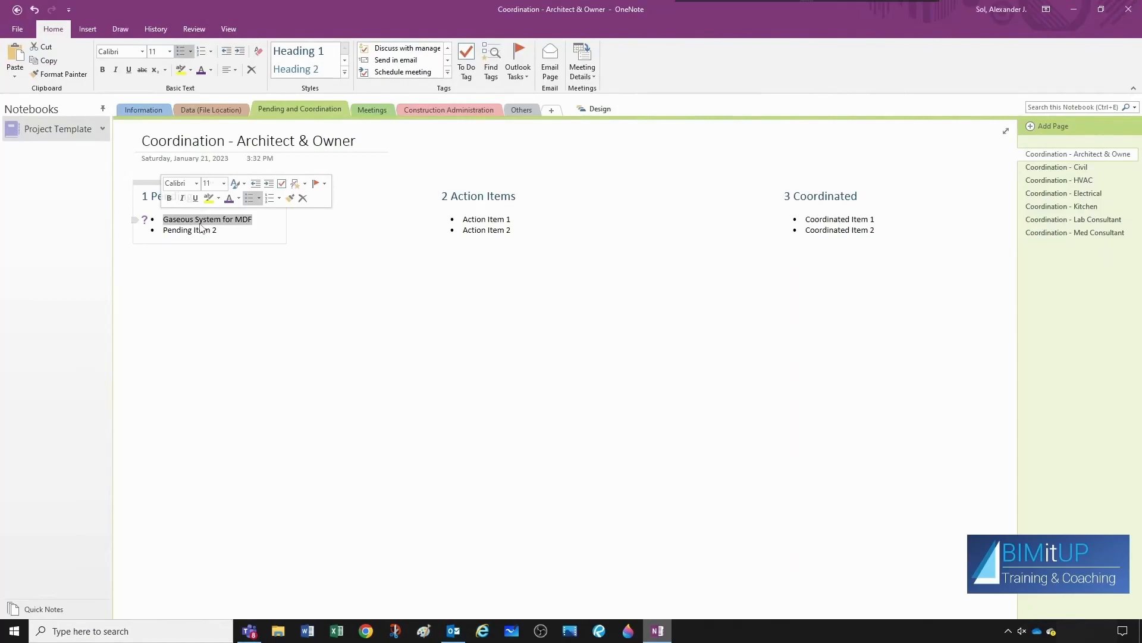
key(Delete)
text(Send email asking about Gaseous System for MDF)
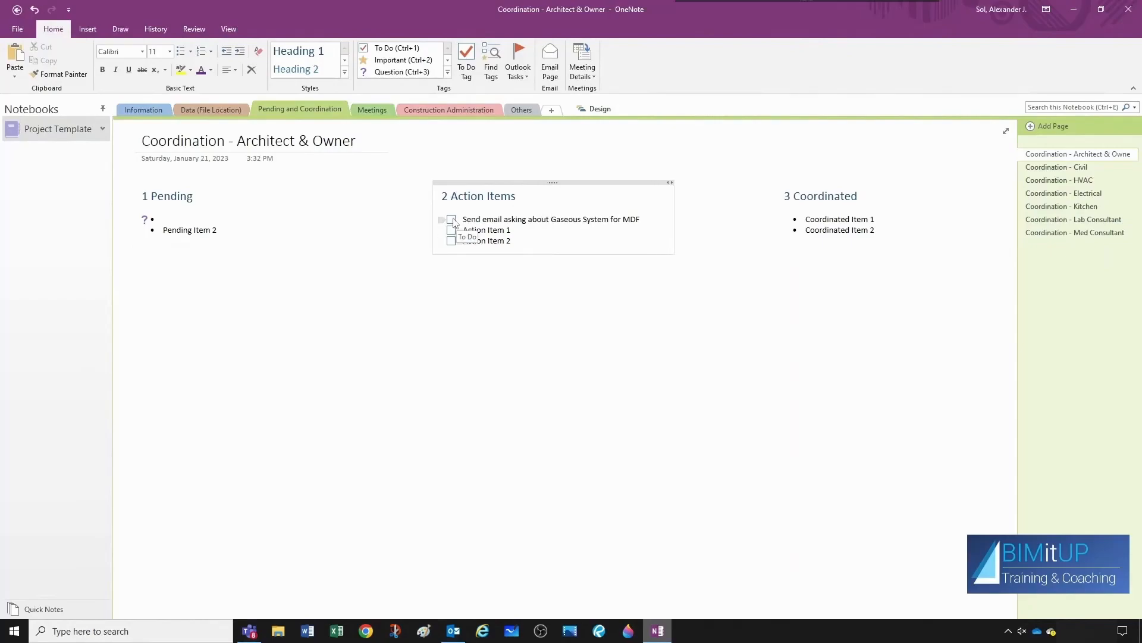
click(451, 219)
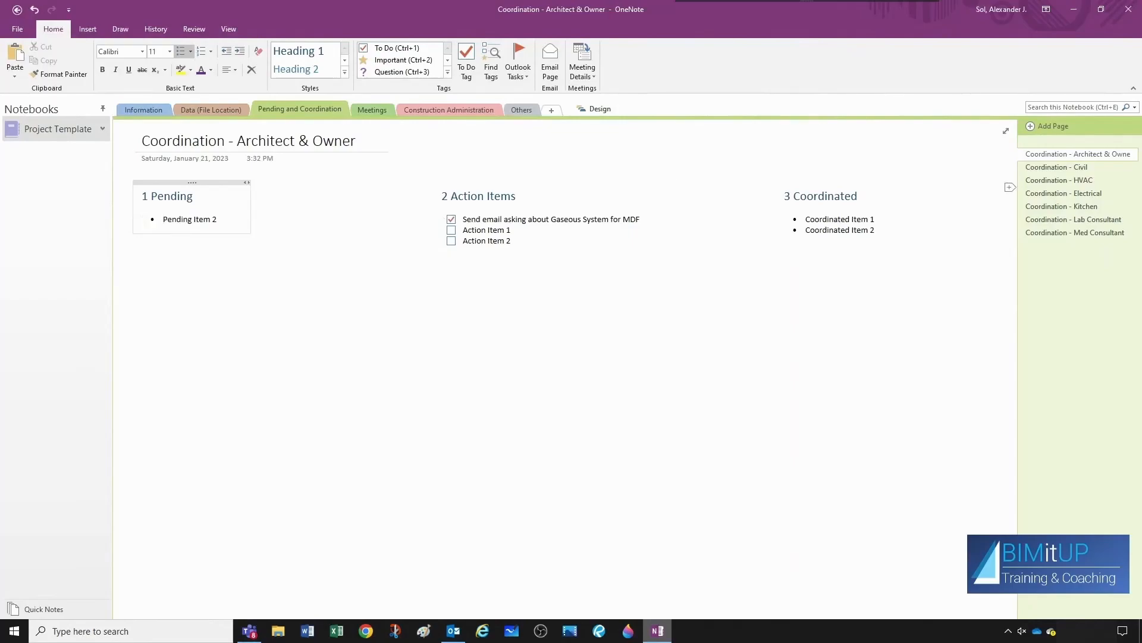
click(840, 218)
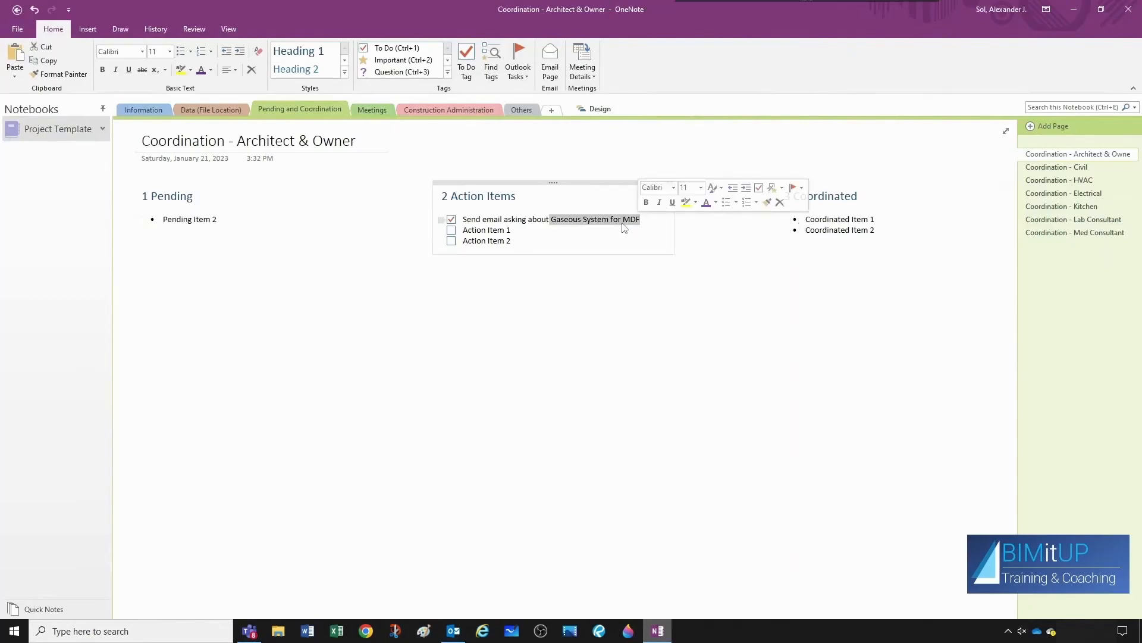
Add 'Gaseous System for MDF' under Coordinated, attach the Re: Gaseous System email, and open it.
click(827, 230)
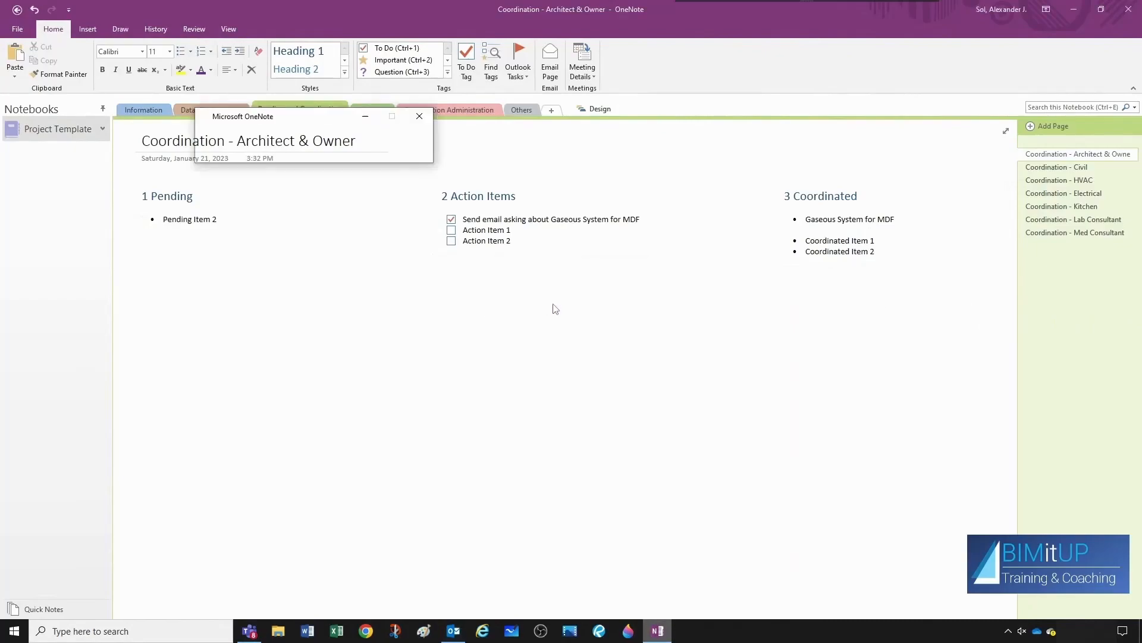
right_click(969, 318)
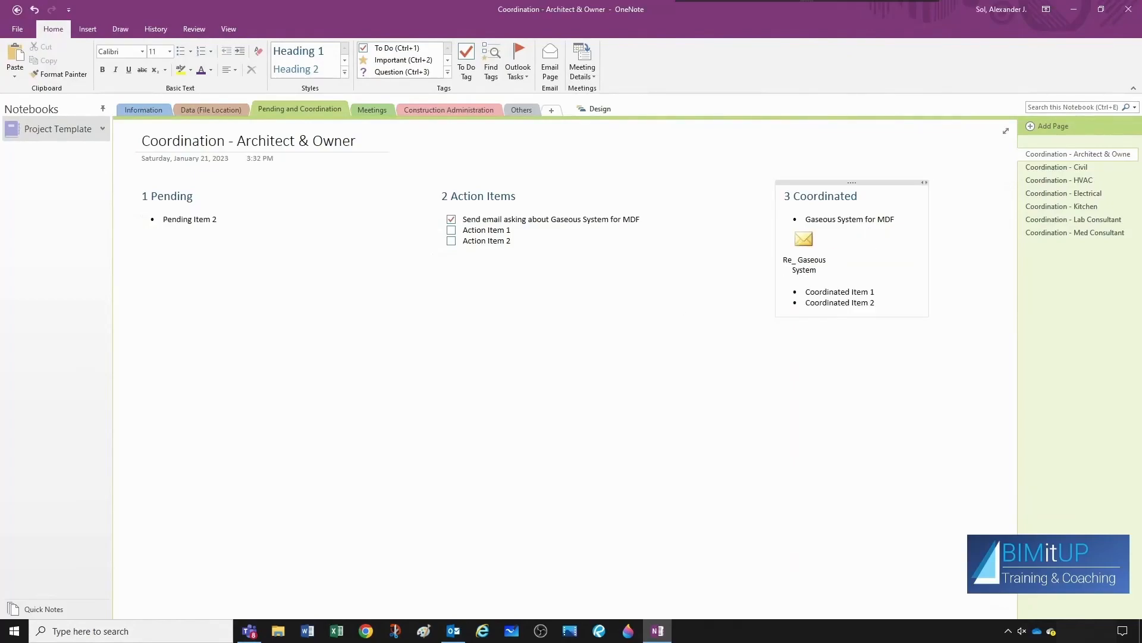
click(684, 307)
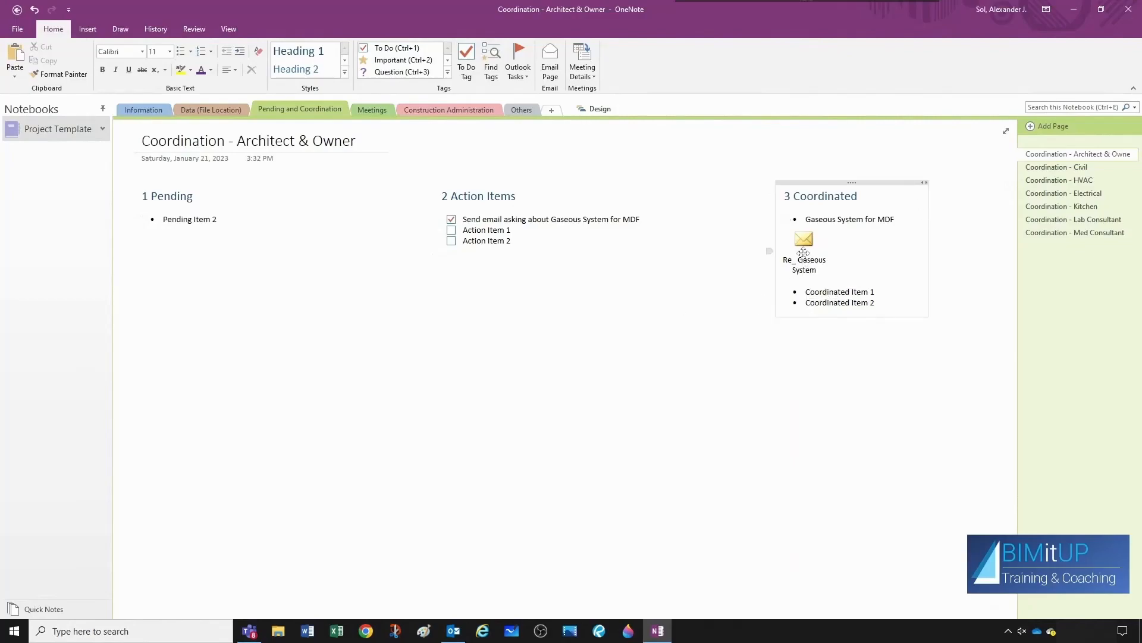
click(804, 249)
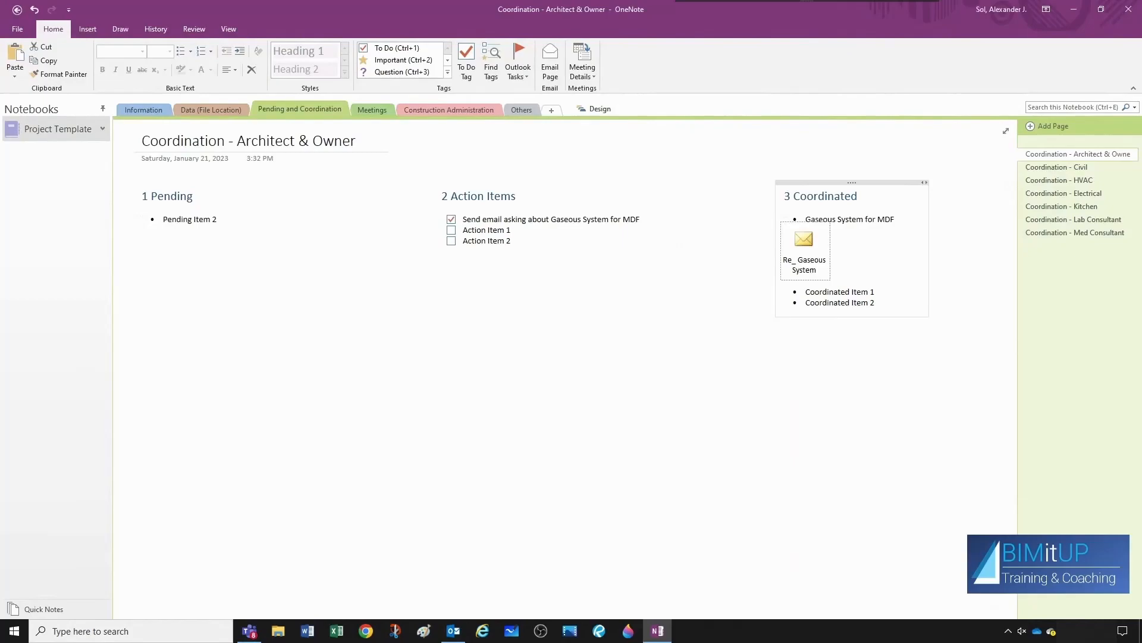
double_click(805, 238)
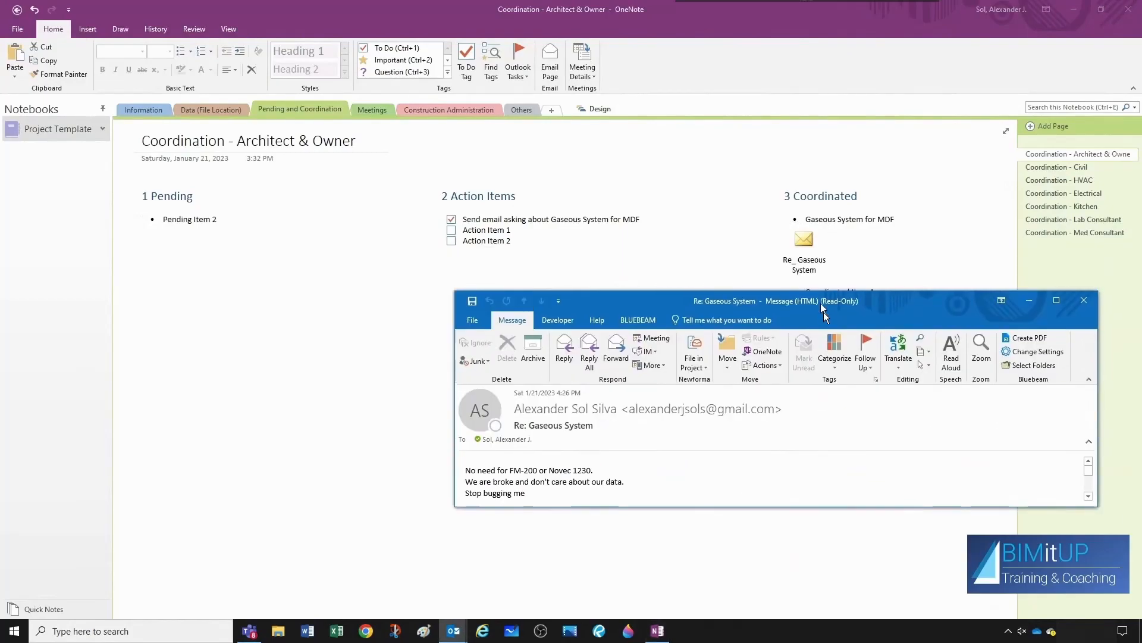